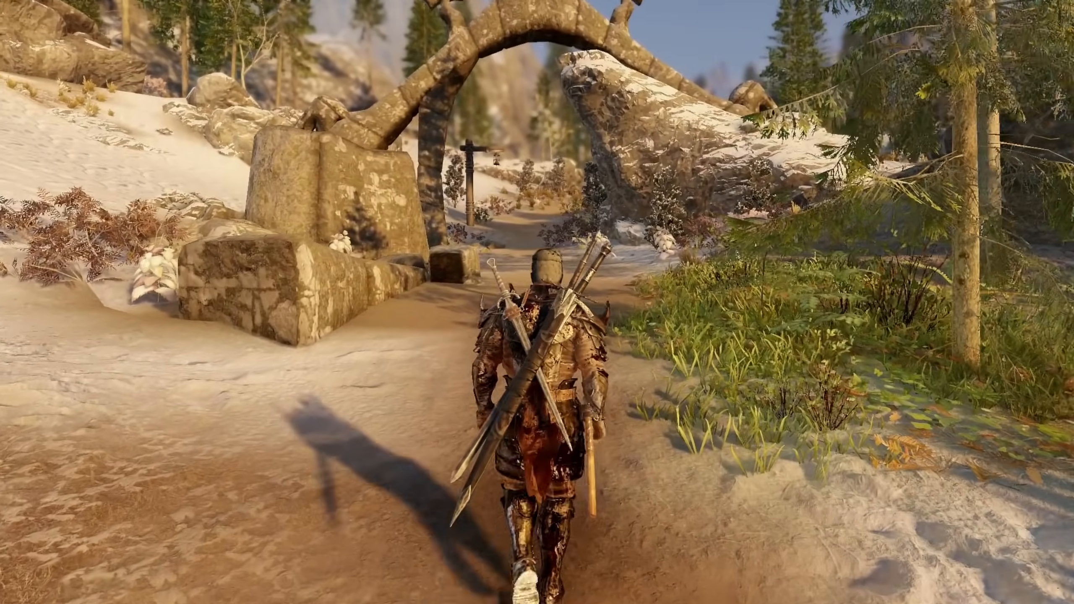
Launch the unmodded Skyrim Special Edition so its launcher window appears.
{"action": "key", "text": "w"}
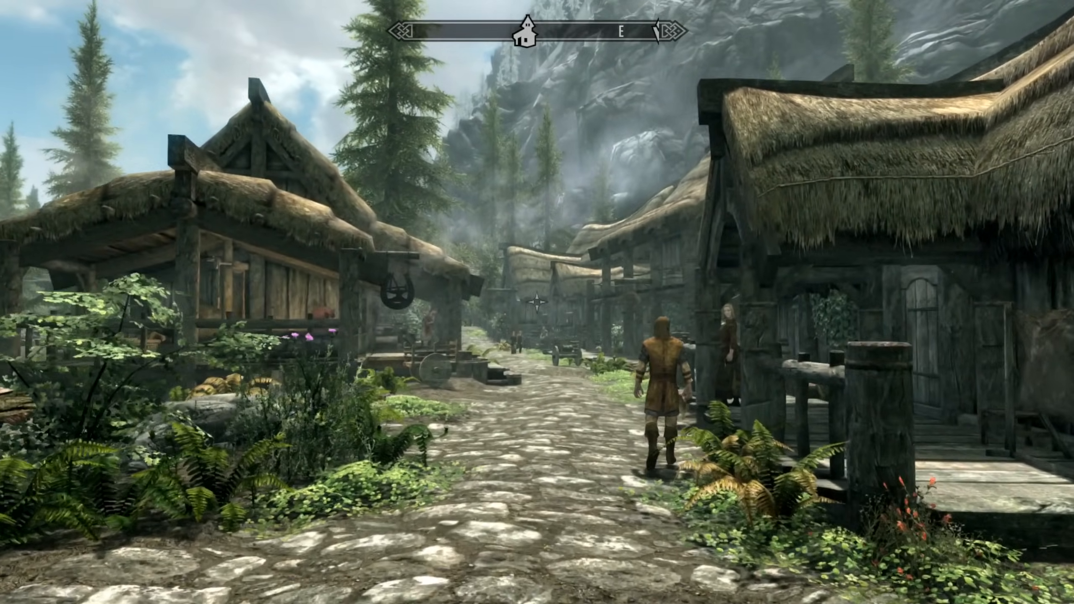
{"action": "key", "text": "w"}
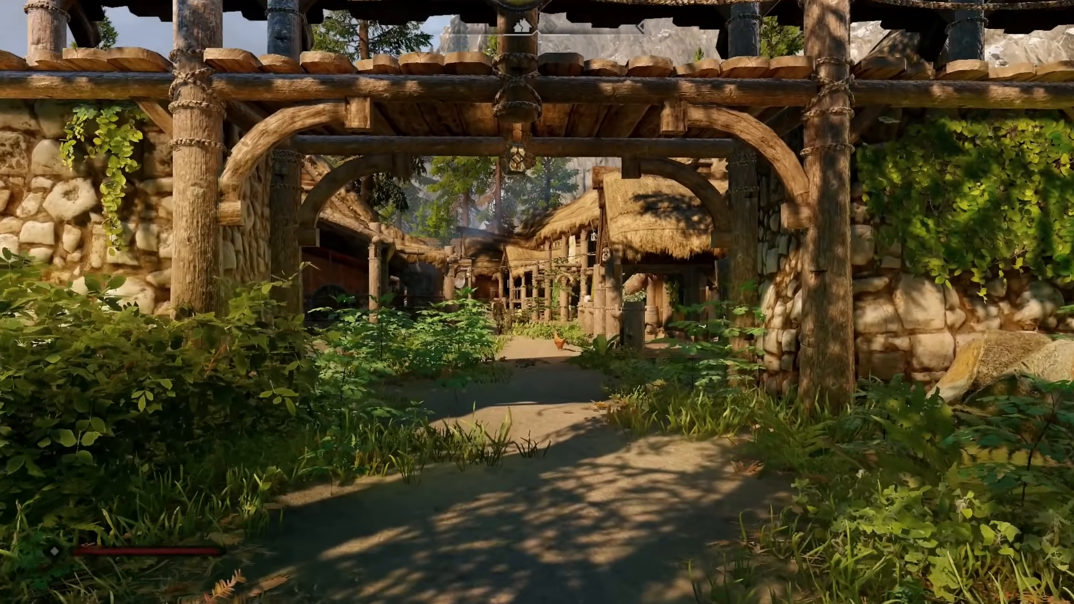
{"action": "mouse_move", "coordinate": [537, 303]}
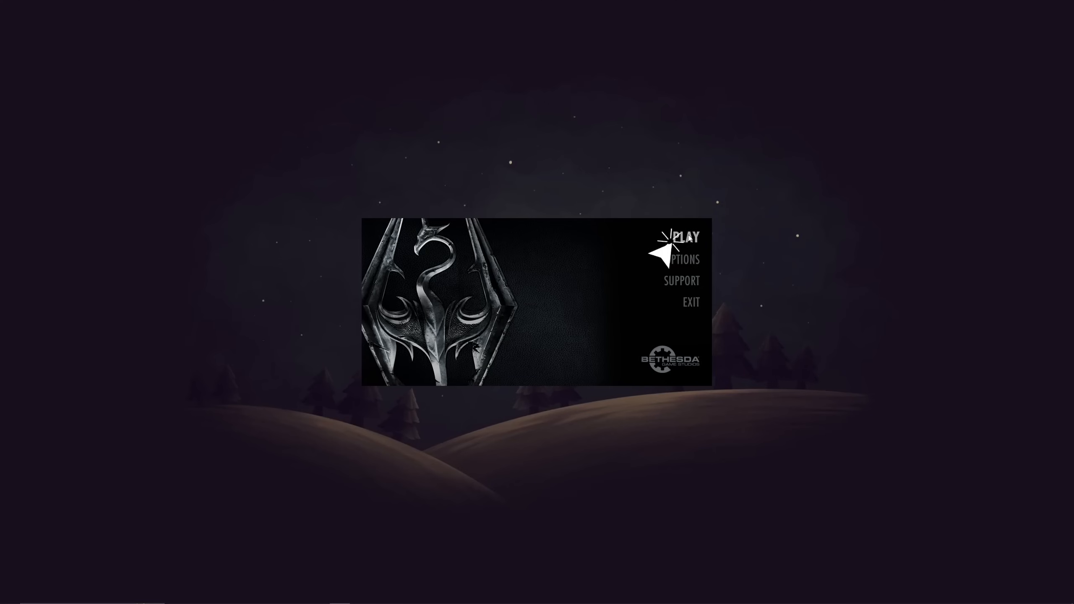
Start the game once from the Skyrim launcher via PLAY.
{"action": "left_click", "coordinate": [685, 237]}
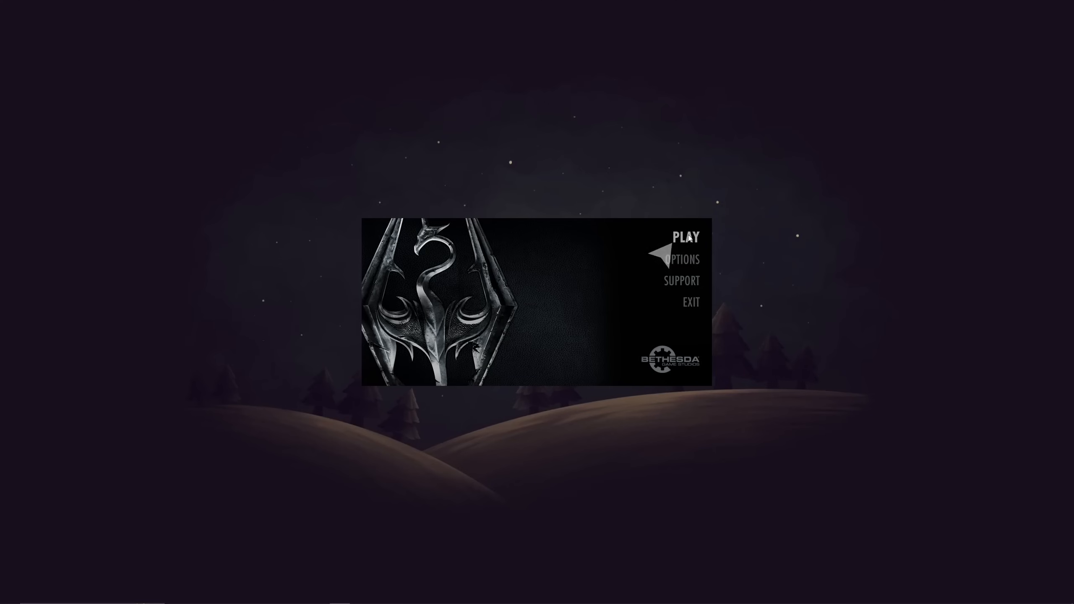
{"action": "left_click", "coordinate": [686, 237]}
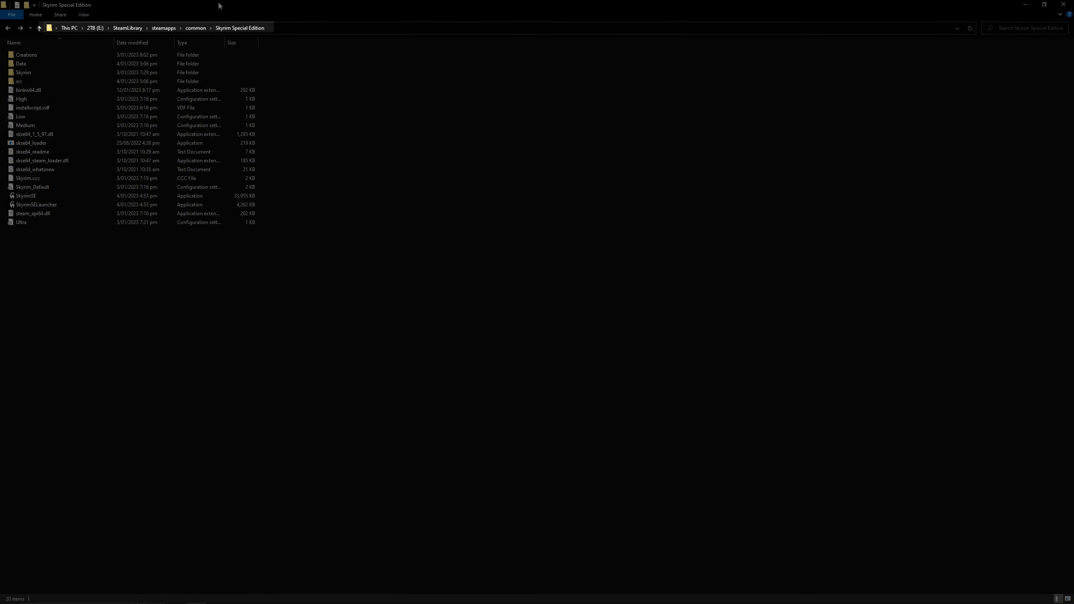
Browse from the drive root through SteamLibrary into Skyrim Special Edition and bring up SkyrimSE's file actions.
{"action": "left_click", "coordinate": [95, 27]}
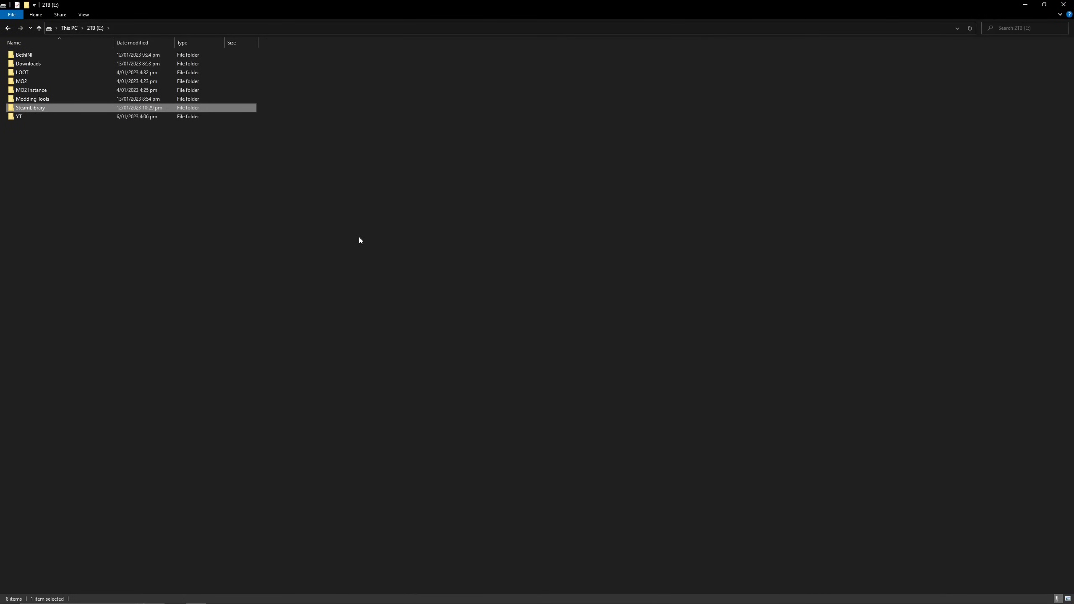
{"action": "mouse_move", "coordinate": [306, 226]}
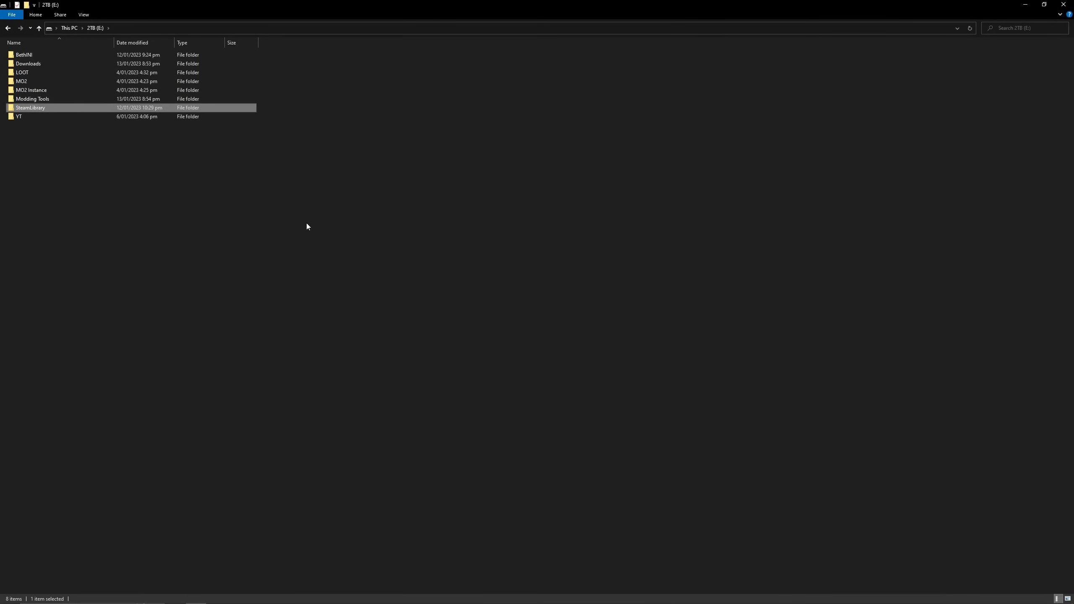
{"action": "mouse_move", "coordinate": [183, 170]}
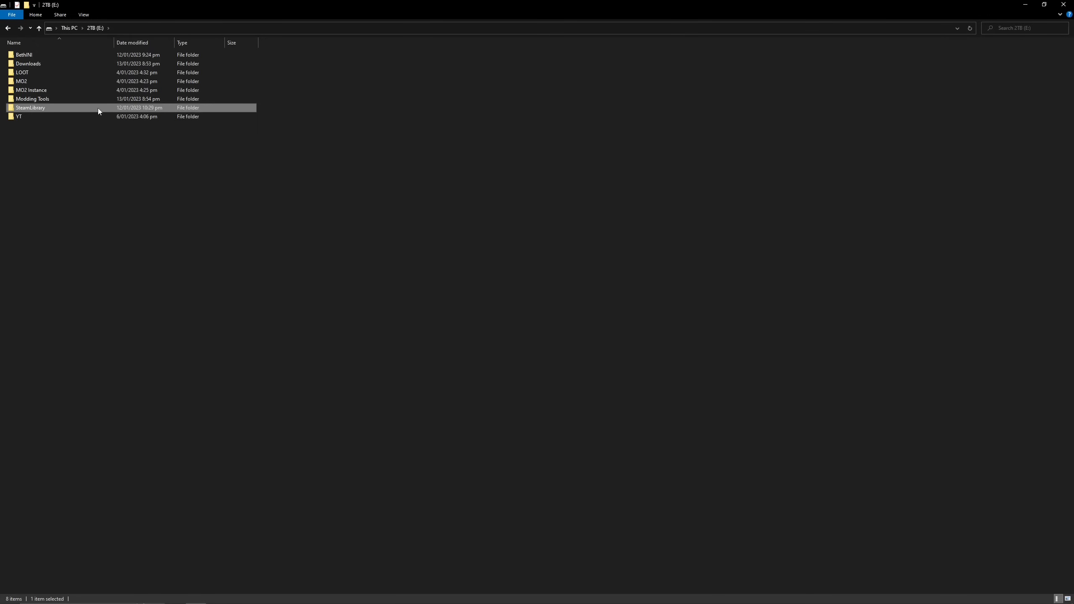
{"action": "double_click", "coordinate": [30, 107]}
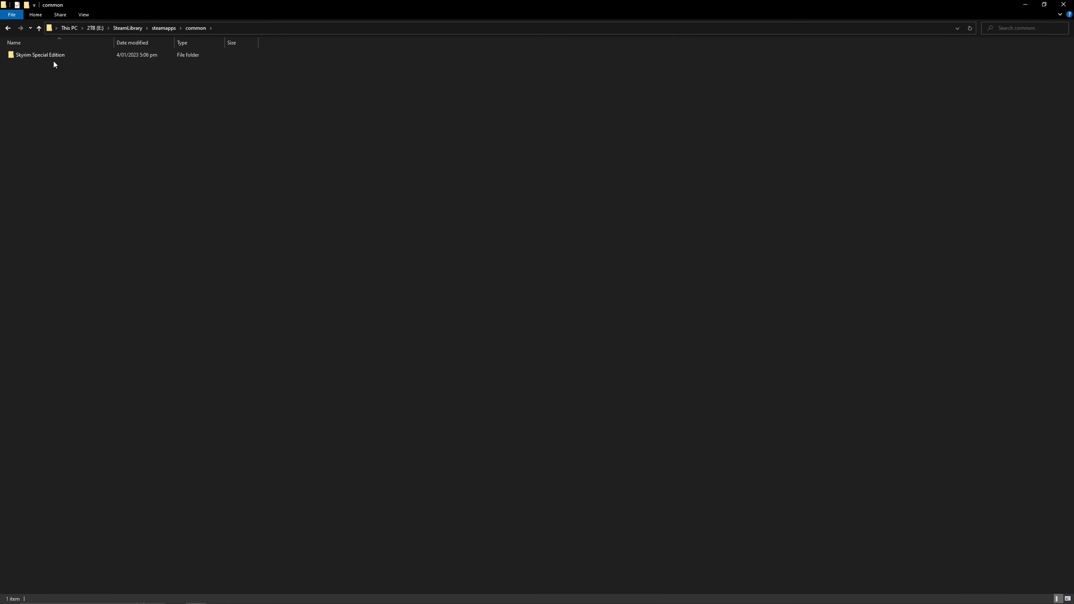
{"action": "double_click", "coordinate": [39, 54]}
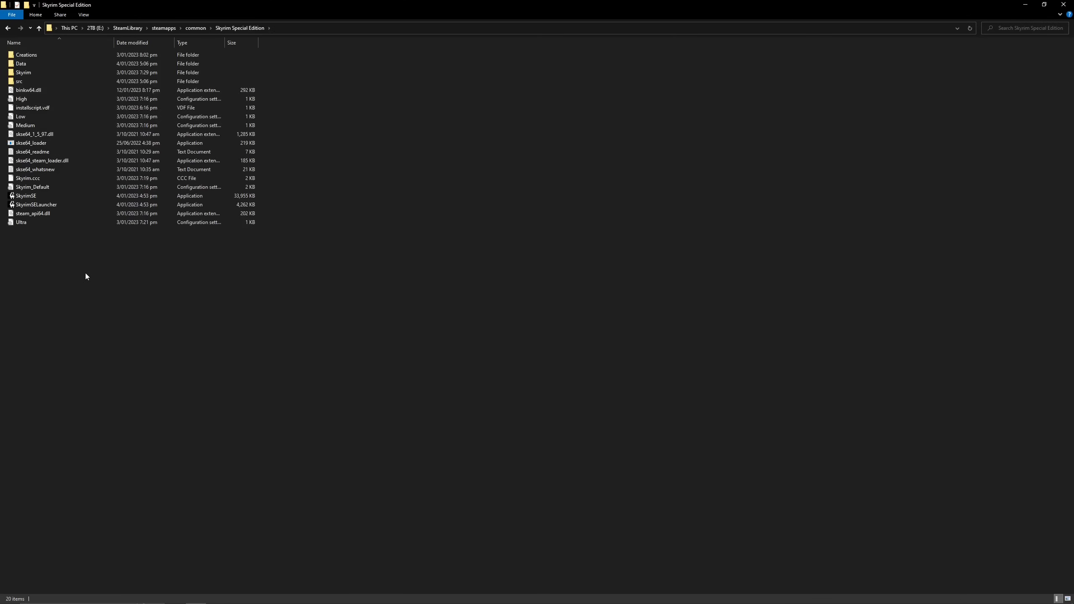
{"action": "right_click", "coordinate": [25, 196]}
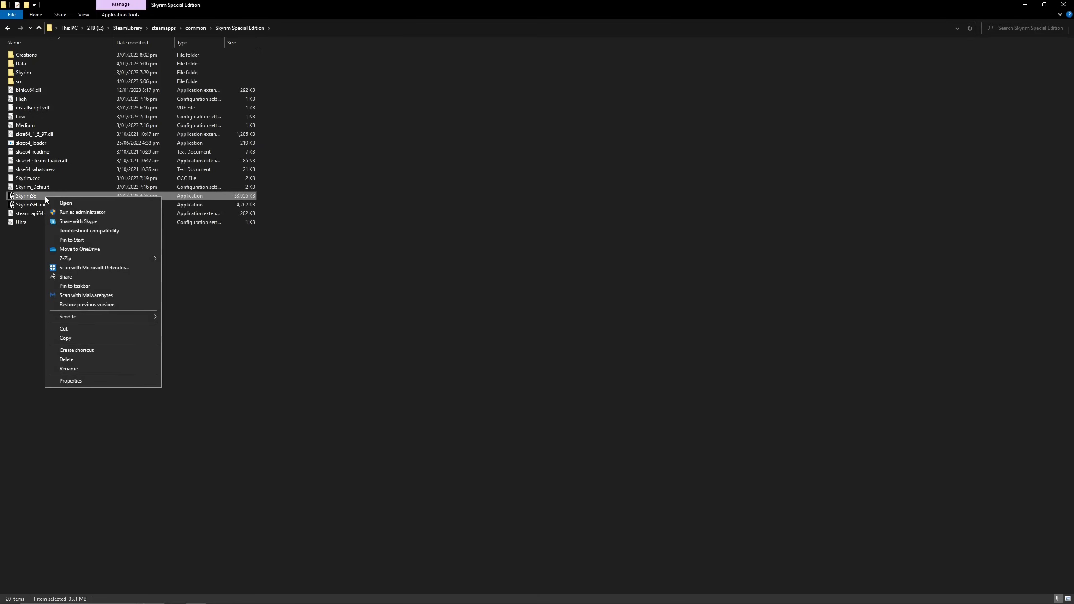
Review the SkyrimSE application's Properties before opening the downgrade patcher page on Nexus Mods.
{"action": "left_click", "coordinate": [70, 380]}
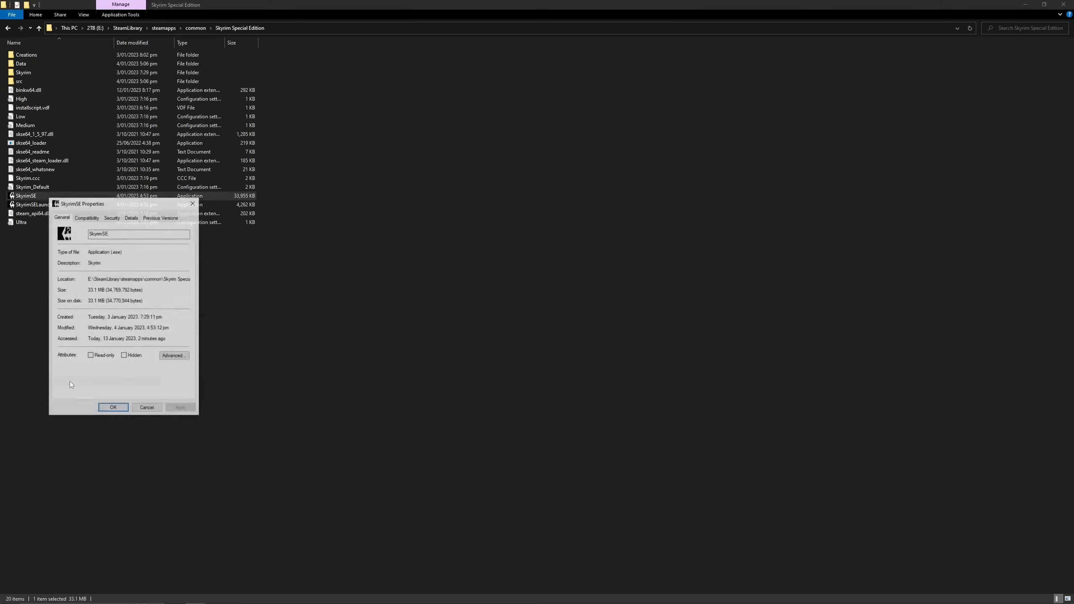
{"action": "left_click", "coordinate": [131, 219]}
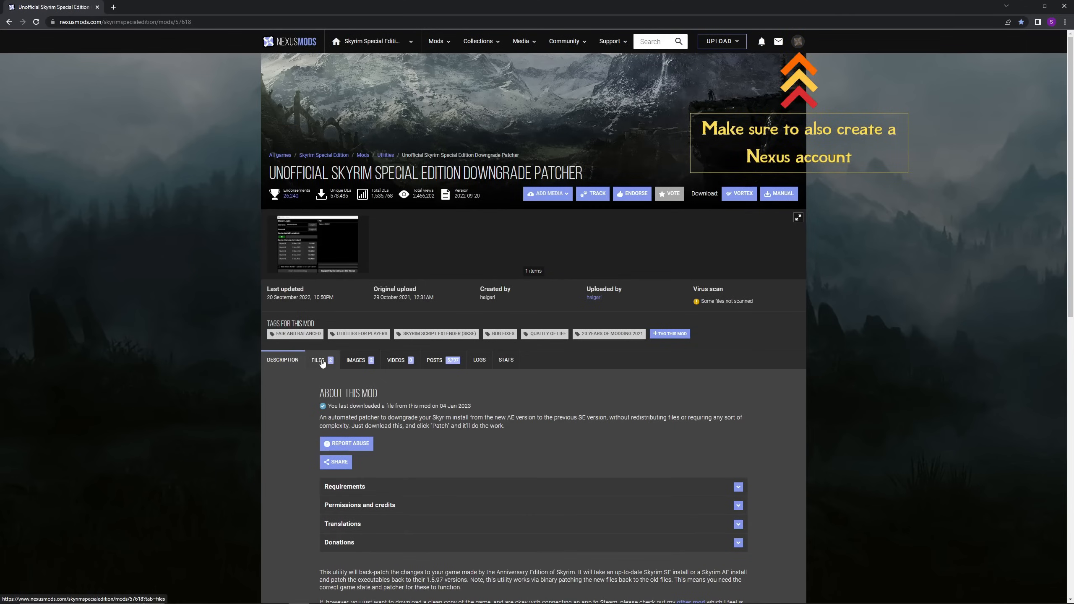
Manually download the BestOfBoth optional file of the downgrade patcher from the Files tab.
{"action": "left_click", "coordinate": [317, 360]}
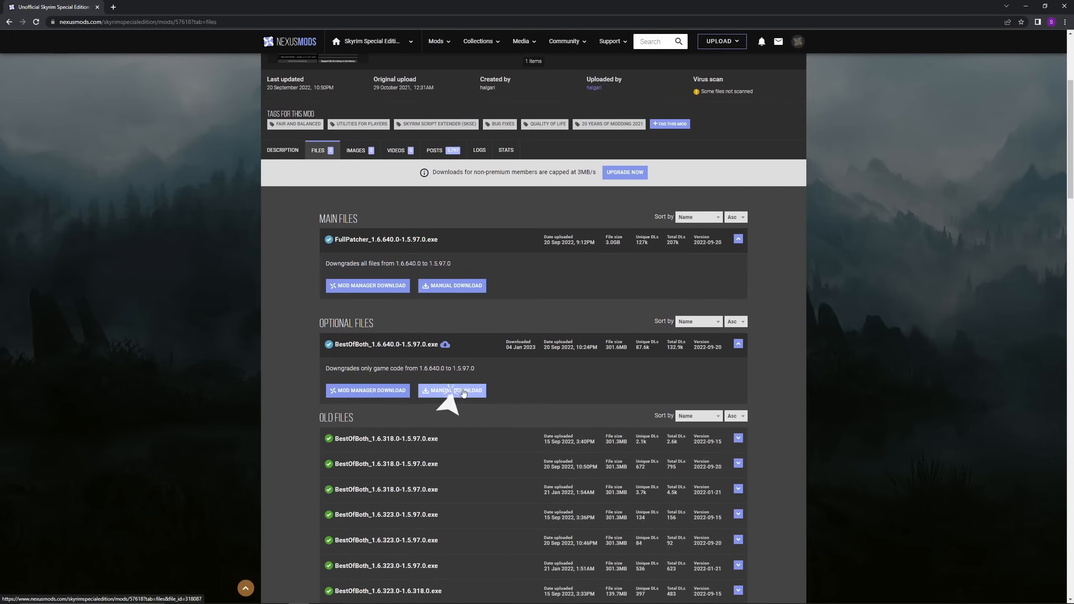
{"action": "left_click", "coordinate": [452, 390]}
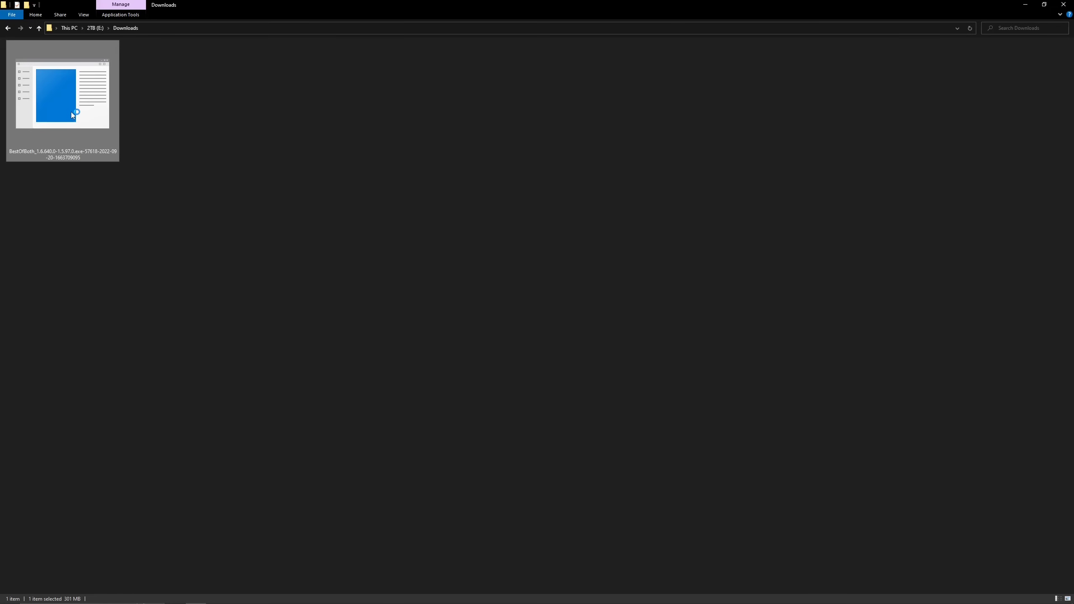
Run the downgrade patcher and point it at SkyrimSE in the Skyrim Special Edition folder.
{"action": "double_click", "coordinate": [62, 94]}
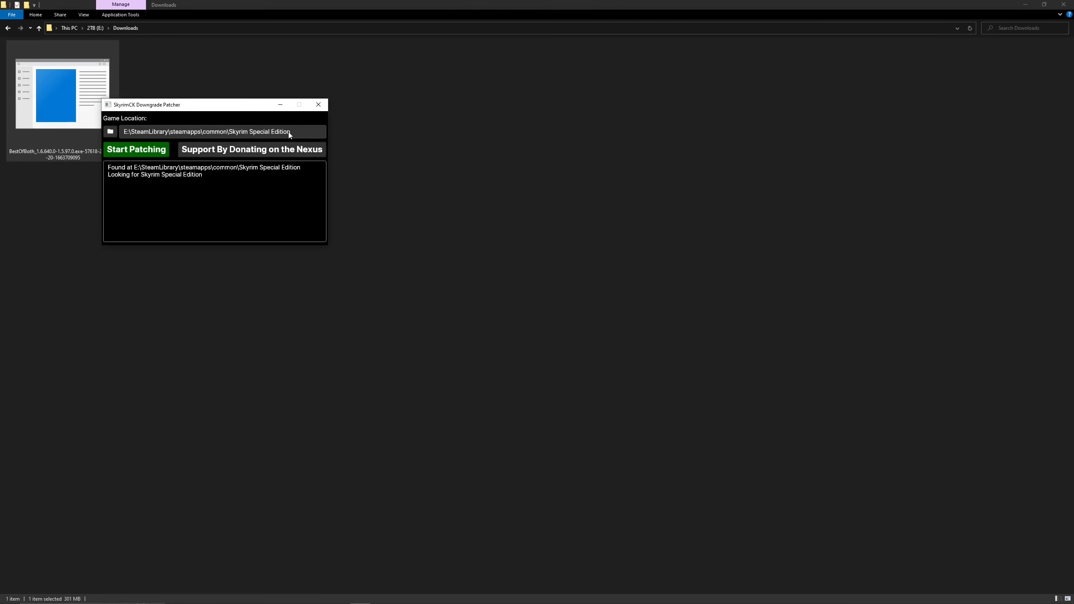
{"action": "left_click", "coordinate": [110, 132]}
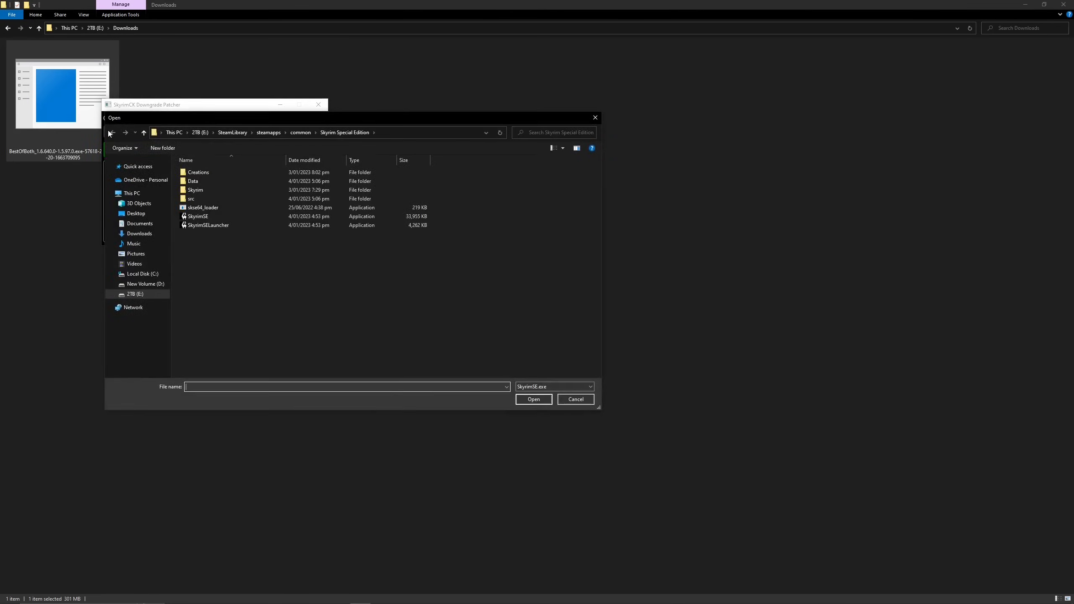
{"action": "left_click", "coordinate": [202, 208]}
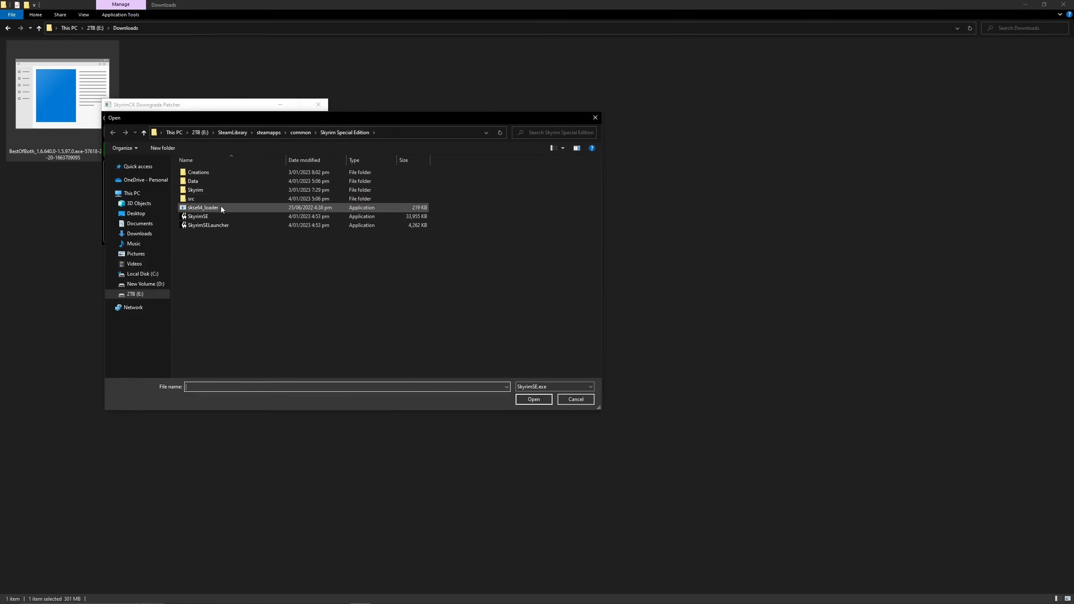
{"action": "left_click", "coordinate": [199, 216]}
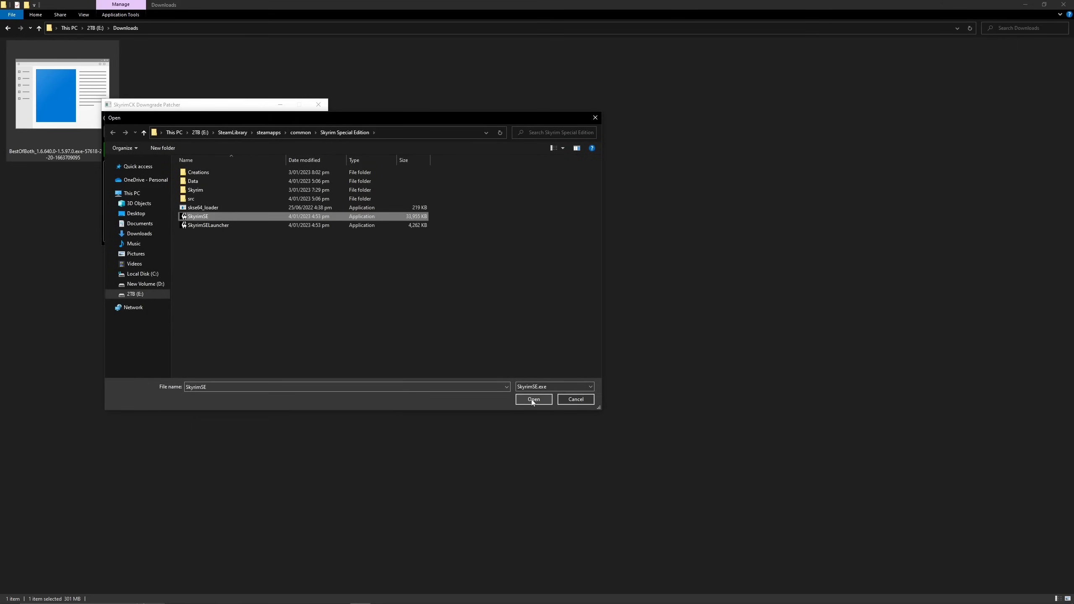
{"action": "left_click", "coordinate": [533, 400]}
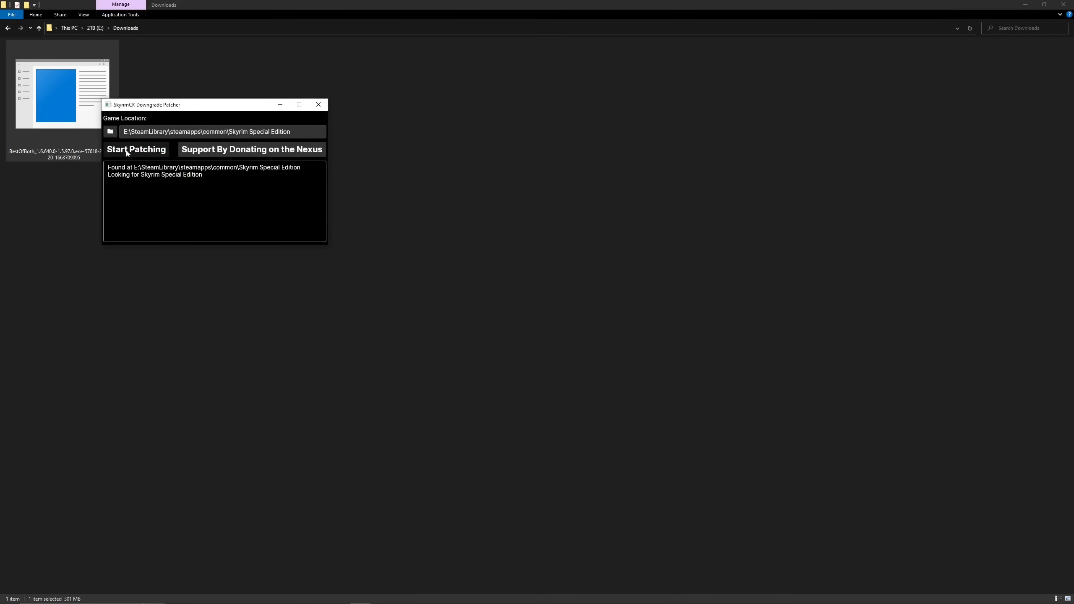
Patch the game until Finished Patching shows, then check SkyrimSE's properties afterward.
{"action": "left_click", "coordinate": [136, 150]}
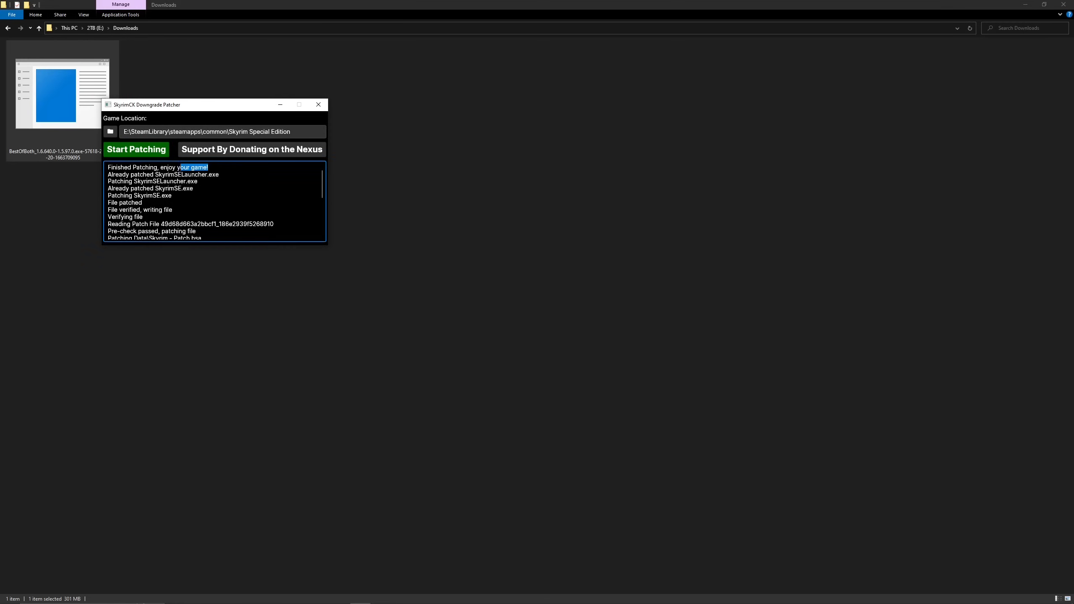
{"action": "triple_click", "coordinate": [158, 167]}
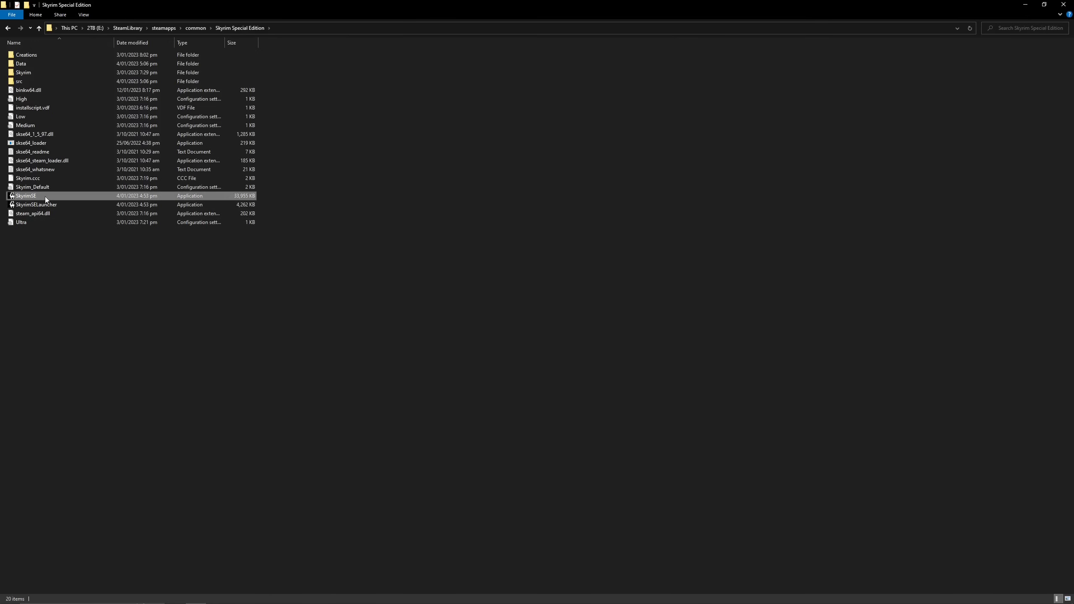
{"action": "right_click", "coordinate": [26, 195]}
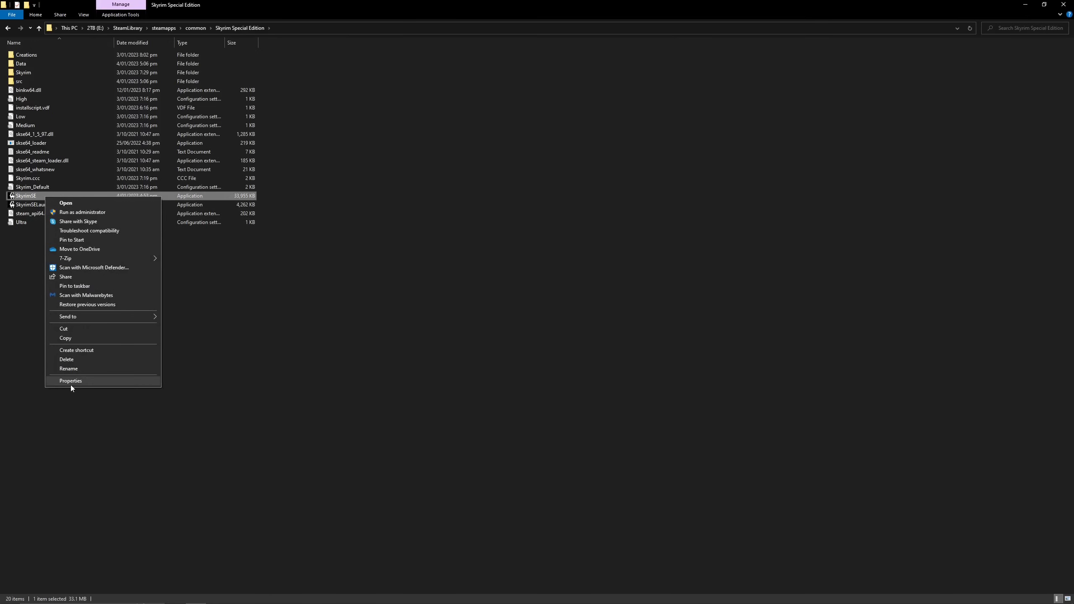
{"action": "left_click", "coordinate": [71, 380]}
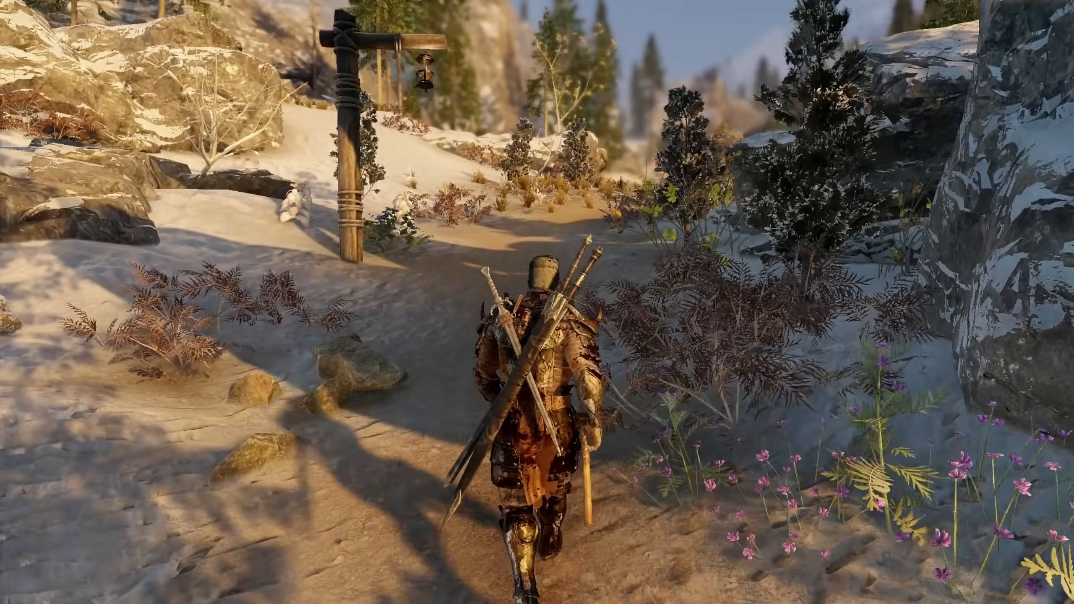
Download the X64 Visual C++ Redistributable from the Microsoft downloads page.
{"action": "key", "text": "w"}
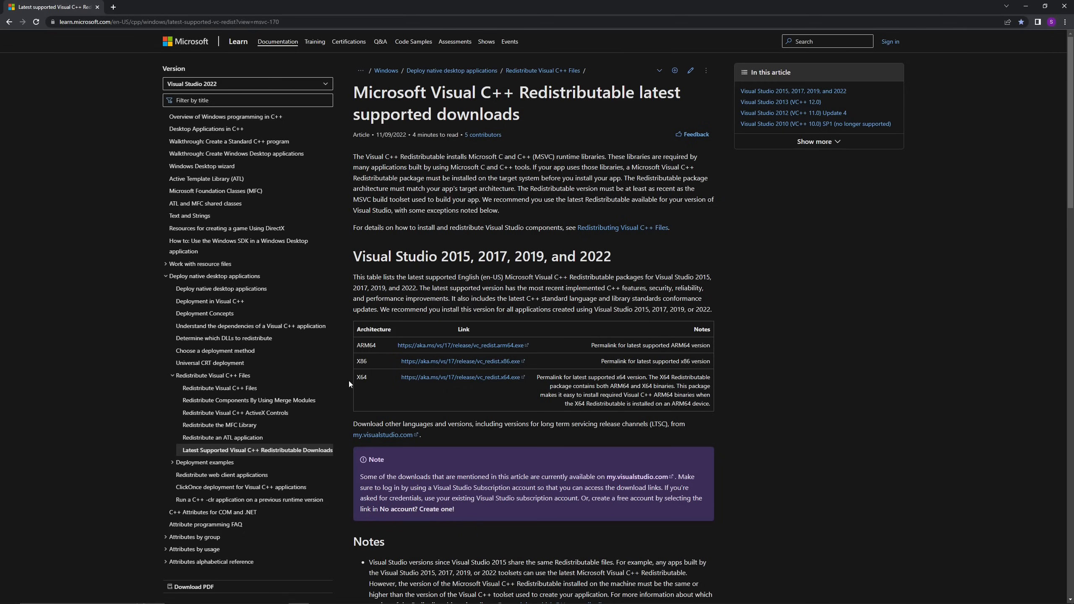
{"action": "mouse_move", "coordinate": [361, 388]}
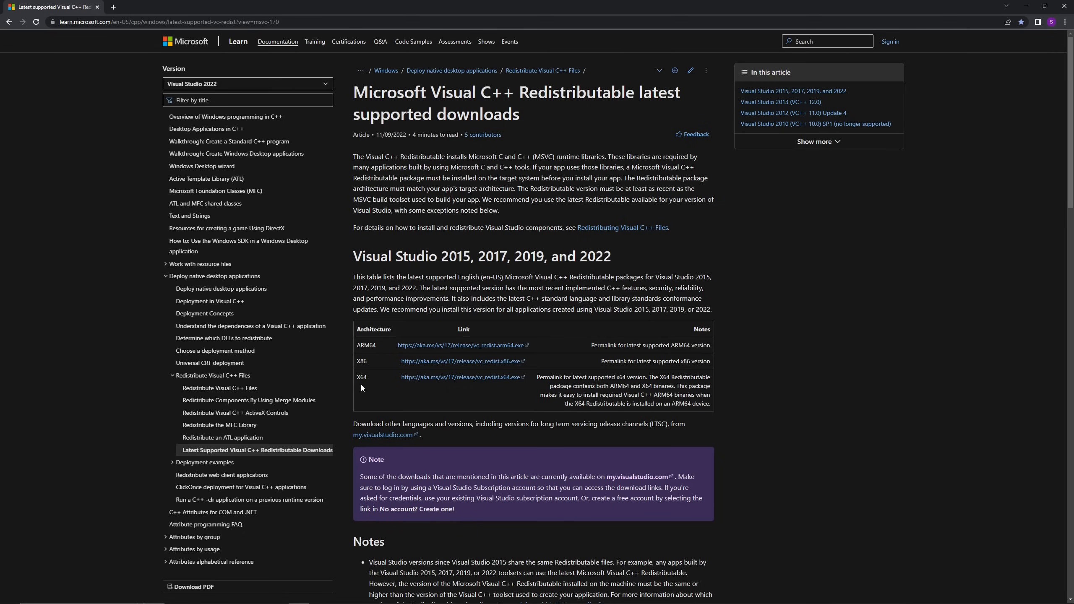
{"action": "left_click", "coordinate": [460, 378]}
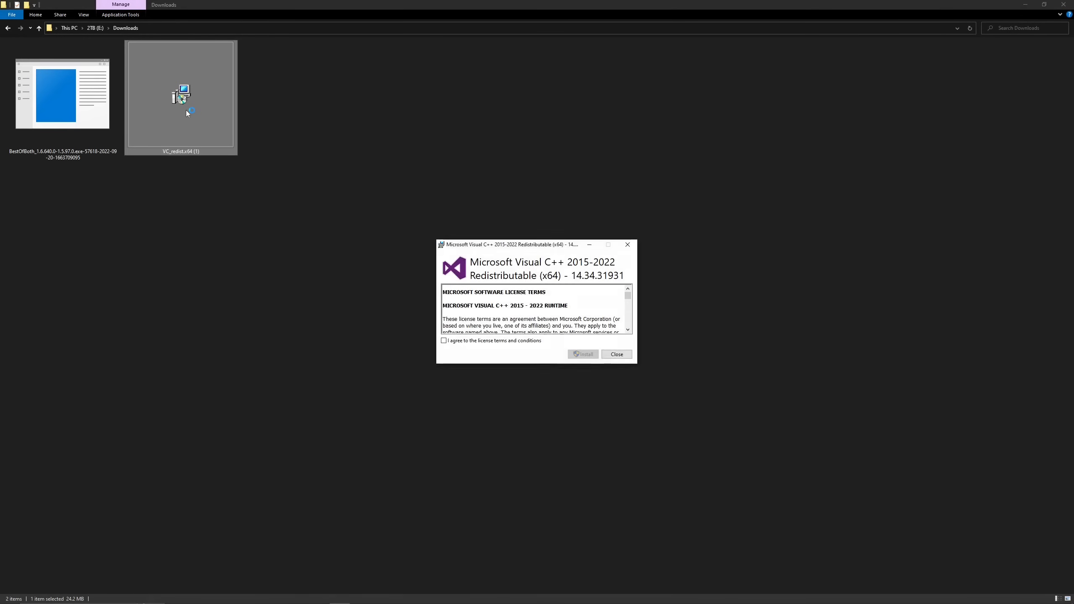
Install the Visual C++ runtime from the VC_redist.x64 installer.
{"action": "left_click", "coordinate": [444, 341]}
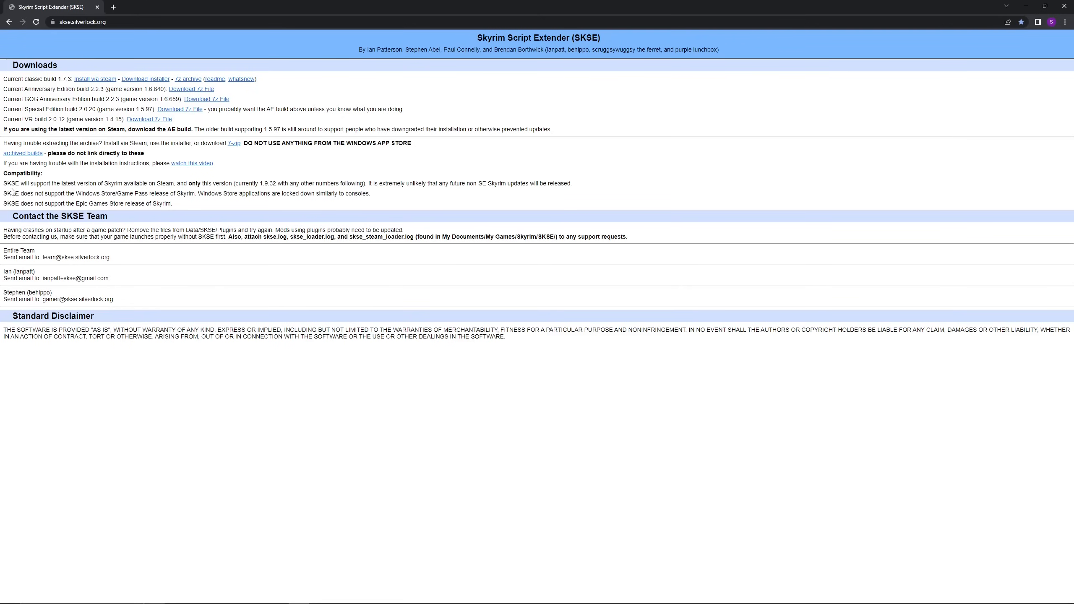
Download the SKSE 7z archive for Special Edition build 2.0.20 (game version 1.5.97).
{"action": "double_click", "coordinate": [483, 37]}
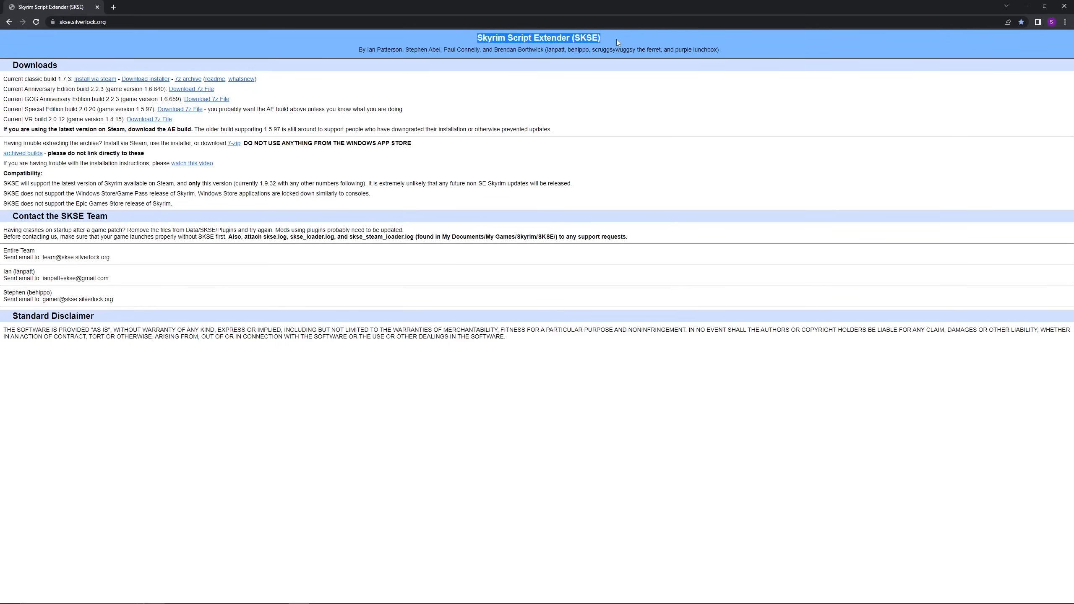
{"action": "mouse_move", "coordinate": [404, 111]}
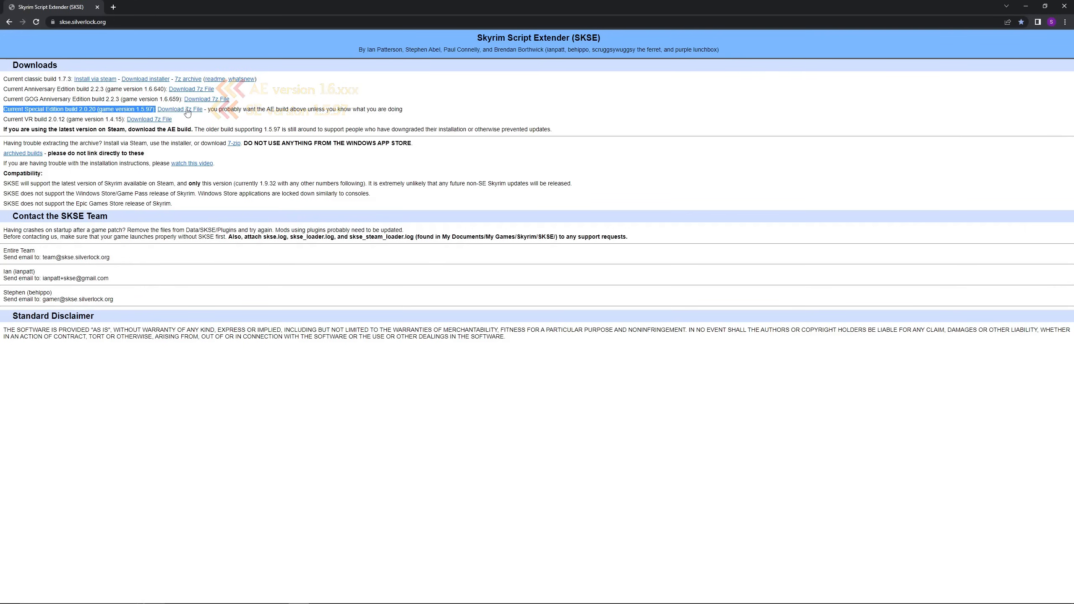
{"action": "left_click", "coordinate": [180, 110]}
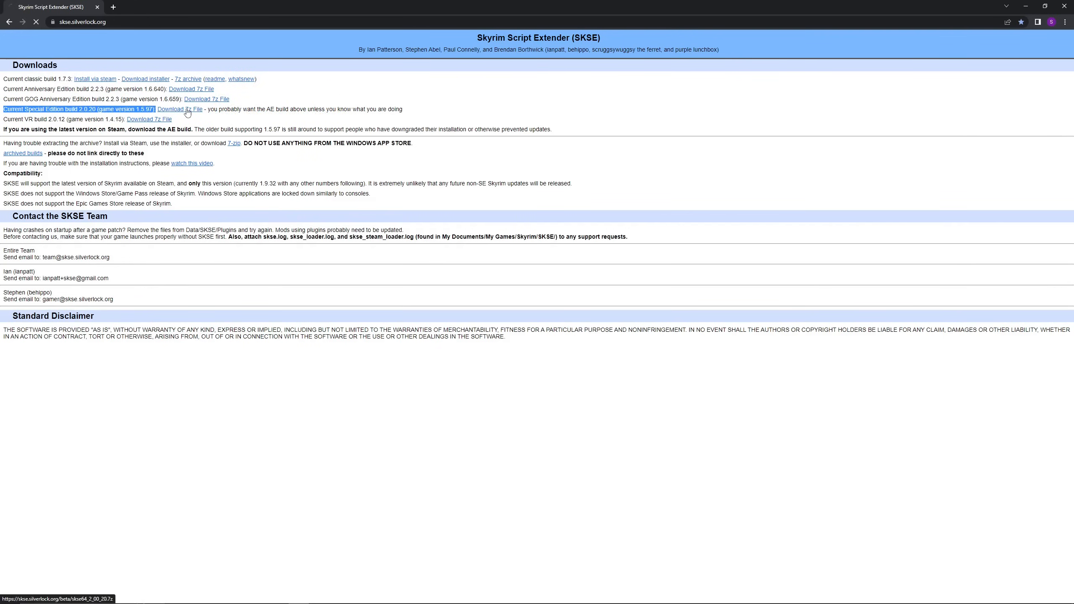
Extract the skse64_2_00_20 archive into Downloads with 7-Zip's Extract files.
{"action": "right_click", "coordinate": [181, 94]}
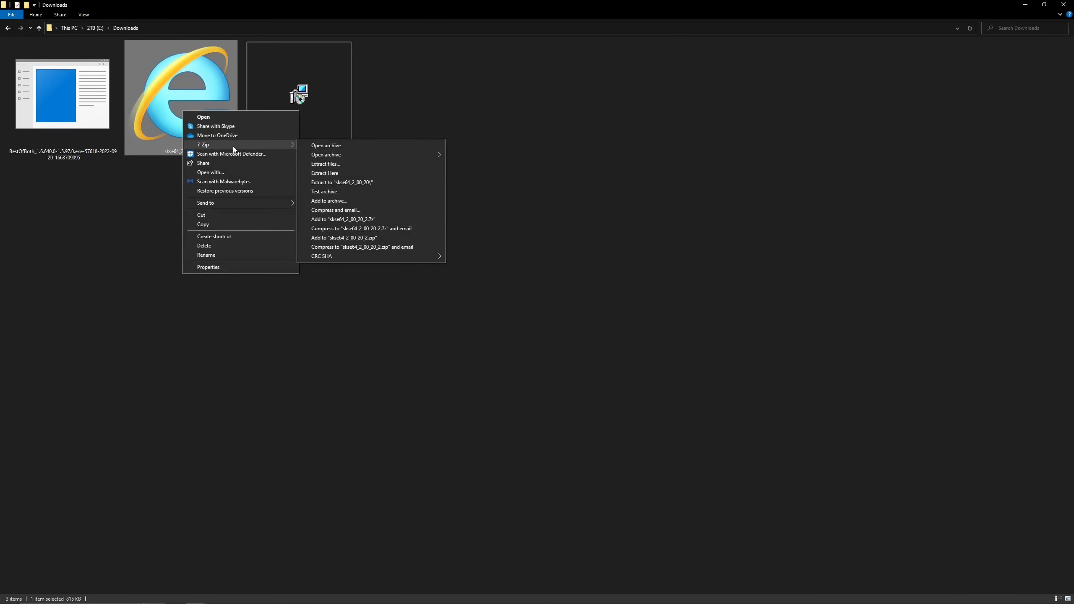
{"action": "left_click", "coordinate": [326, 163]}
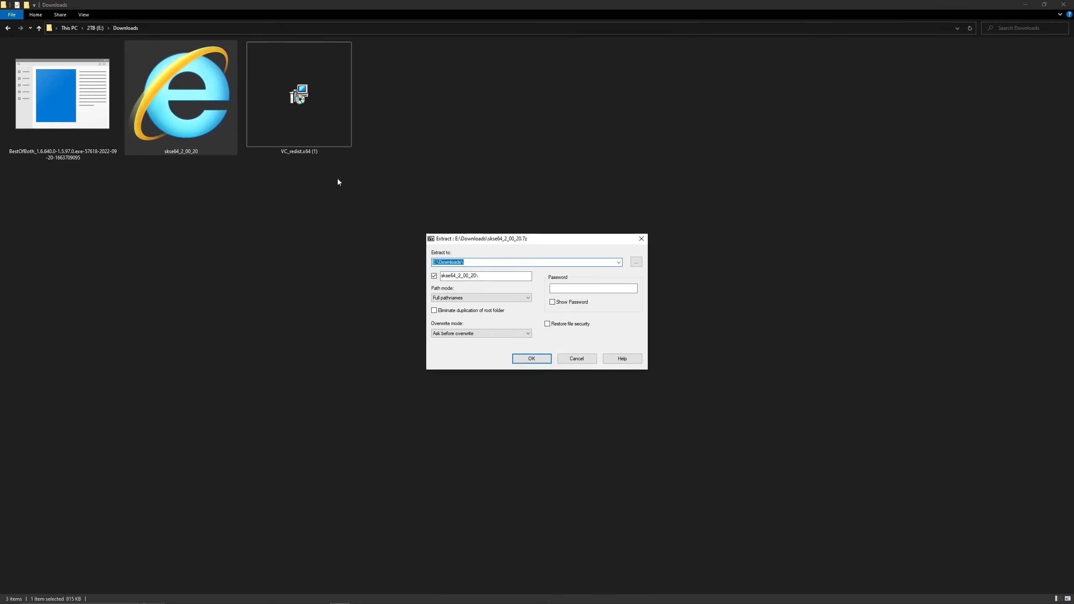
{"action": "left_click", "coordinate": [531, 358]}
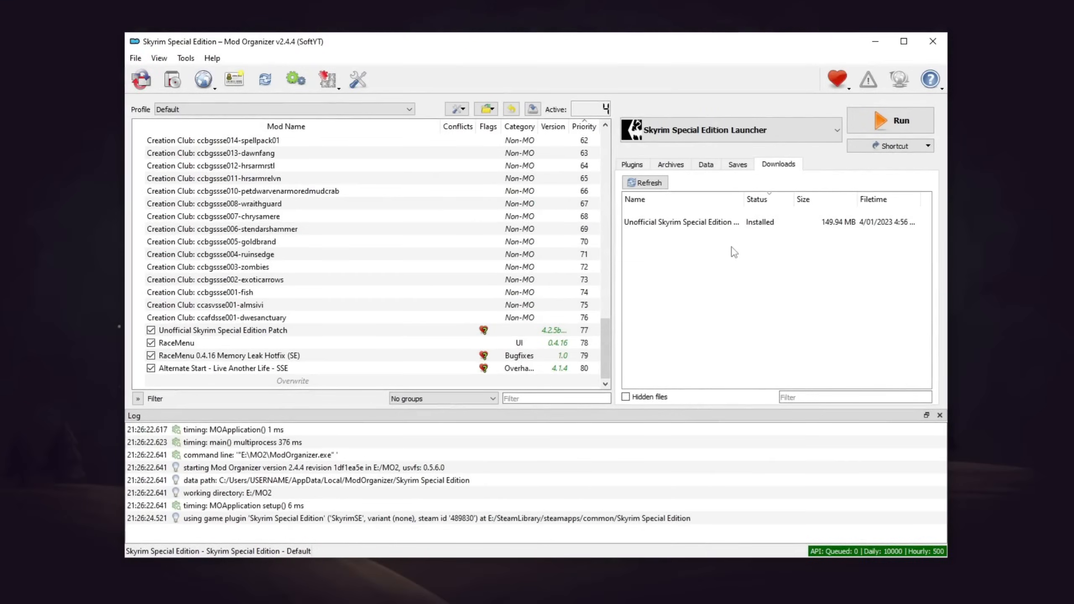
Register skse64_loader.exe as a new executable entry in MO2's executables list.
{"action": "left_click", "coordinate": [837, 129]}
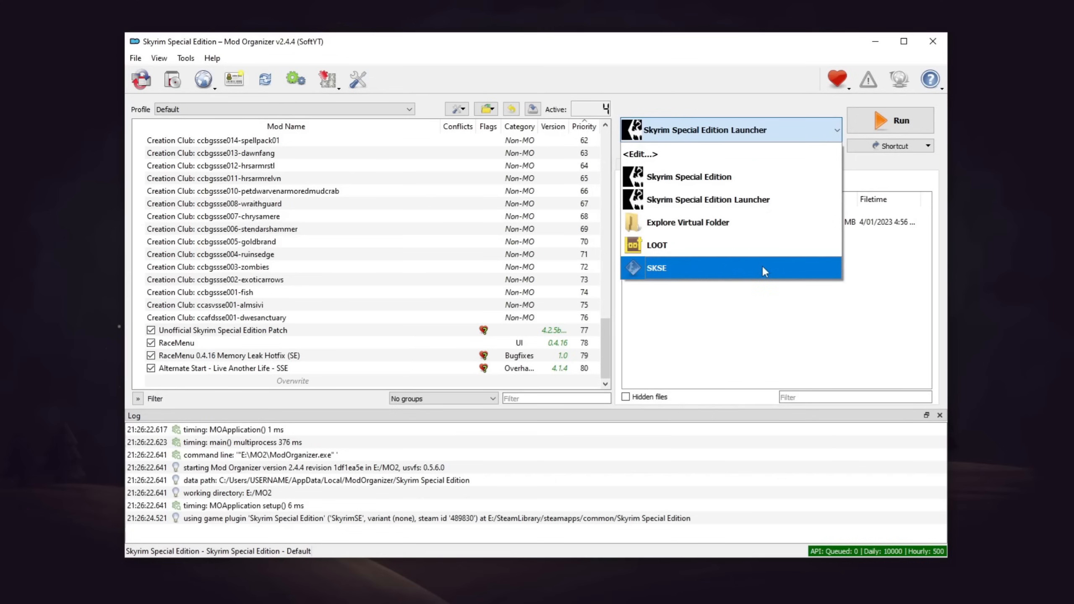
{"action": "left_click", "coordinate": [656, 268]}
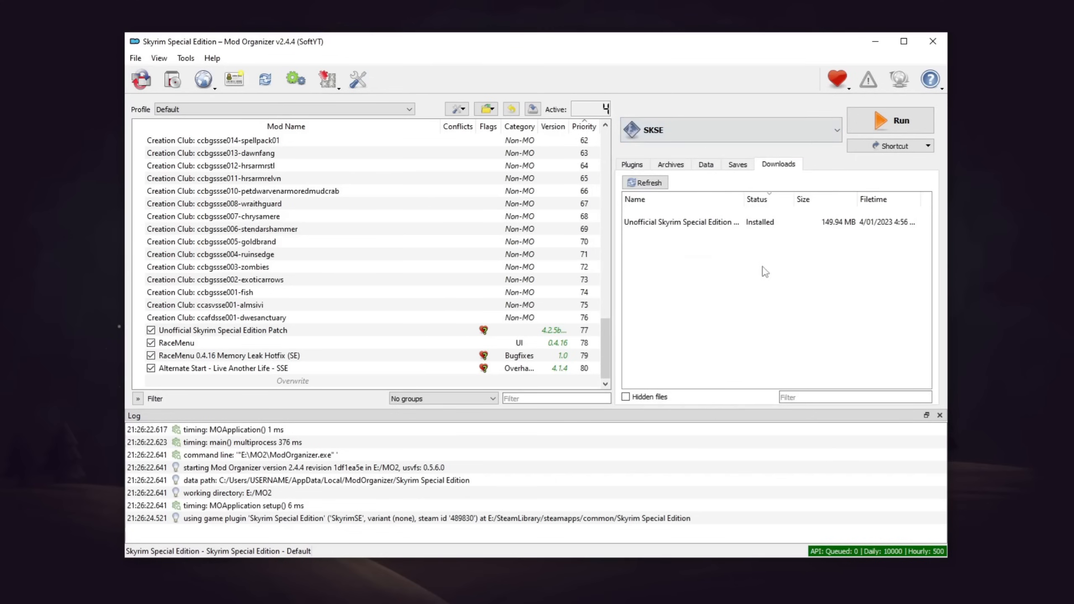
{"action": "left_click", "coordinate": [834, 129]}
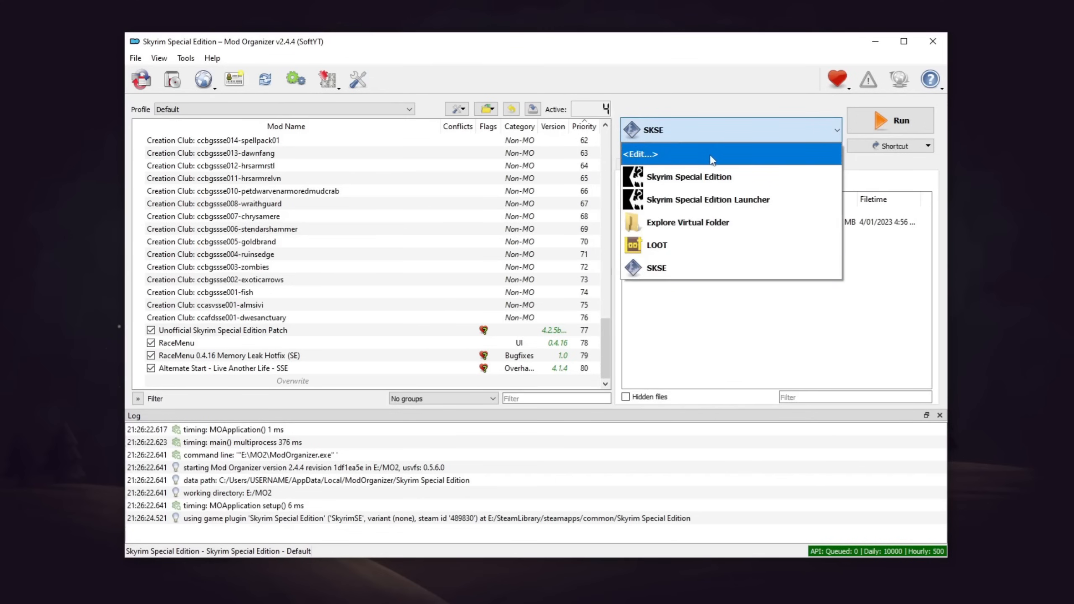
{"action": "left_click", "coordinate": [641, 153]}
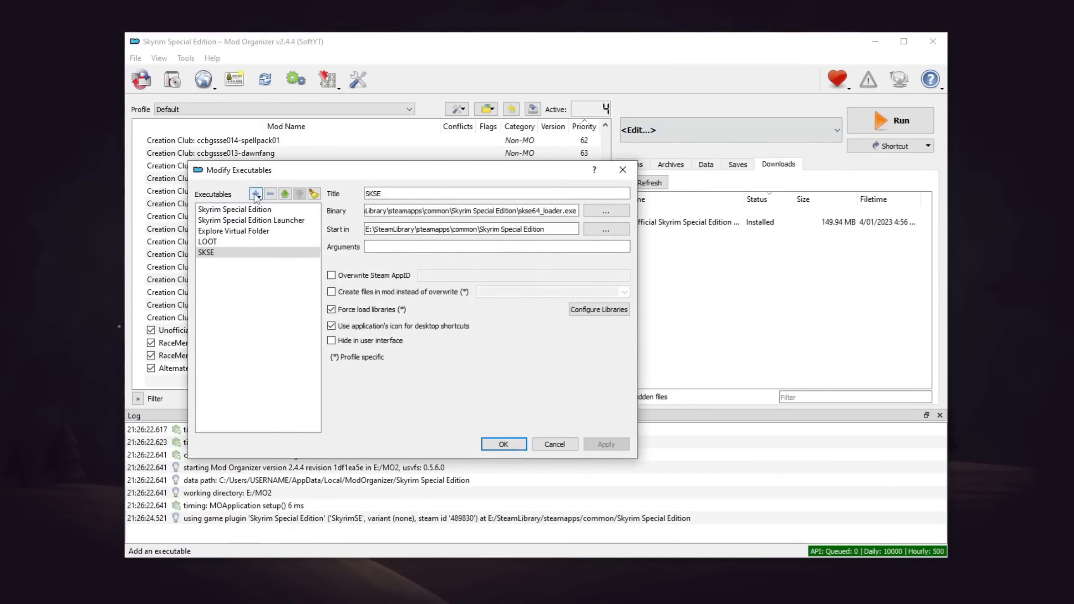
{"action": "left_click", "coordinate": [255, 193]}
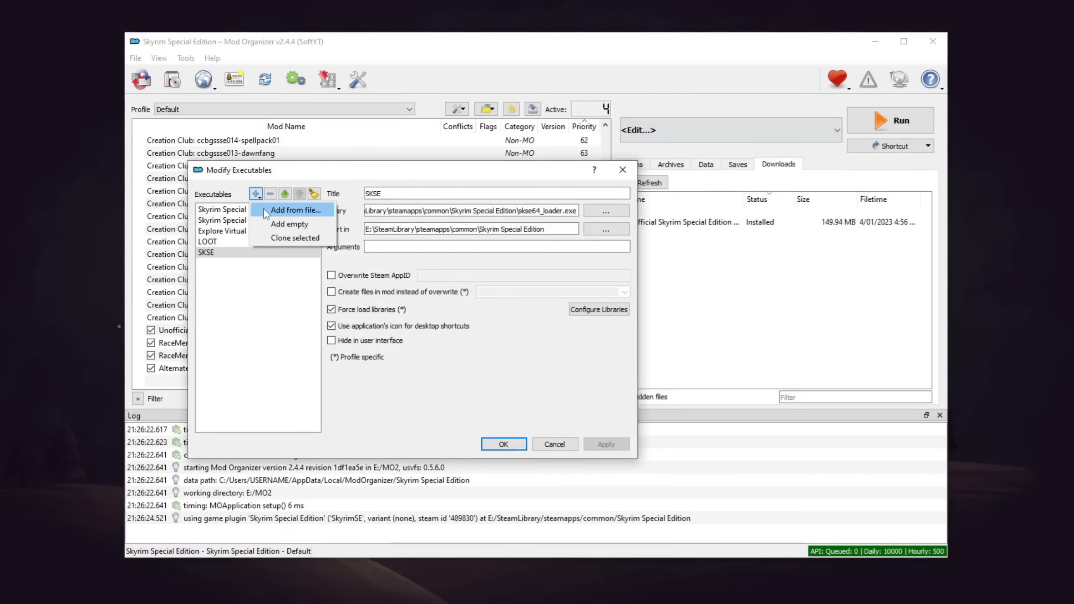
{"action": "left_click", "coordinate": [294, 211]}
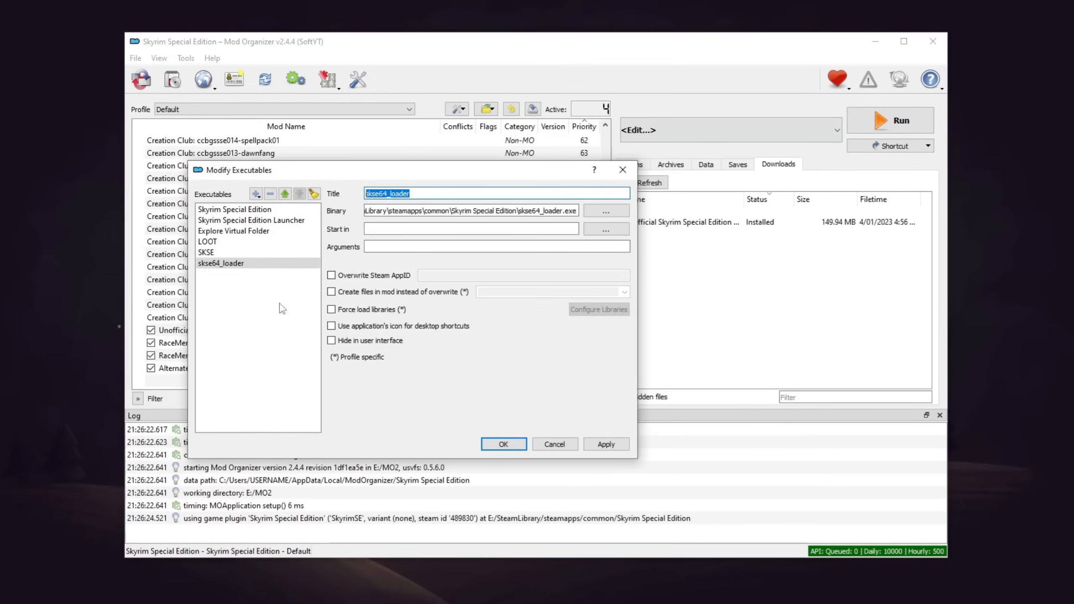
{"action": "left_click", "coordinate": [502, 444]}
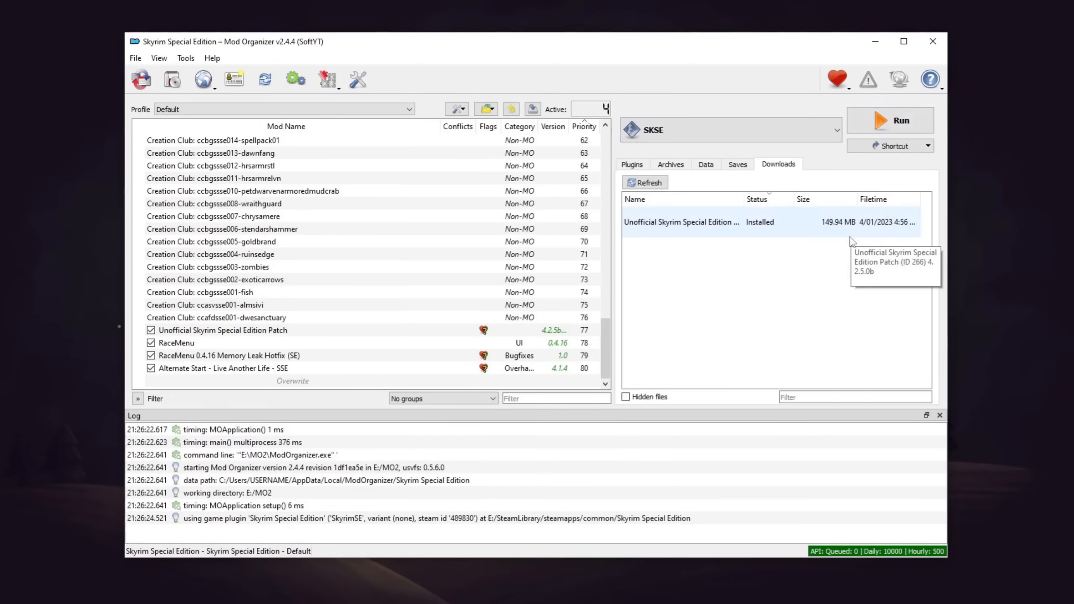
Launch Skyrim through the SKSE entry and reach the main menu.
{"action": "left_click", "coordinate": [838, 129]}
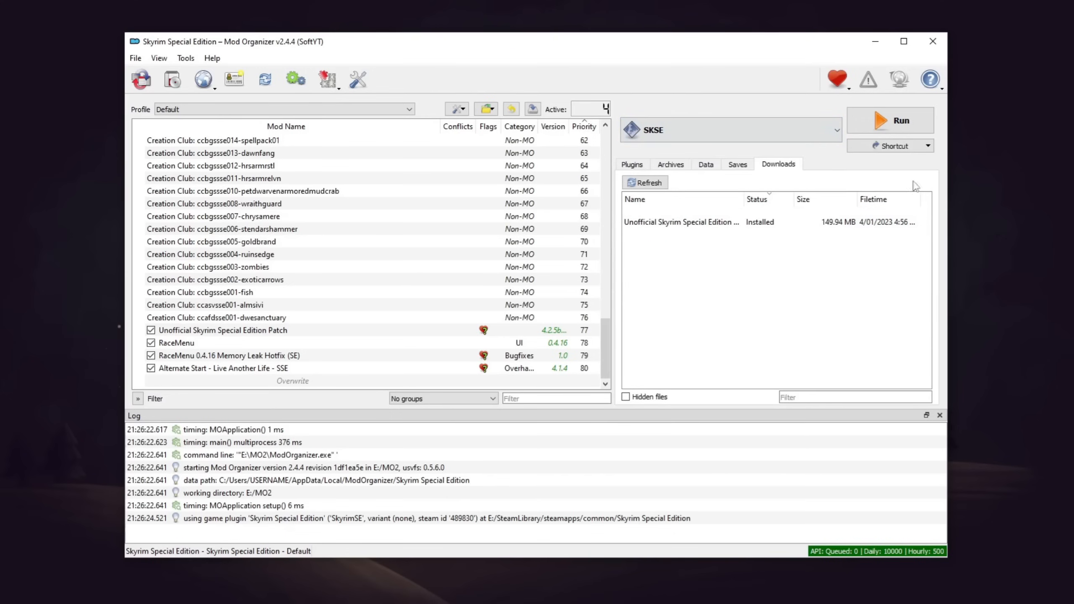
{"action": "left_click", "coordinate": [902, 120]}
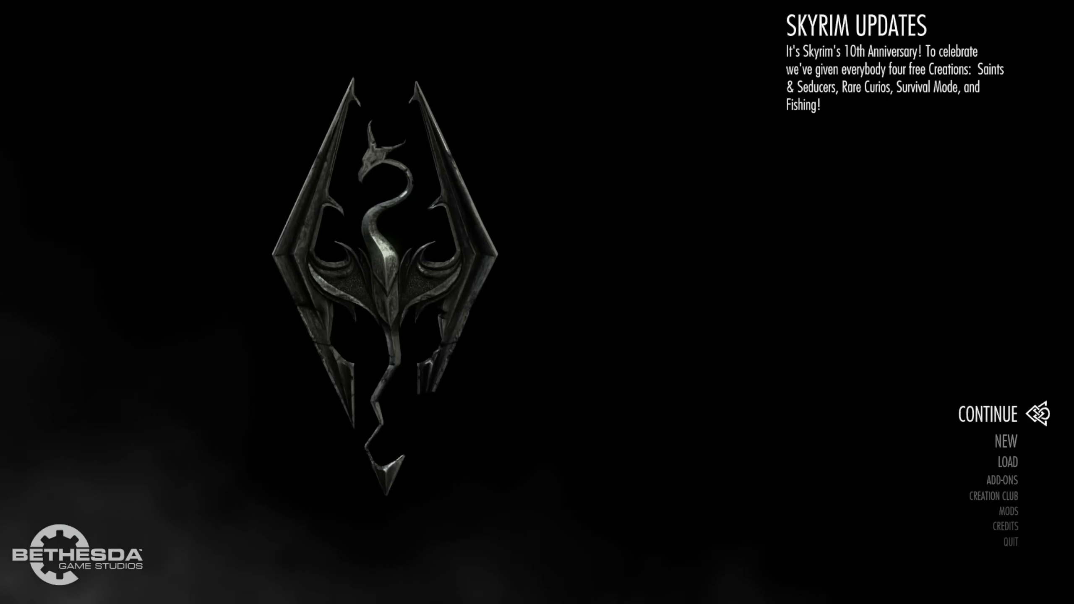
Send the All in one (Special Edition) Address Library file to the mod manager.
{"action": "left_click", "coordinate": [987, 414]}
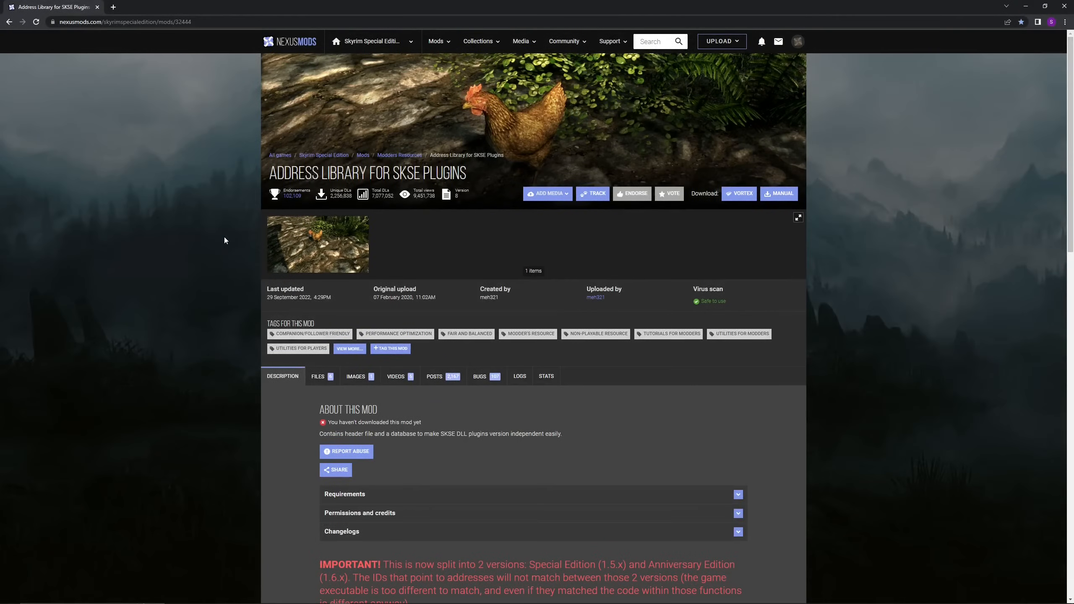
{"action": "mouse_move", "coordinate": [230, 225]}
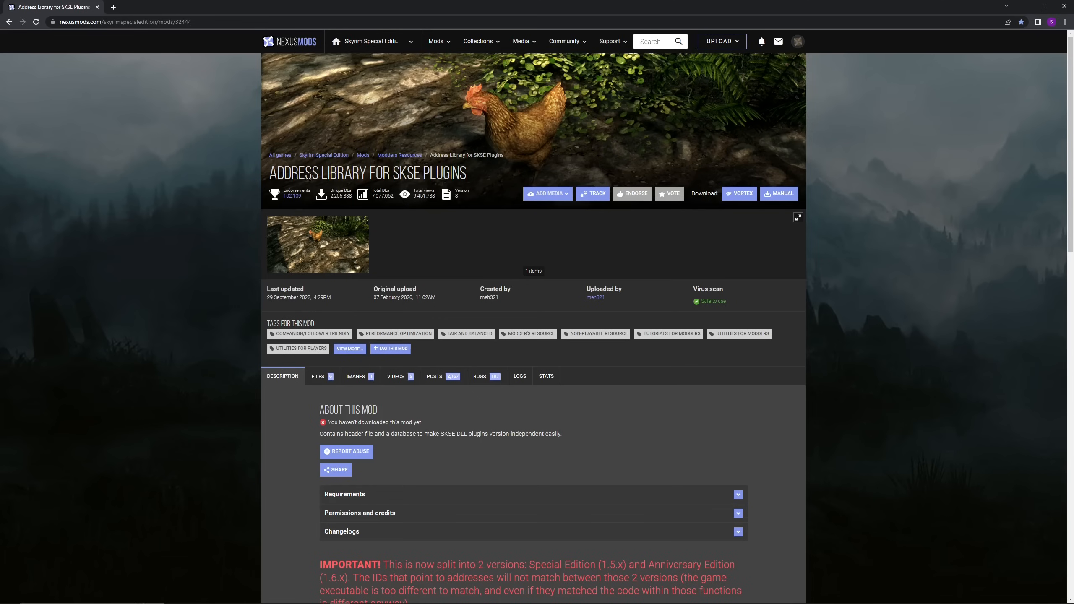
{"action": "mouse_move", "coordinate": [427, 222]}
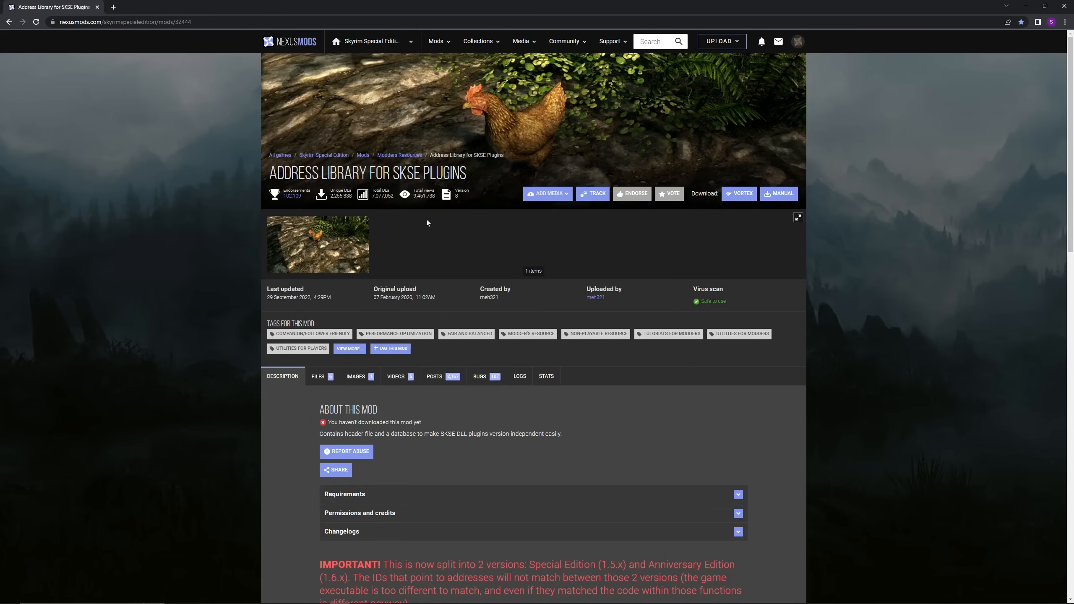
{"action": "mouse_move", "coordinate": [443, 244]}
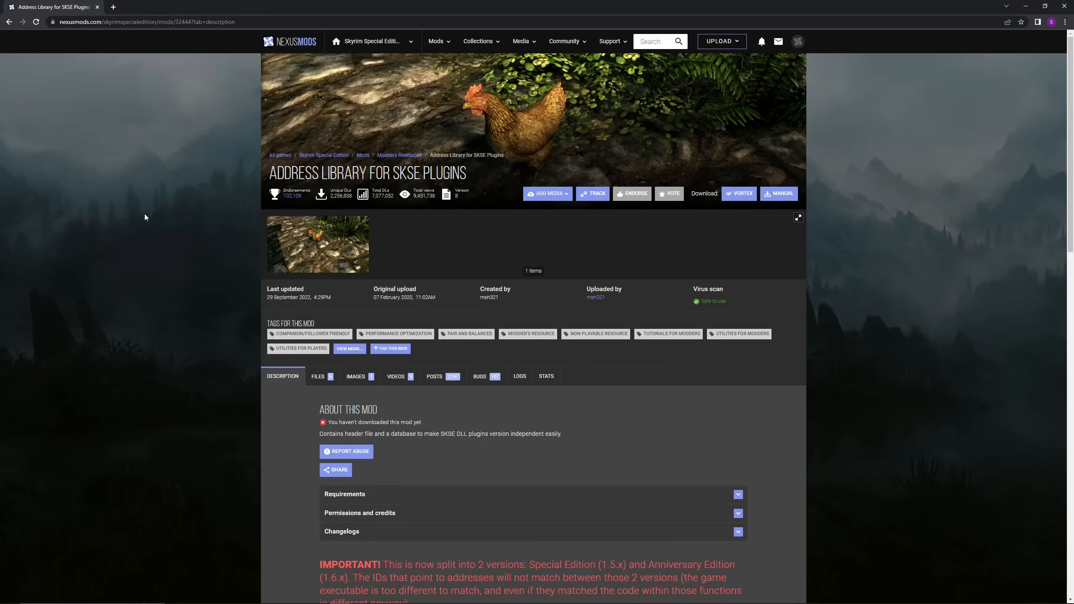
{"action": "mouse_move", "coordinate": [320, 403]}
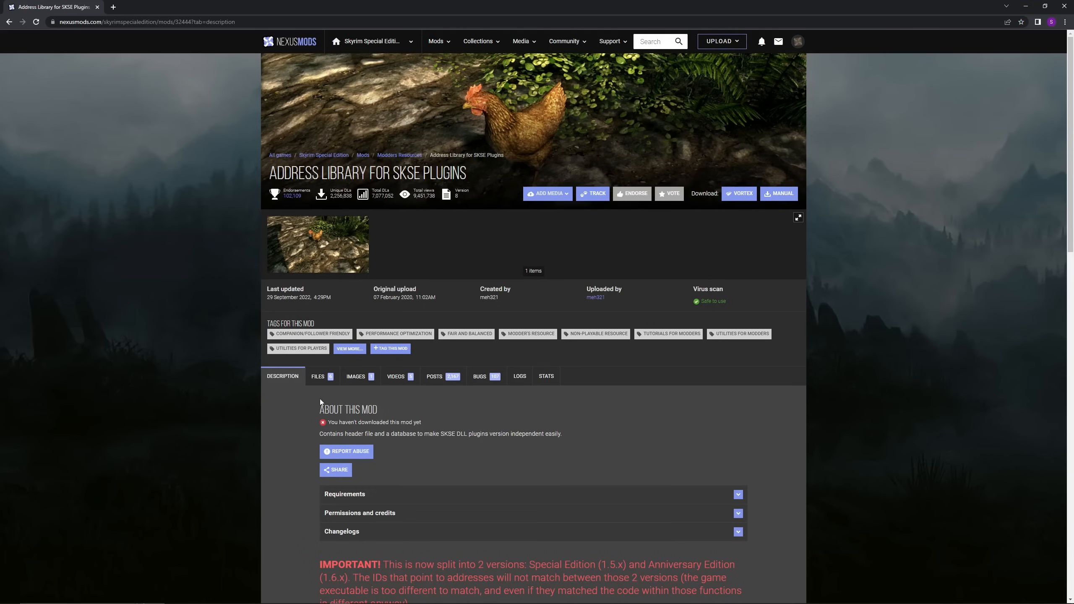
{"action": "left_click", "coordinate": [319, 376]}
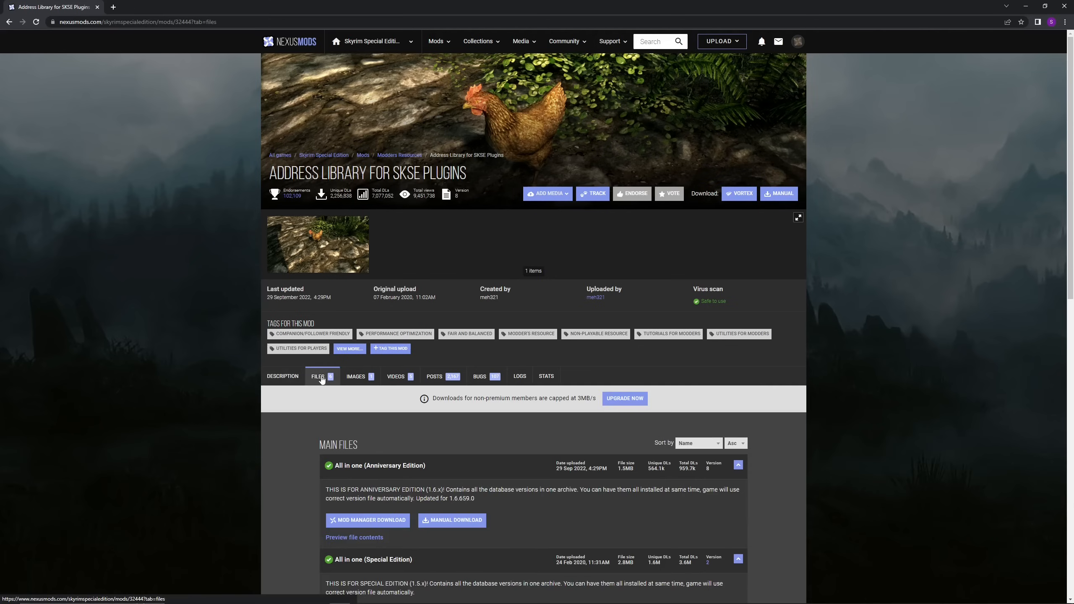
{"action": "scroll", "scroll_direction": "down", "scroll_amount": 3}
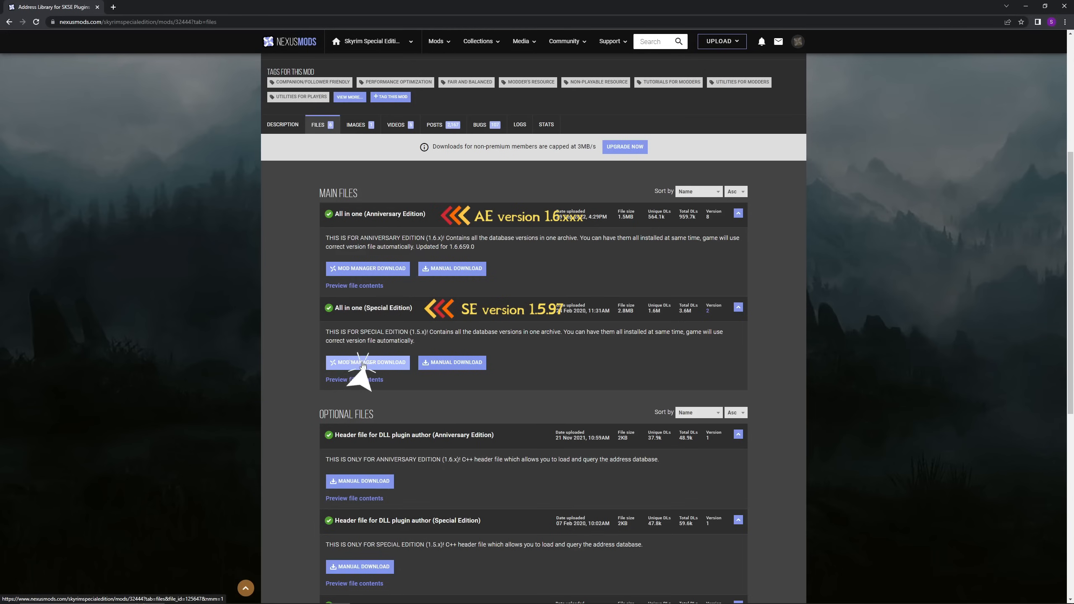
{"action": "left_click", "coordinate": [367, 362]}
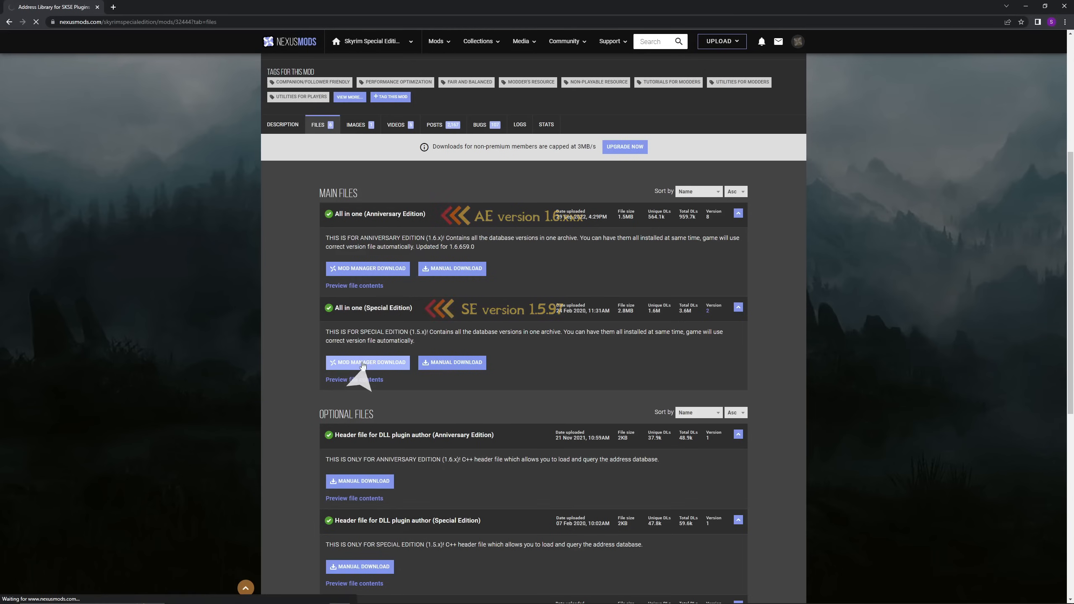
Quick-install the Address Library all-in-one archive from Downloads and enable the mod.
{"action": "left_click", "coordinate": [368, 362]}
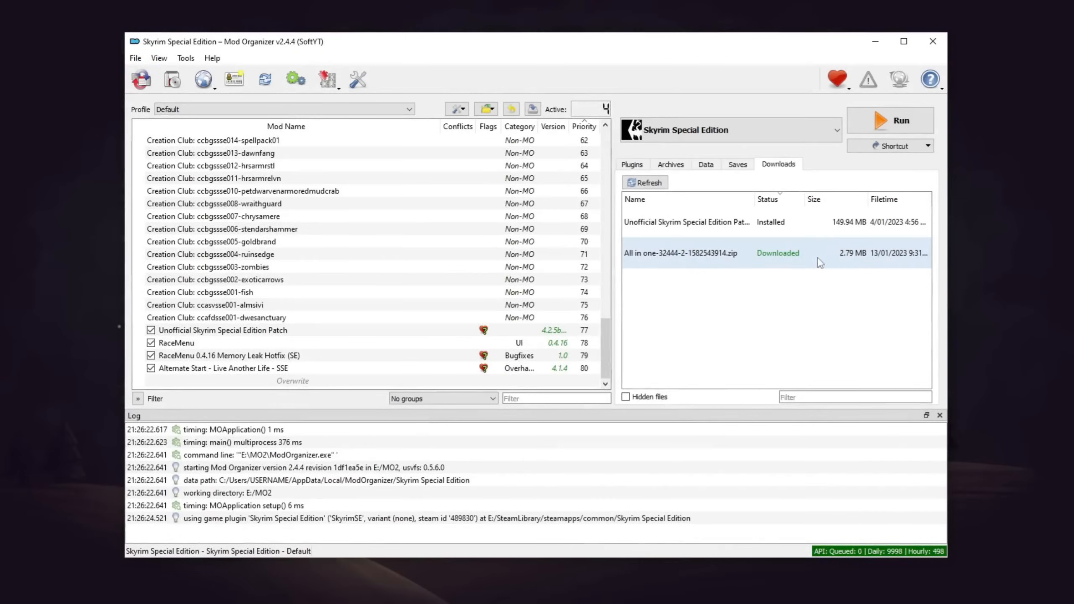
{"action": "mouse_move", "coordinate": [774, 253]}
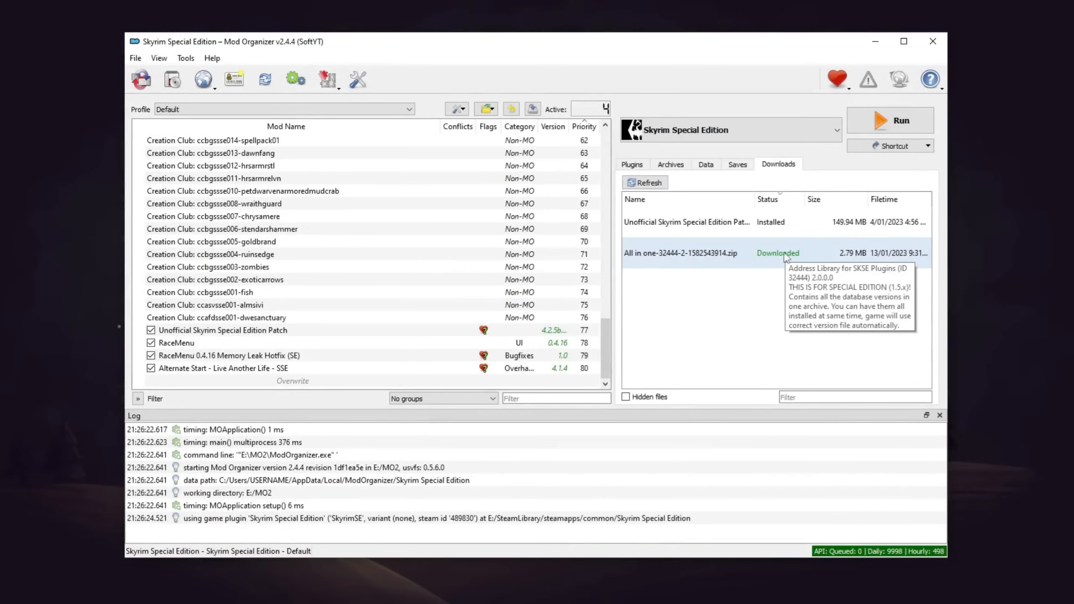
{"action": "double_click", "coordinate": [681, 253]}
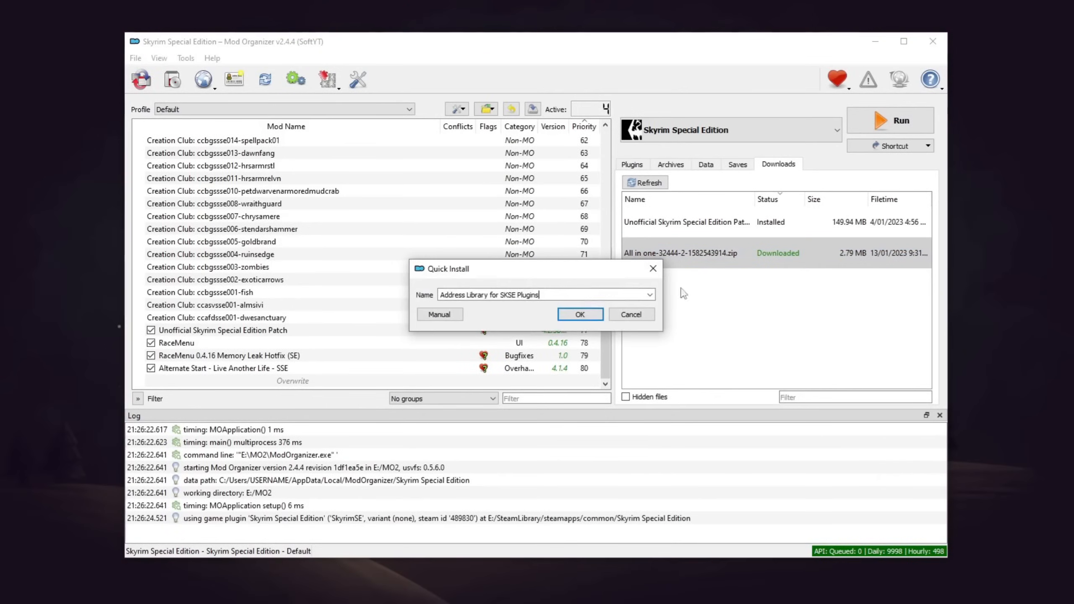
{"action": "left_click", "coordinate": [579, 314]}
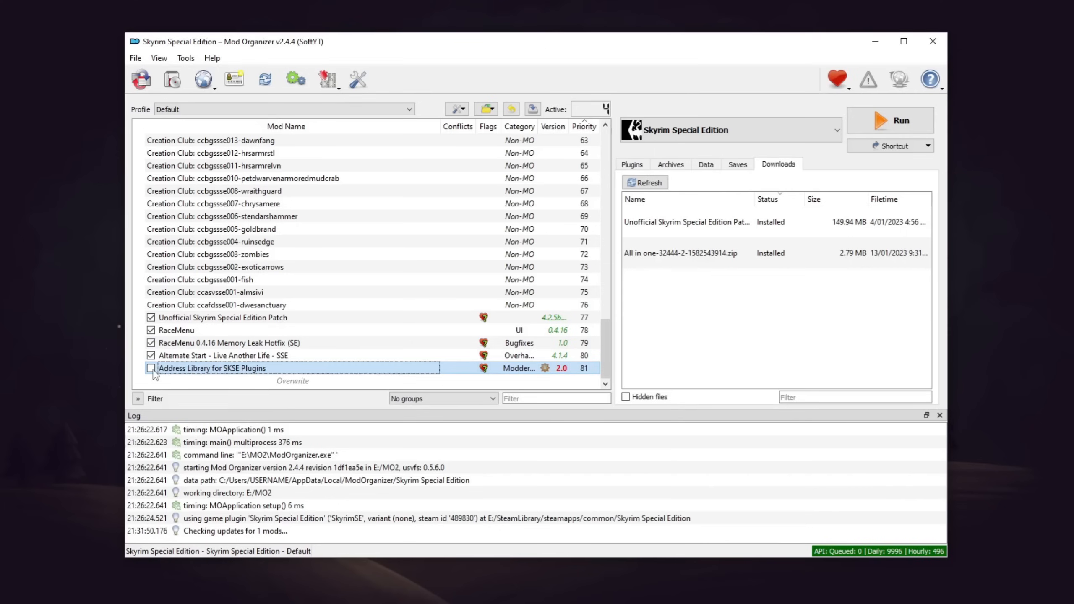
{"action": "left_click", "coordinate": [151, 368]}
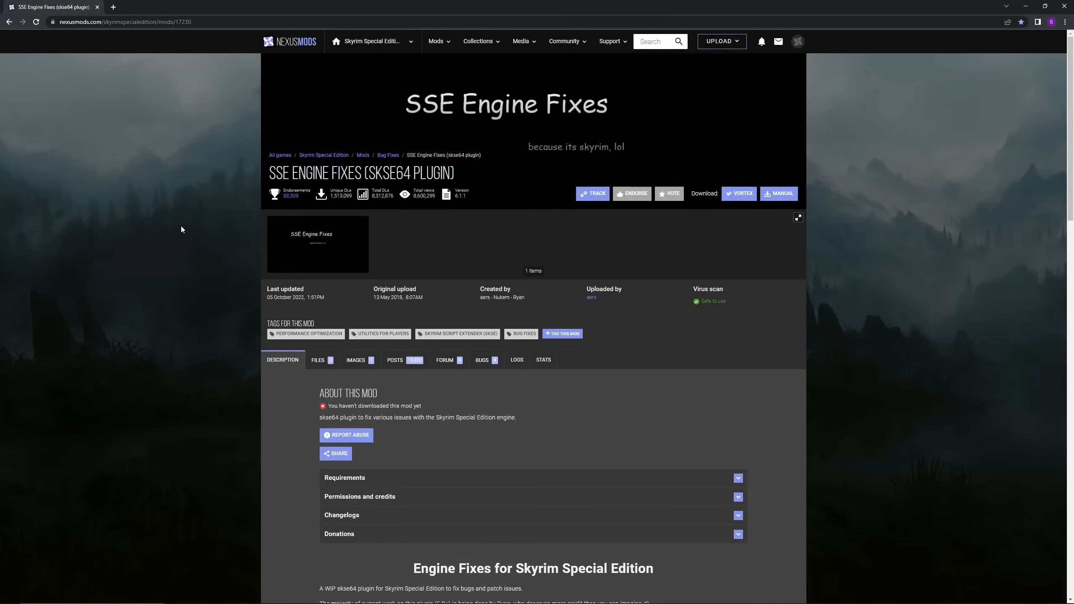
{"action": "mouse_move", "coordinate": [188, 200]}
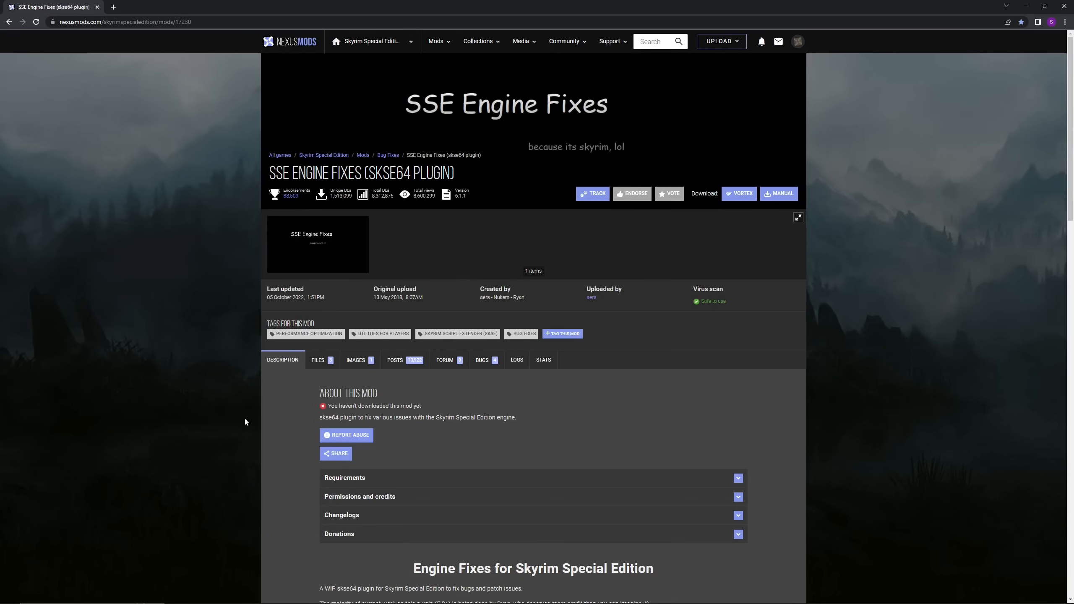
{"action": "mouse_move", "coordinate": [289, 418]}
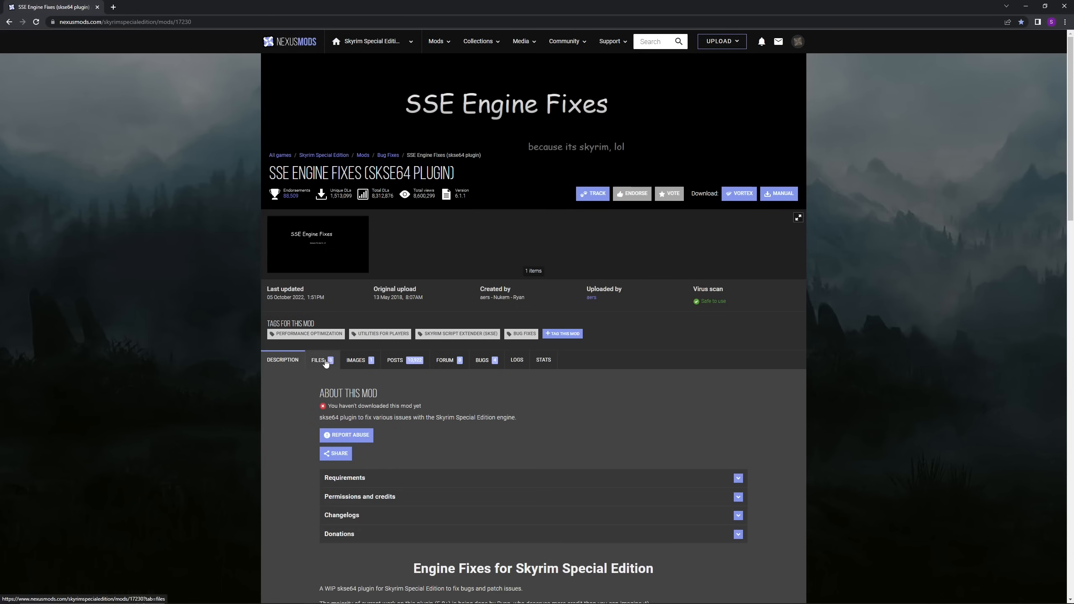
Send the SSE Engine Fixes Part 1 file for 1.5.39–1.5.97 to the mod manager.
{"action": "left_click", "coordinate": [318, 360]}
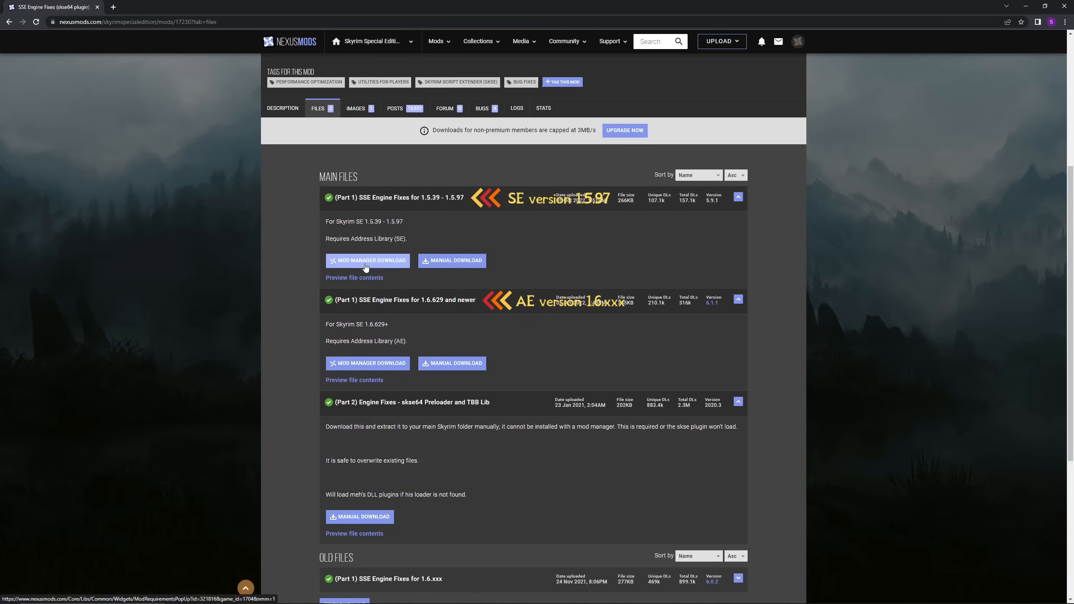
{"action": "mouse_move", "coordinate": [296, 214]}
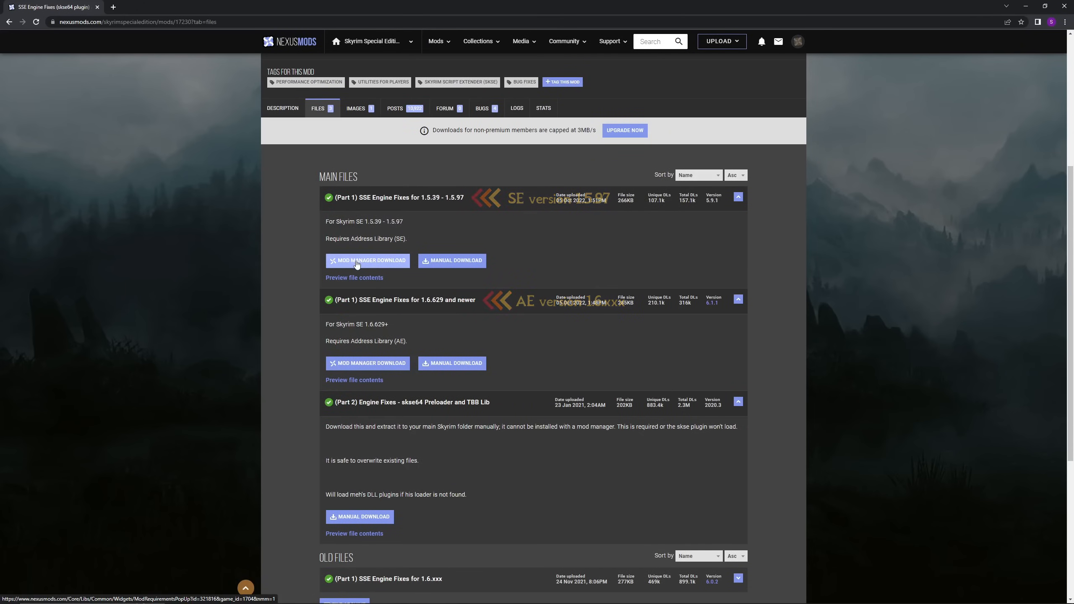
{"action": "left_click", "coordinate": [370, 260]}
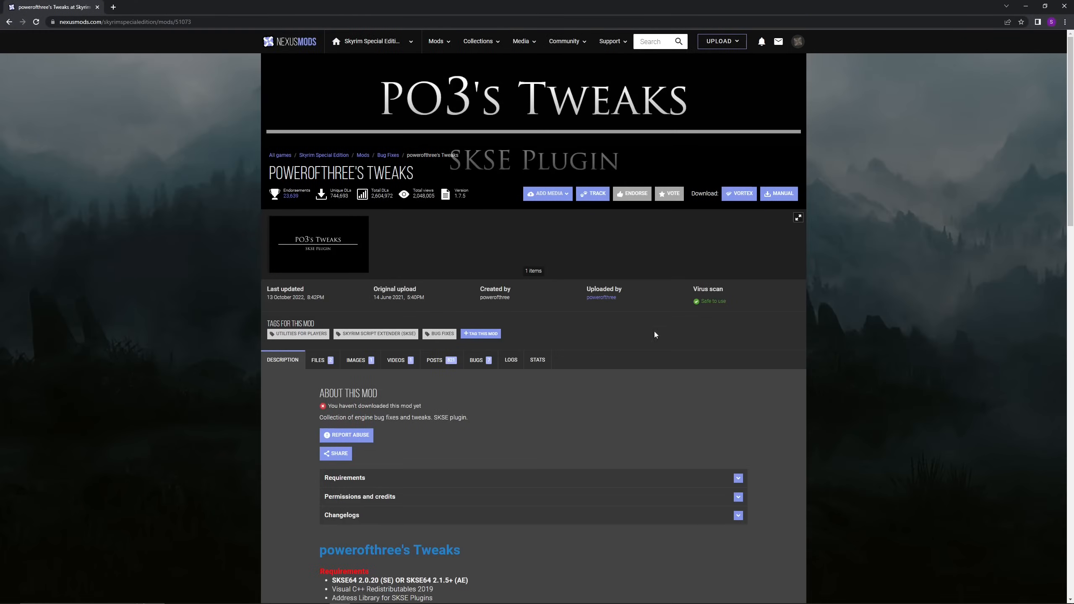
{"action": "mouse_move", "coordinate": [237, 223]}
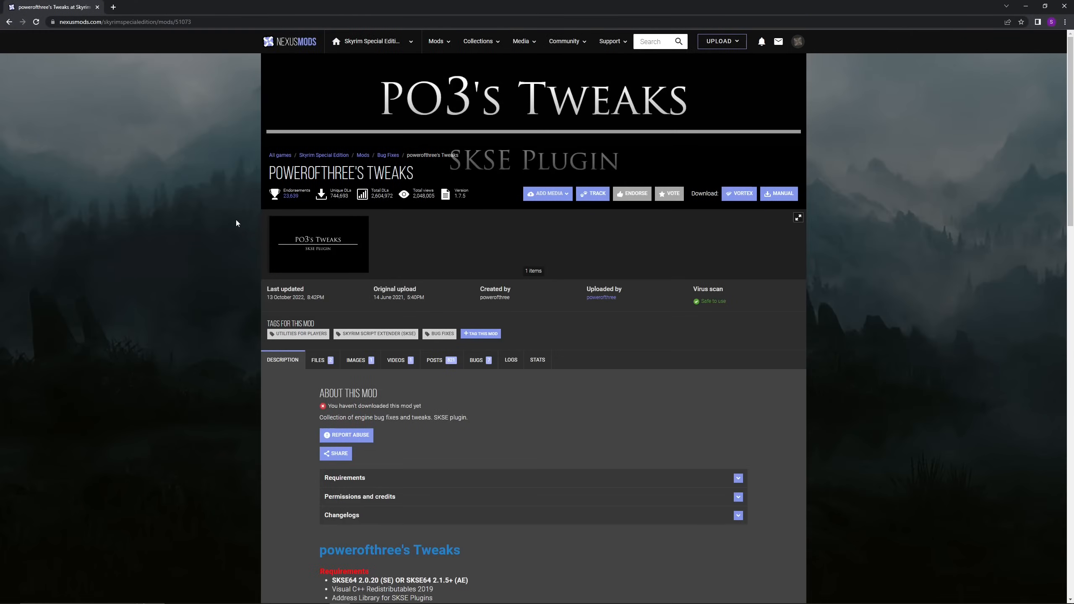
{"action": "mouse_move", "coordinate": [220, 335]}
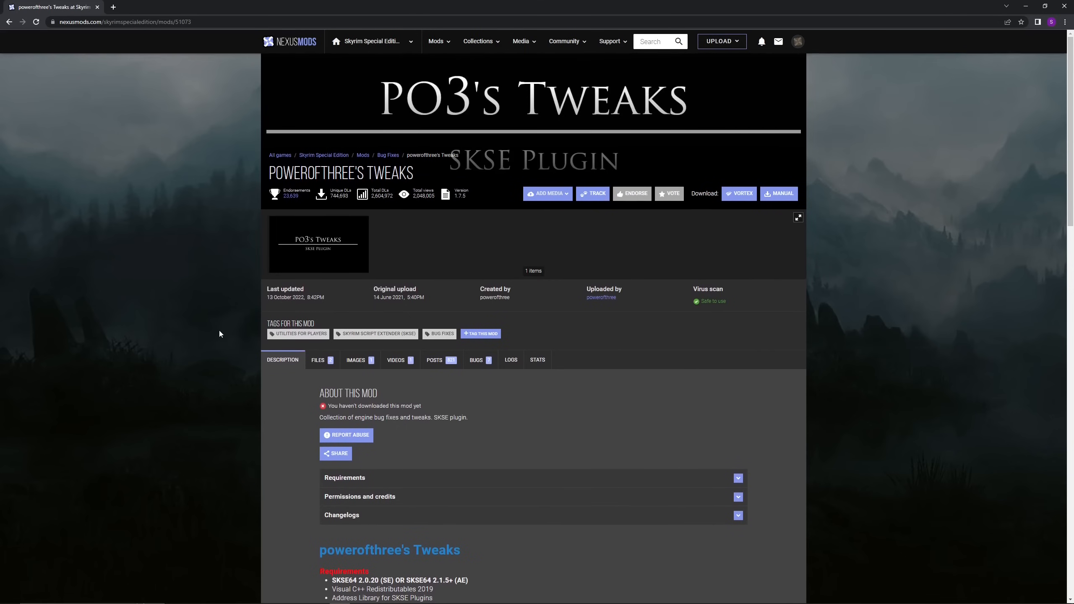
Download powerofthree's Tweaks past the requirements notice and install the SSE v1.5.97 option.
{"action": "scroll", "scroll_direction": "down", "scroll_amount": 3}
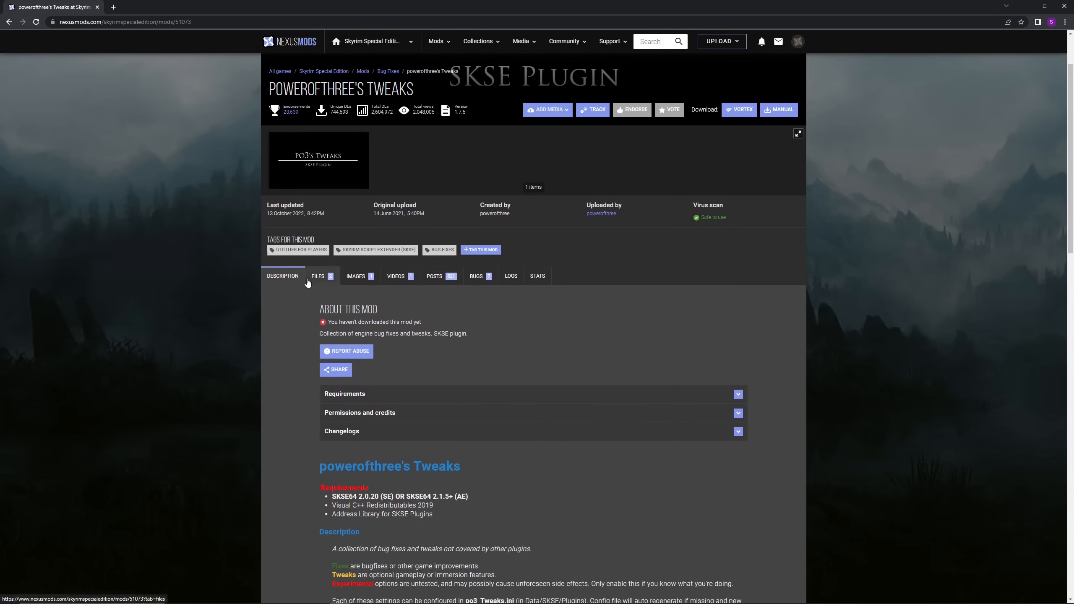
{"action": "left_click", "coordinate": [318, 275]}
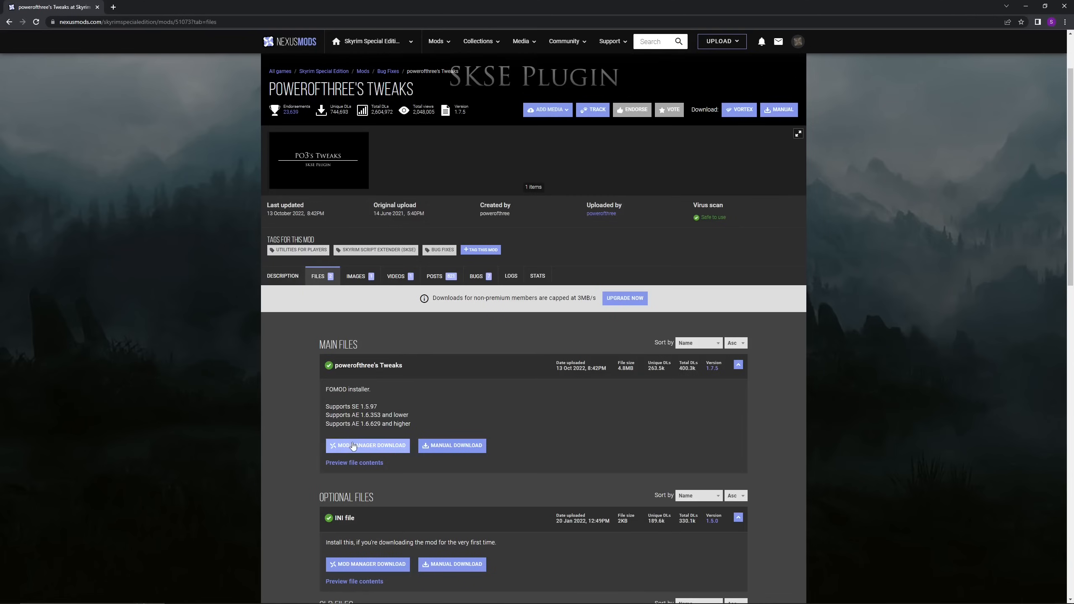
{"action": "left_click", "coordinate": [368, 446]}
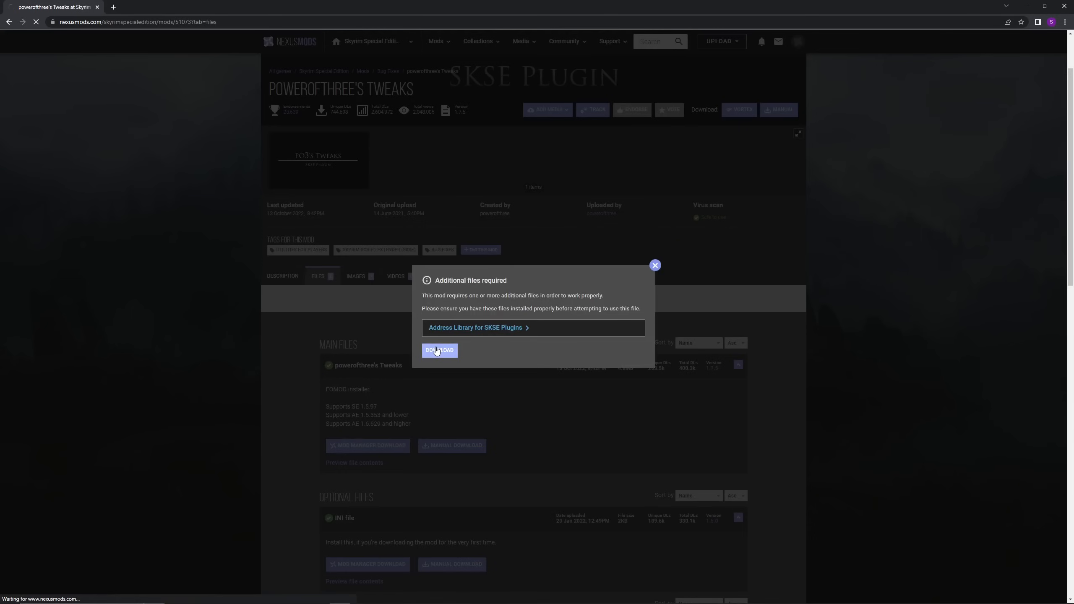
{"action": "left_click", "coordinate": [439, 351]}
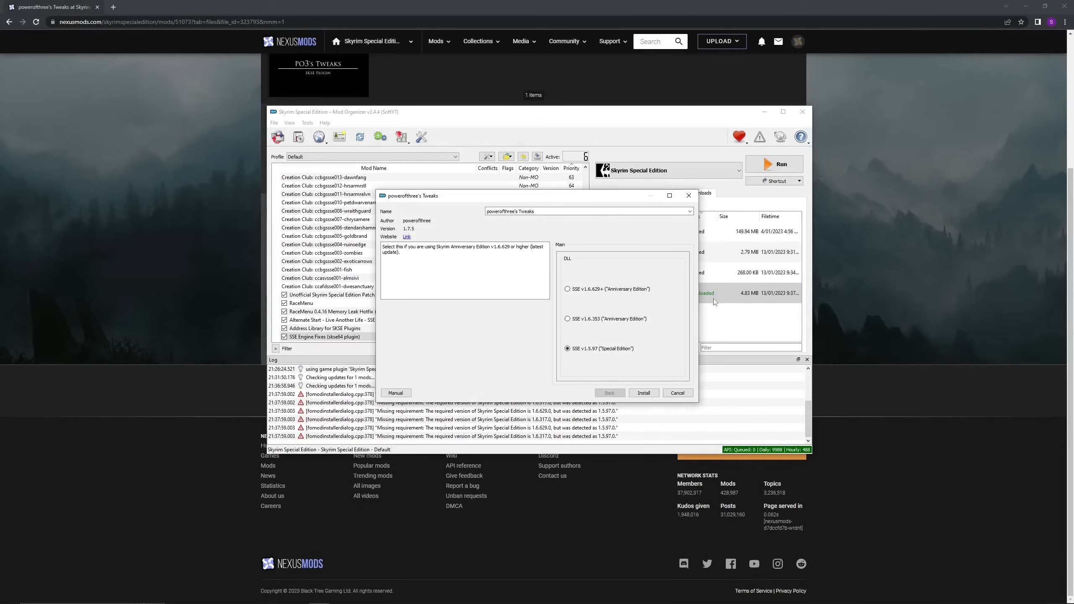
{"action": "left_click", "coordinate": [568, 349]}
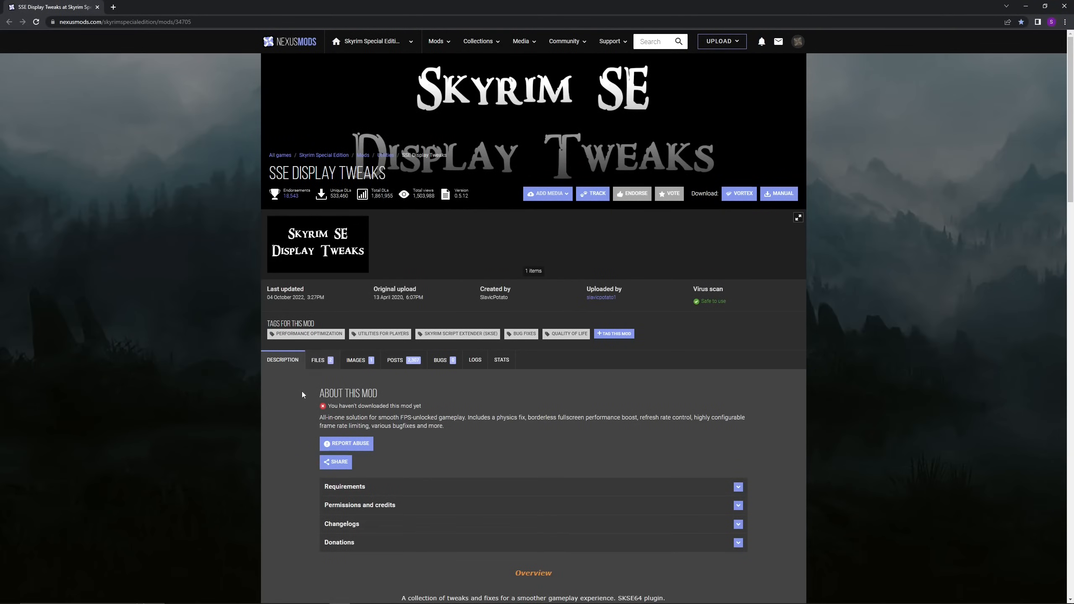
Send the SSE Display Tweaks High performance configuration file to the mod manager.
{"action": "scroll", "scroll_direction": "down", "scroll_amount": 3}
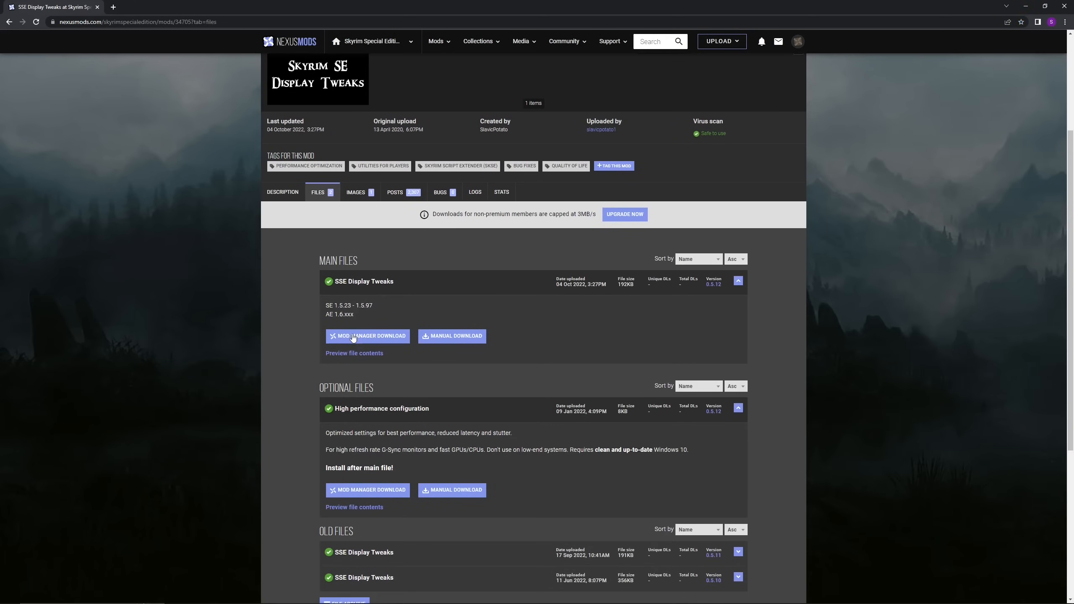
{"action": "scroll", "scroll_direction": "down", "scroll_amount": 3}
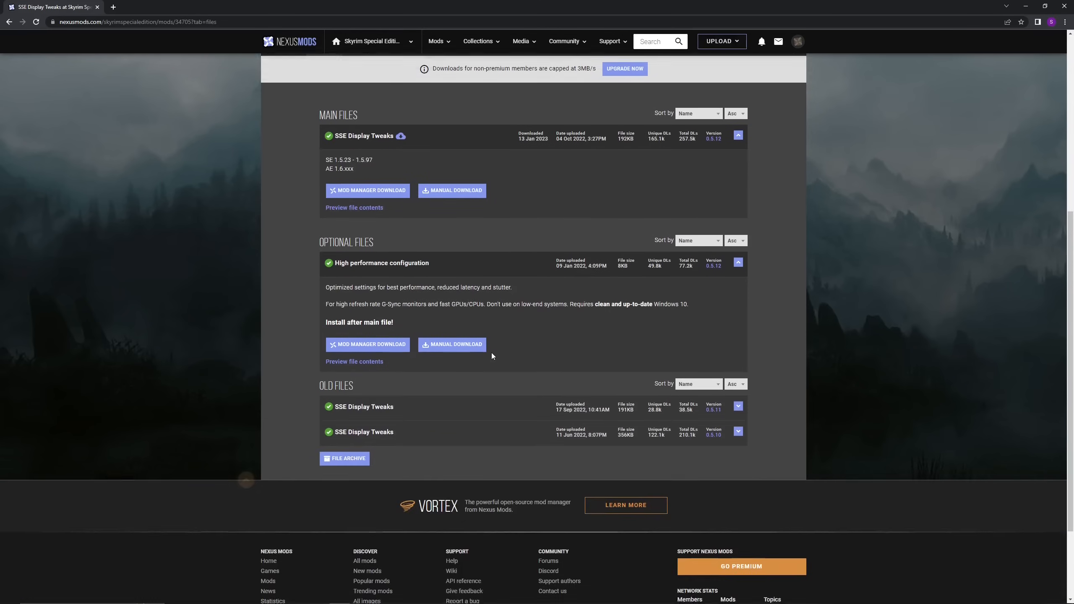
{"action": "scroll", "scroll_direction": "down", "scroll_amount": 3}
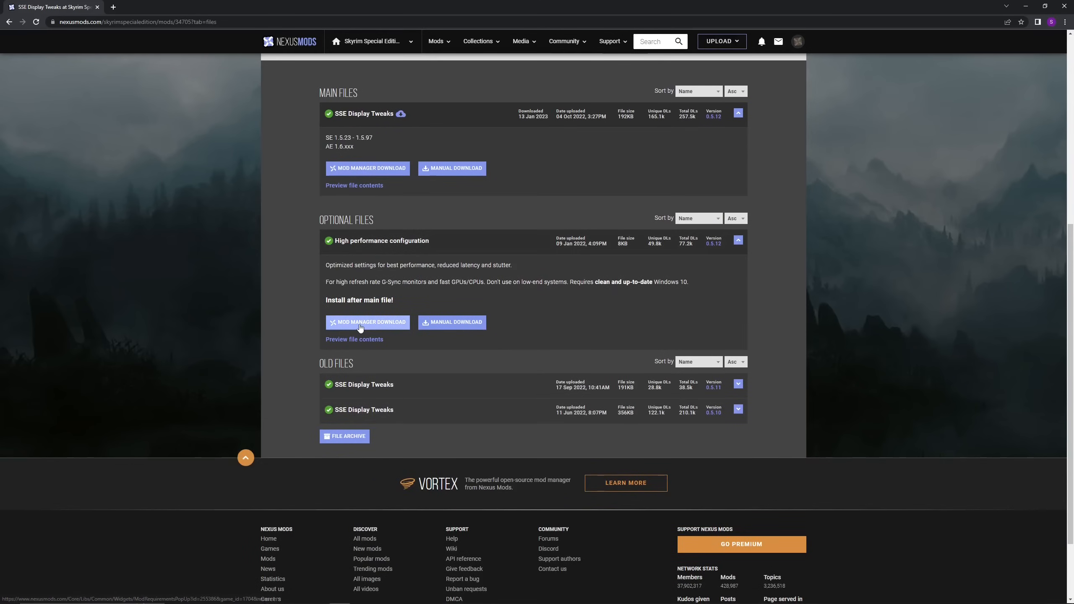
{"action": "left_click", "coordinate": [368, 323]}
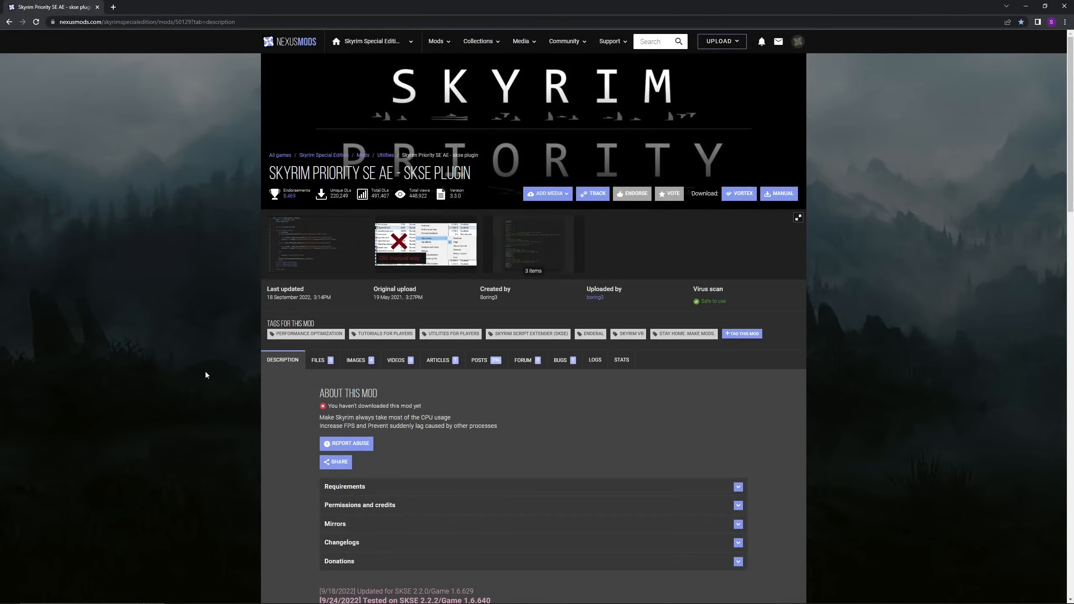
{"action": "mouse_move", "coordinate": [233, 245]}
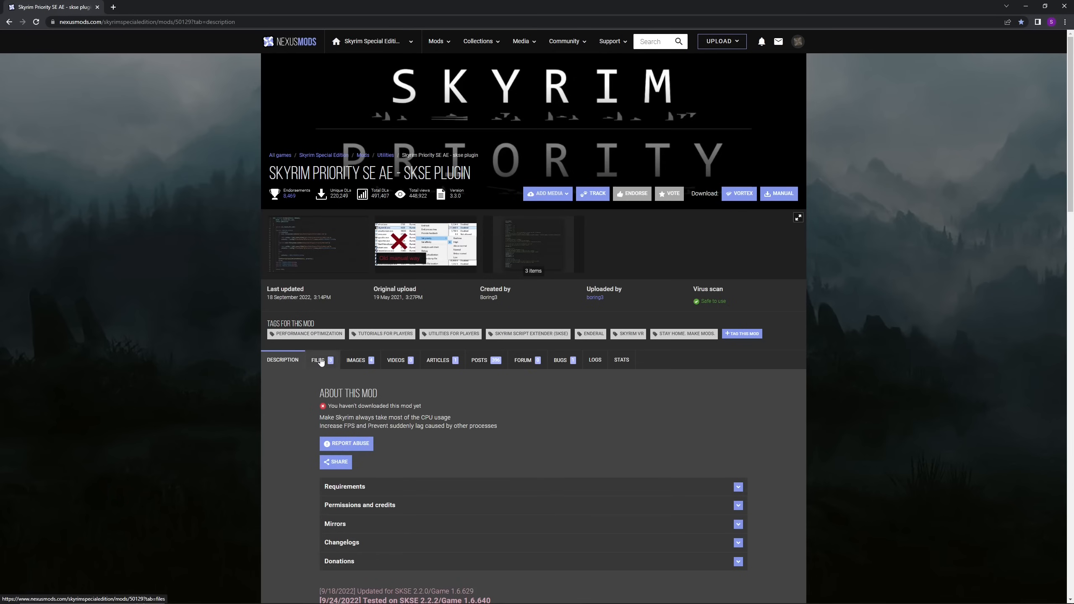
Bring up the Files tab for Skyrim Priority SE AE.
{"action": "scroll", "scroll_direction": "down", "scroll_amount": 3}
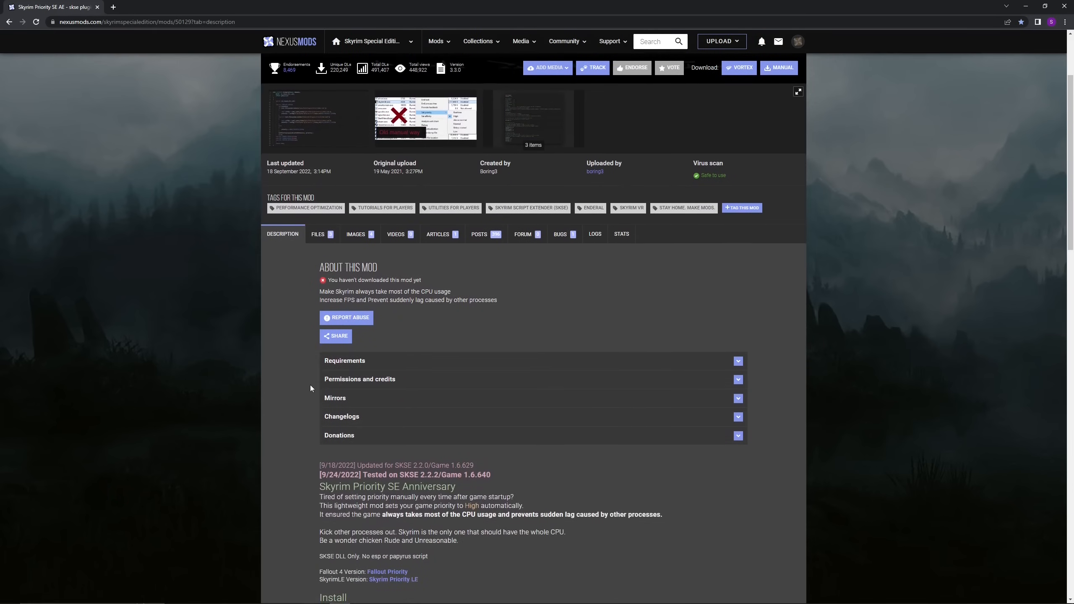
{"action": "left_click", "coordinate": [318, 234]}
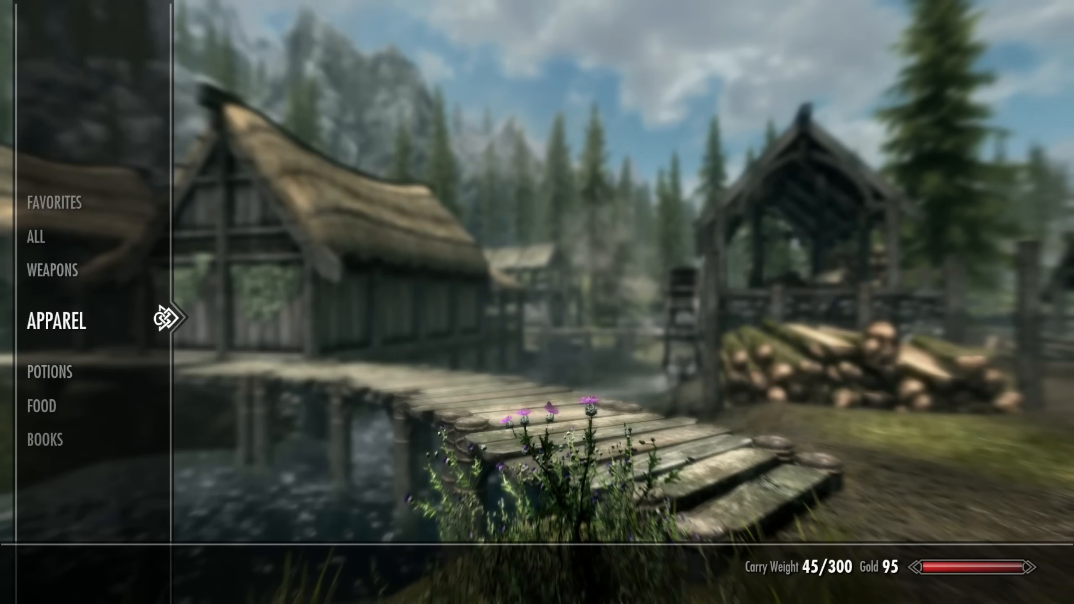
Browse the SkyUI inventory and Anonymous Letter in game, then send SkyUI_5_2_SE to the mod manager.
{"action": "left_click", "coordinate": [36, 236]}
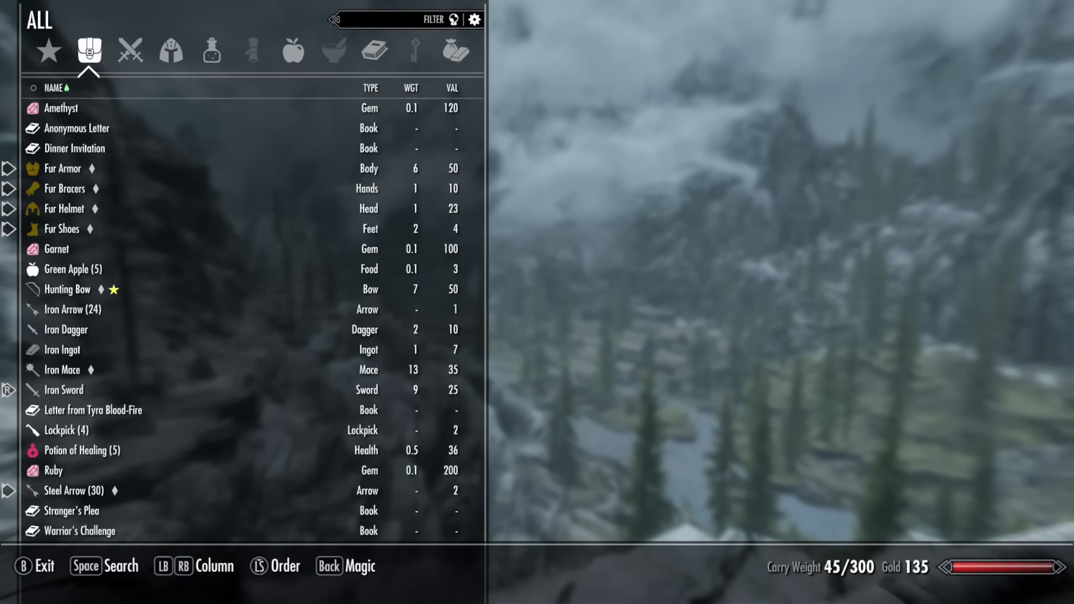
{"action": "left_click", "coordinate": [76, 128]}
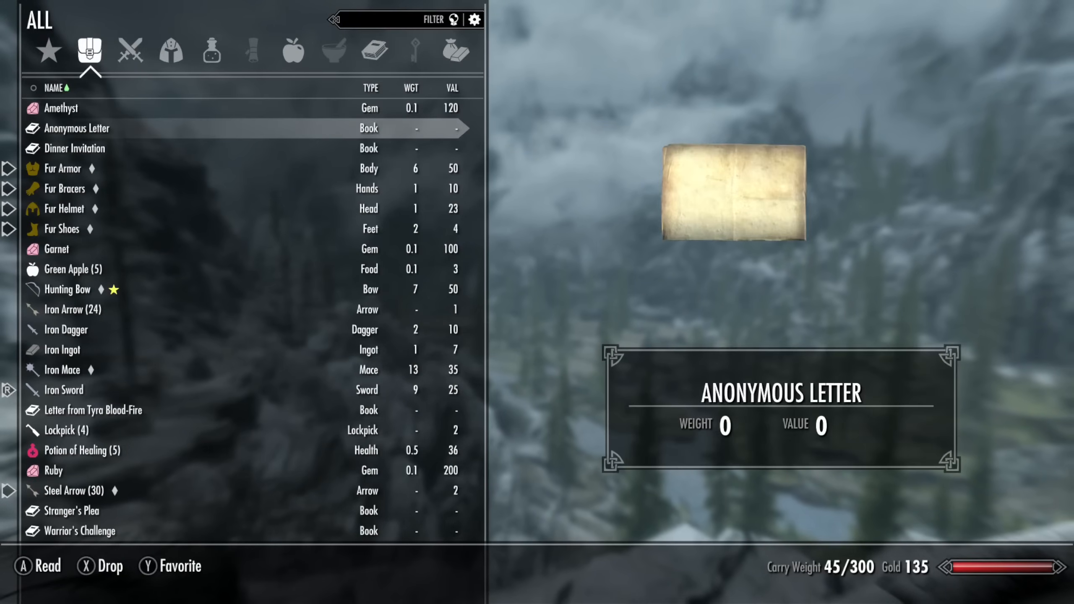
{"action": "left_click", "coordinate": [171, 51]}
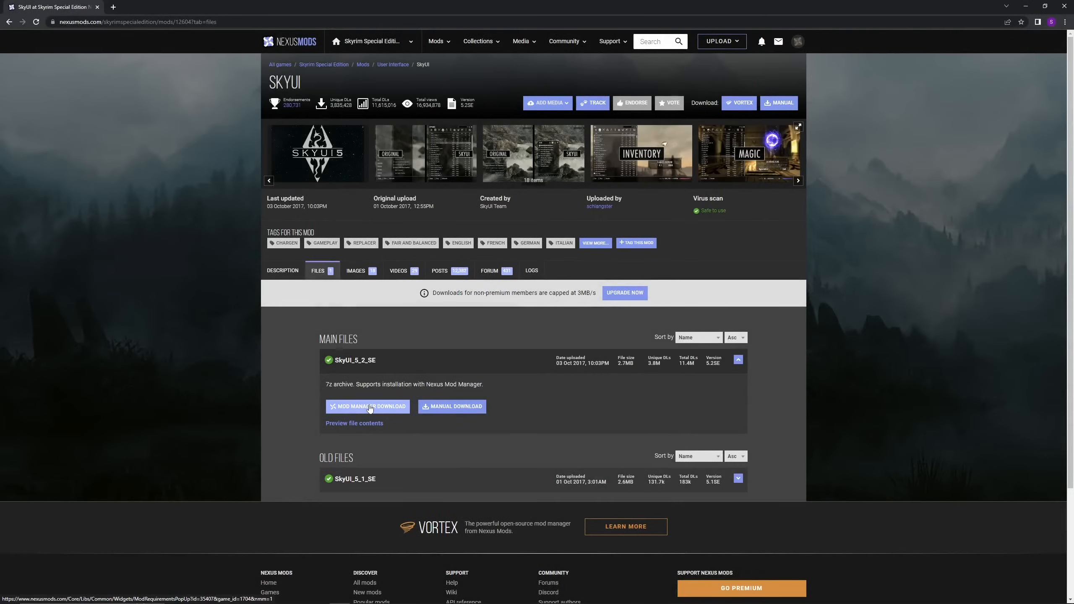
{"action": "left_click", "coordinate": [368, 407]}
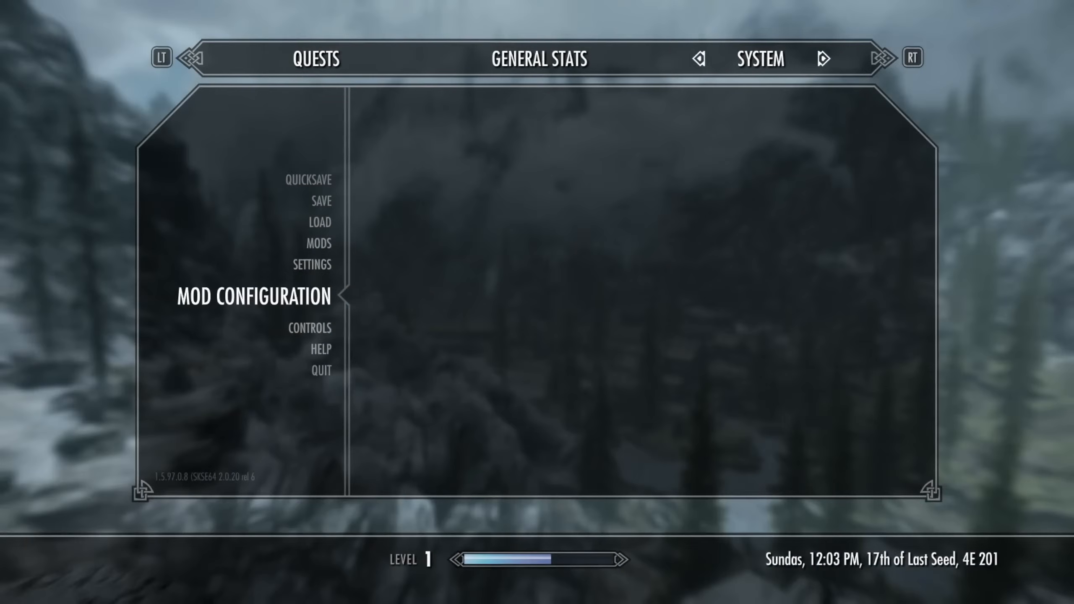
Browse SkyUI's Mod Configuration General and Advanced pages, then view MCM Helper's files.
{"action": "left_click", "coordinate": [252, 296]}
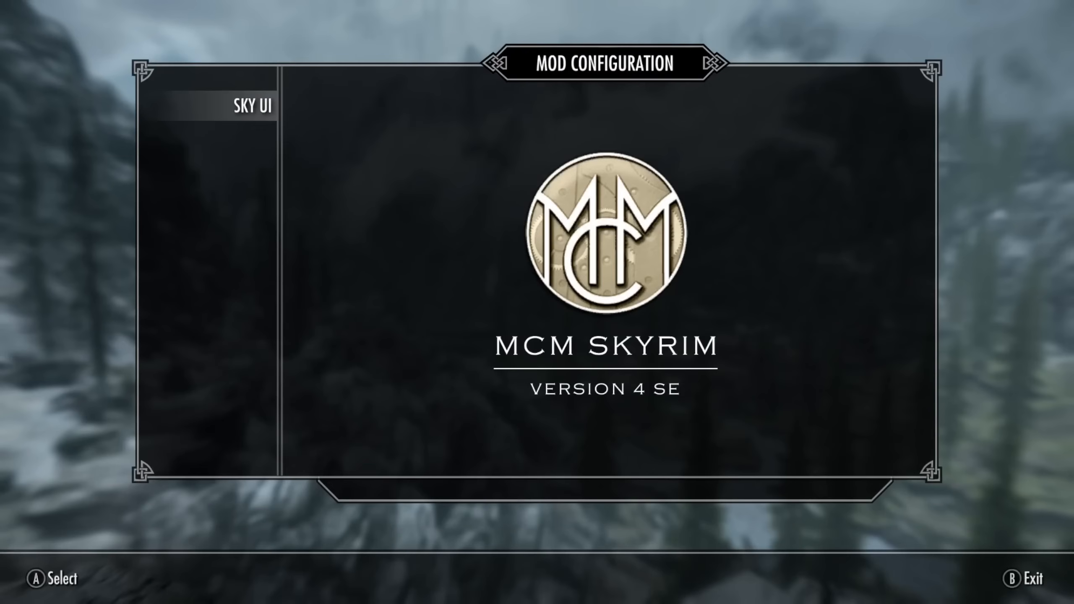
{"action": "left_click", "coordinate": [252, 106]}
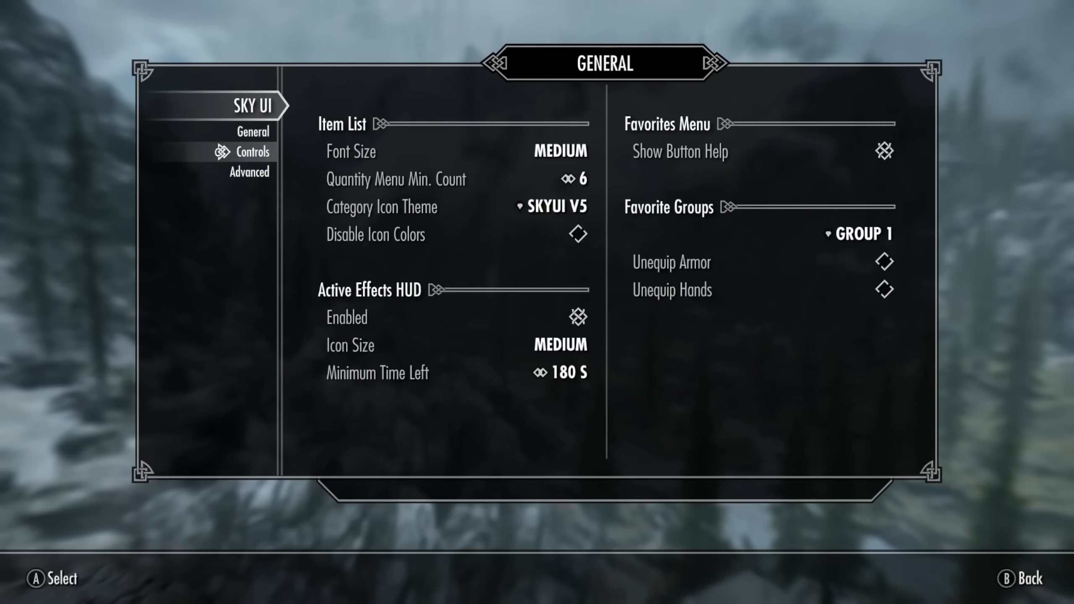
{"action": "left_click", "coordinate": [253, 152]}
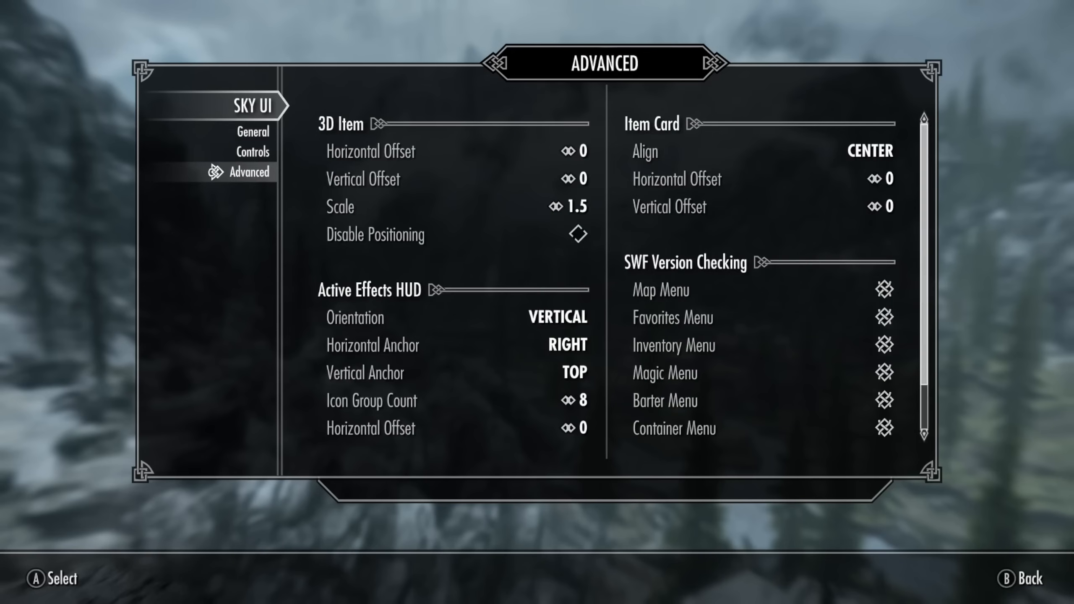
{"action": "key", "text": "b"}
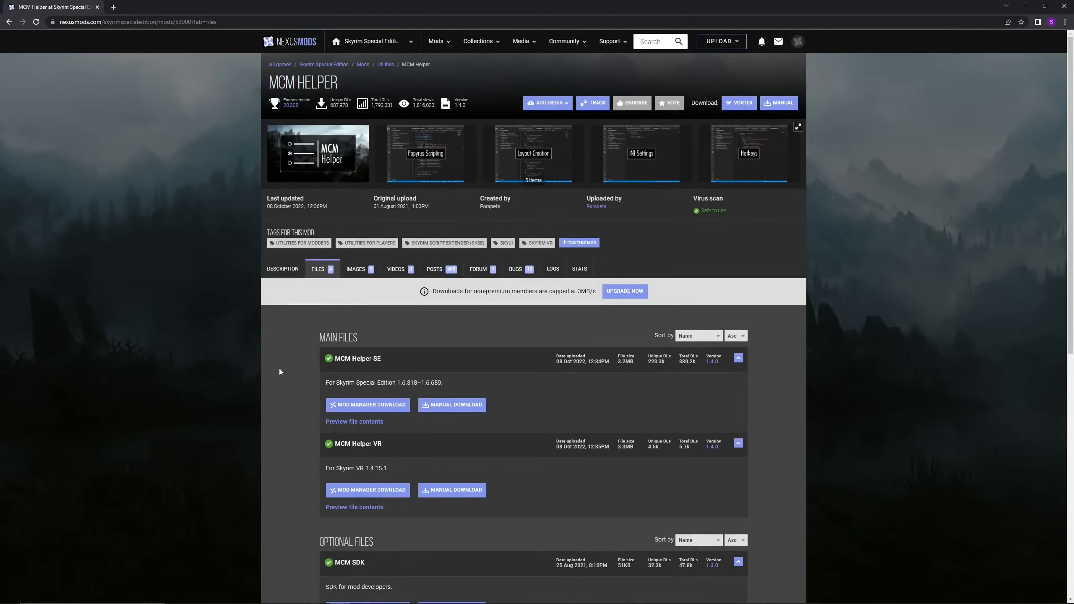
{"action": "scroll", "scroll_direction": "down", "scroll_amount": 3}
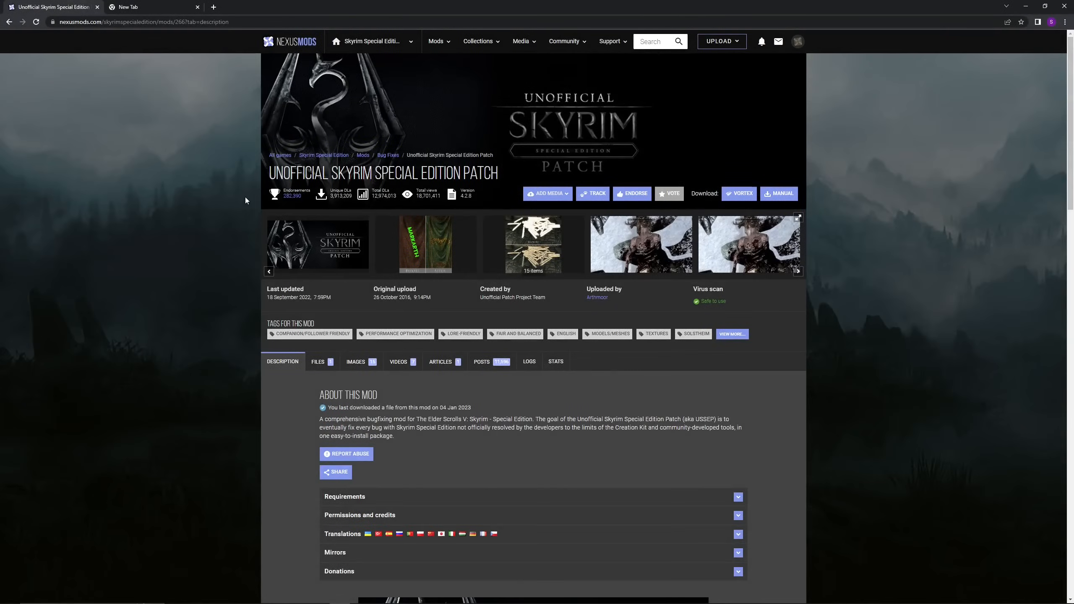
{"action": "mouse_move", "coordinate": [528, 175]}
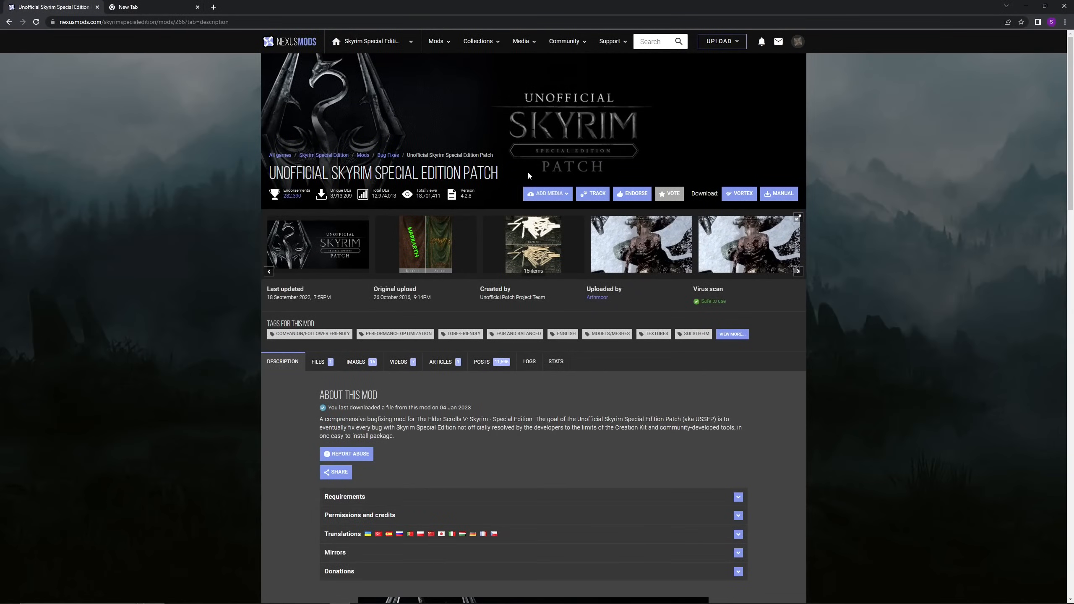
{"action": "mouse_move", "coordinate": [457, 440]}
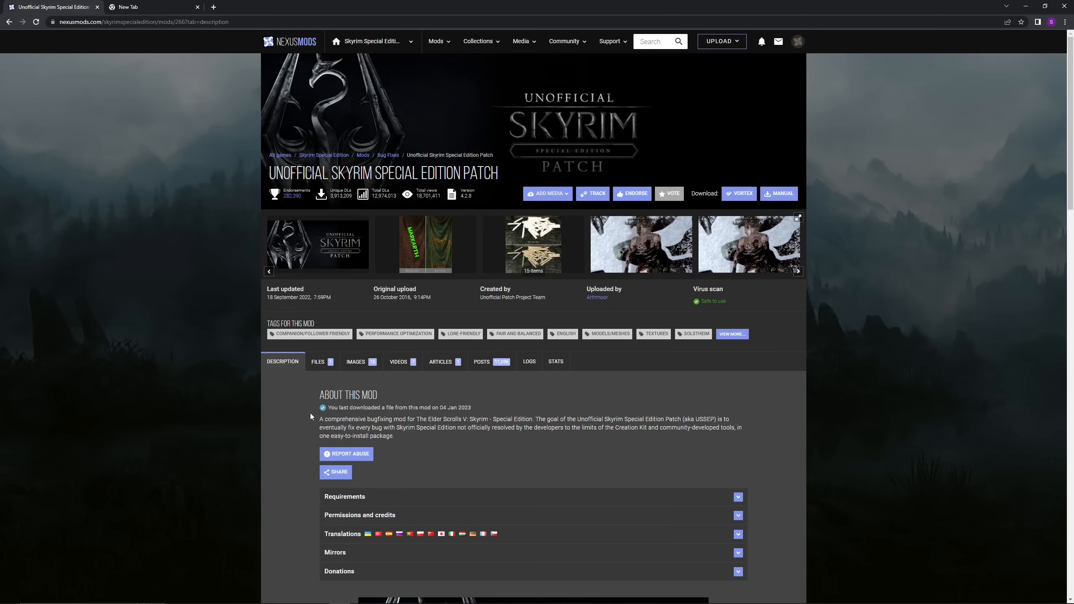
Send the Unofficial Skyrim Special Edition Patch file to the mod manager.
{"action": "left_click", "coordinate": [318, 362]}
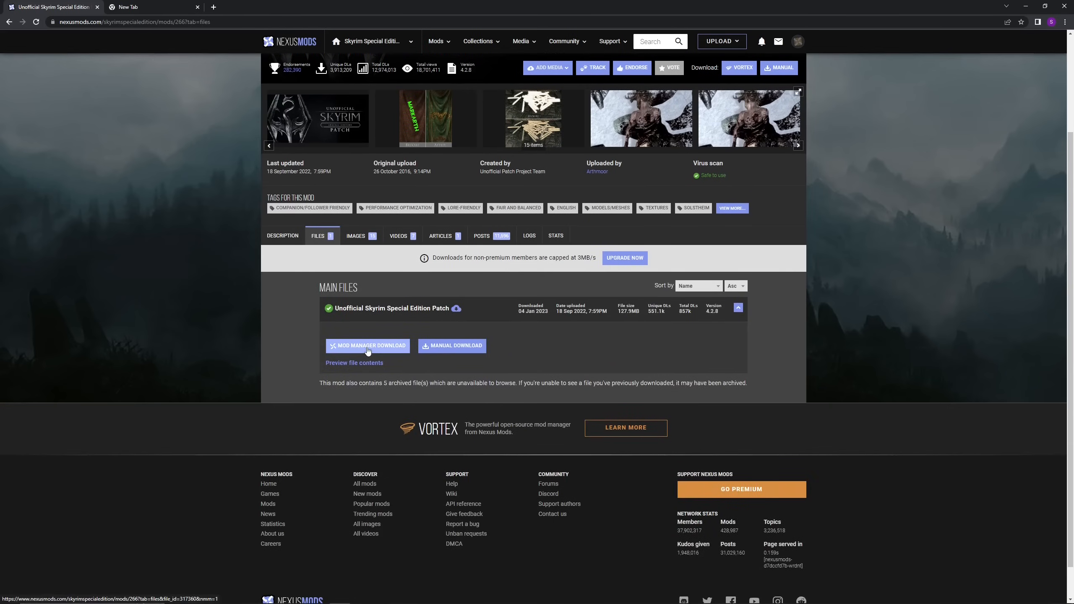
{"action": "left_click", "coordinate": [452, 345]}
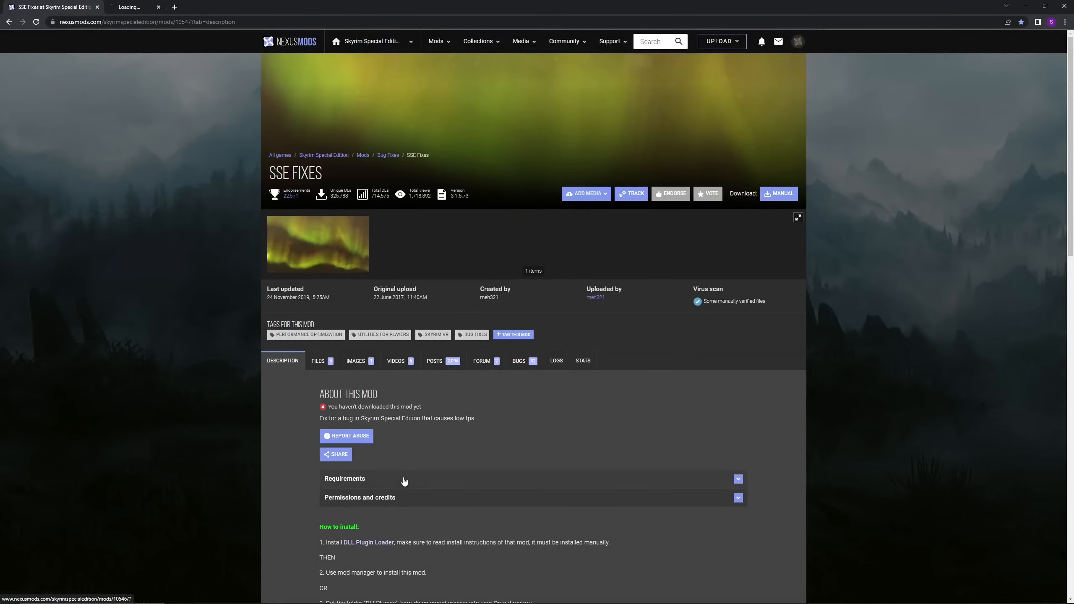
Follow the DLL Plugin Loader link from SSE Fixes and view its install instructions.
{"action": "left_click", "coordinate": [369, 542]}
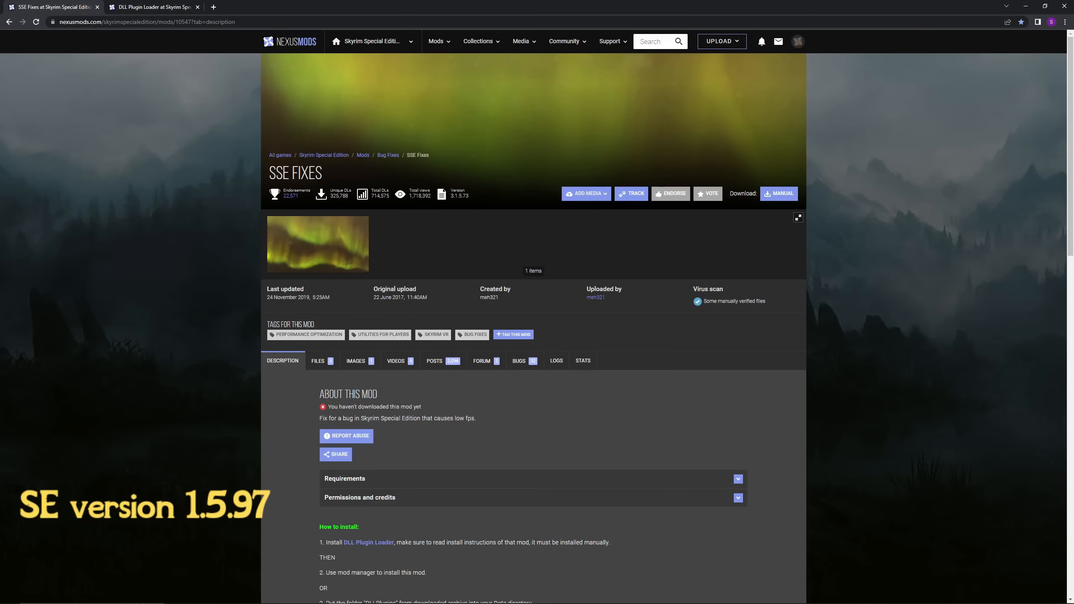
{"action": "mouse_move", "coordinate": [329, 183]}
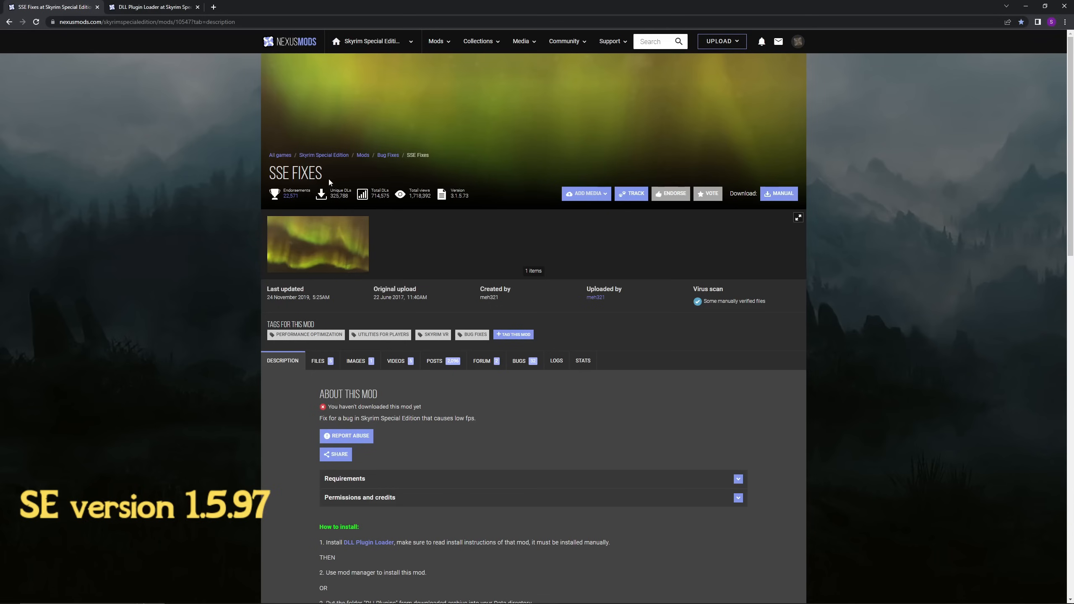
{"action": "mouse_move", "coordinate": [330, 178]}
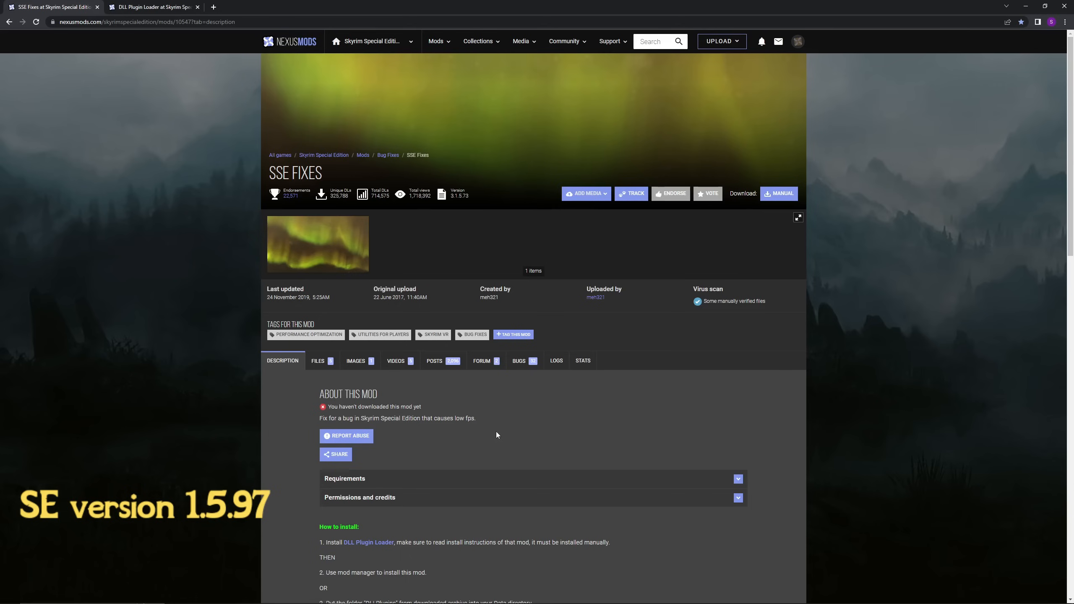
{"action": "mouse_move", "coordinate": [146, 273]}
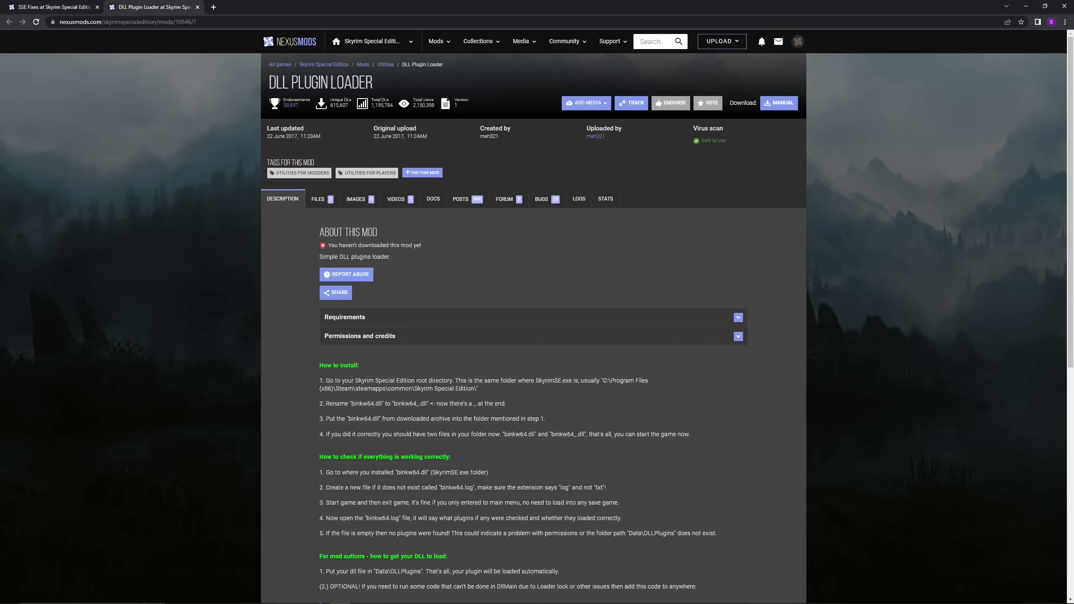
{"action": "left_click", "coordinate": [317, 200]}
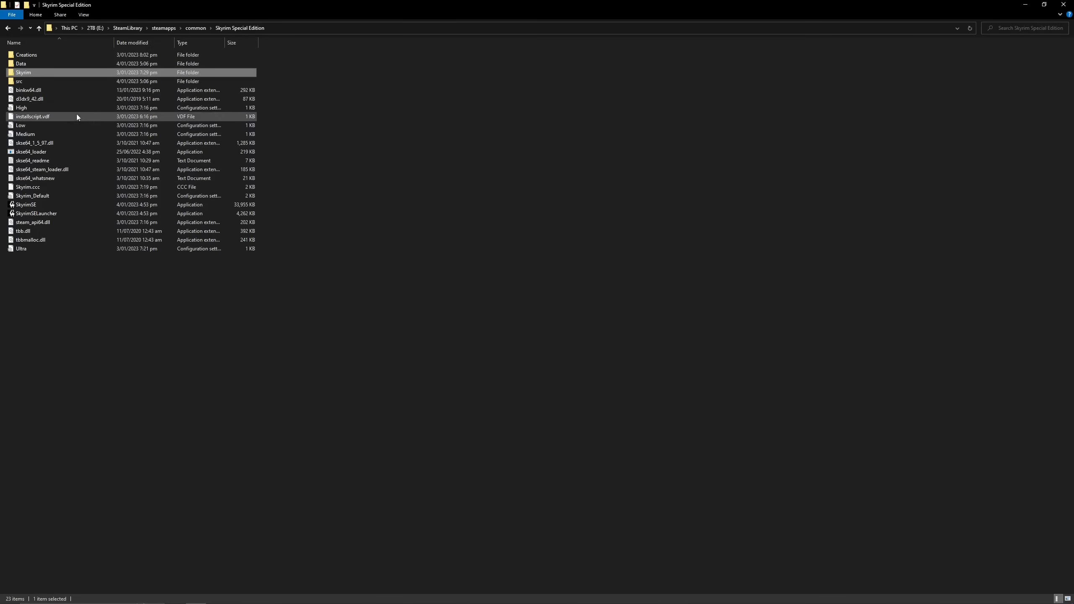
Inspect the DLL Plugin Loader zip (binkw64.dll) in Downloads, then return to the SSE Fixes Files list.
{"action": "left_click", "coordinate": [28, 90]}
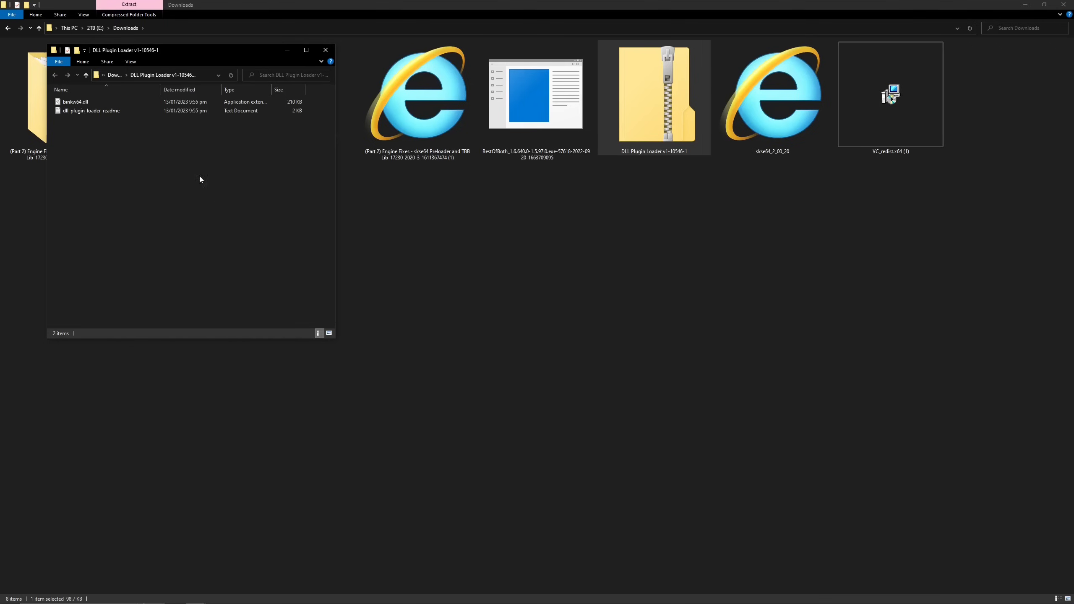
{"action": "left_click", "coordinate": [96, 101]}
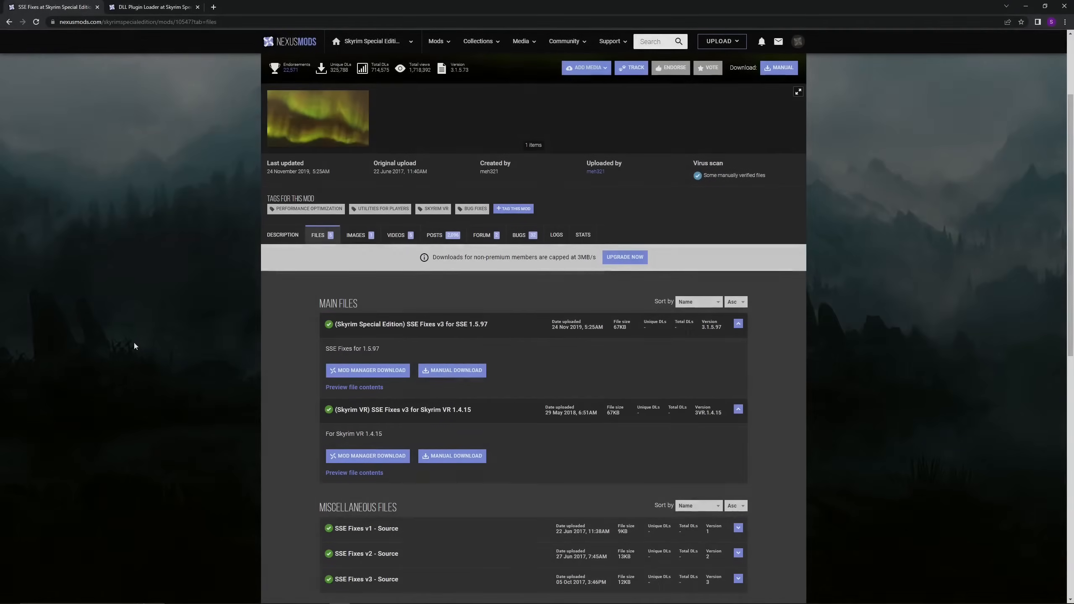
Manually download the BethINI Standalone Version and get its extracted folder showing.
{"action": "left_click", "coordinate": [367, 370]}
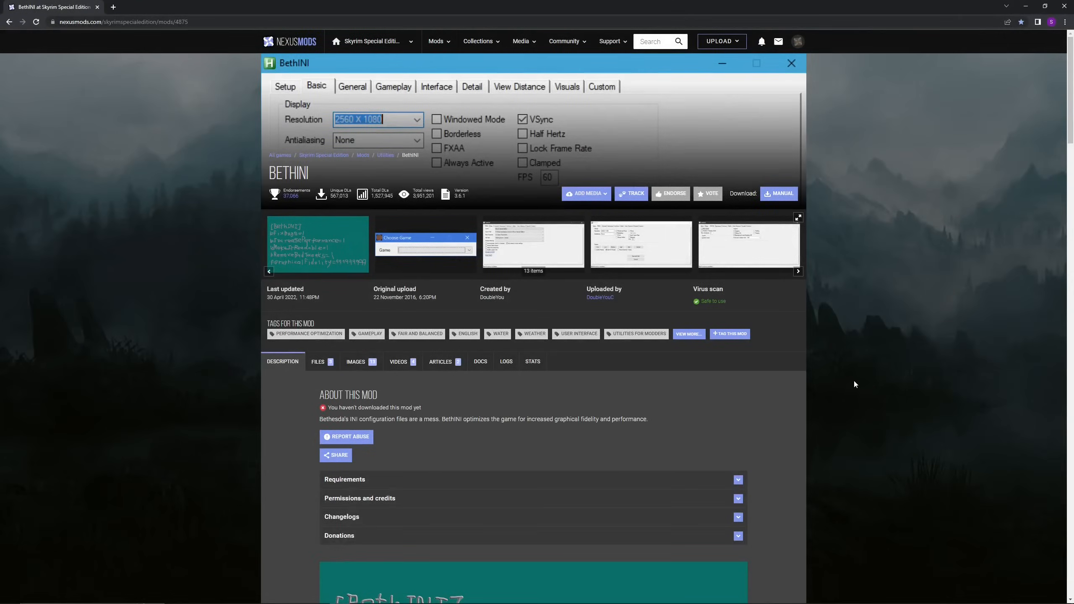
{"action": "mouse_move", "coordinate": [793, 400]}
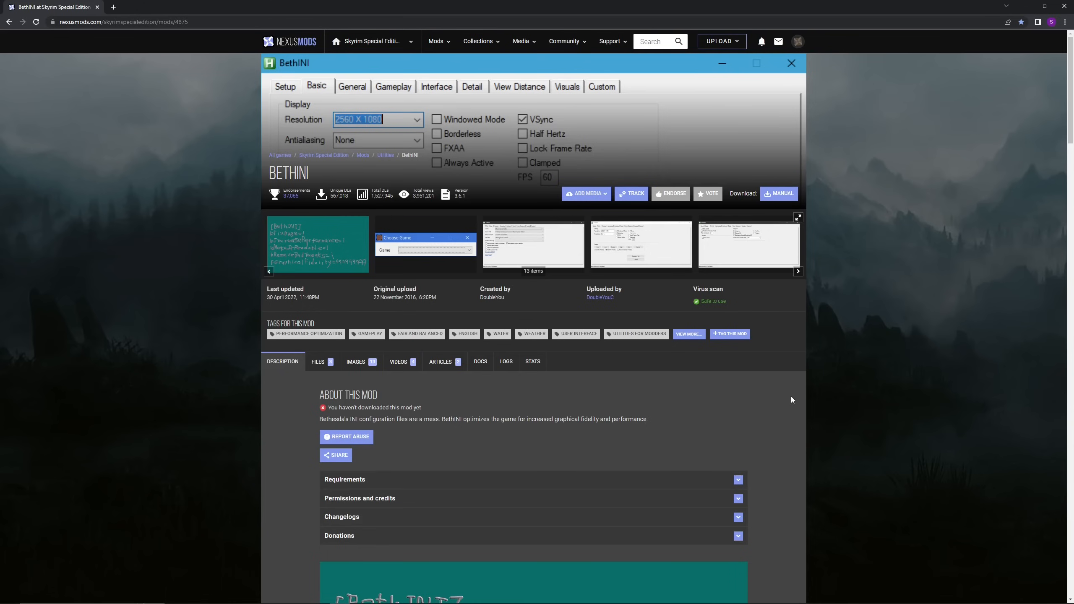
{"action": "mouse_move", "coordinate": [182, 389]}
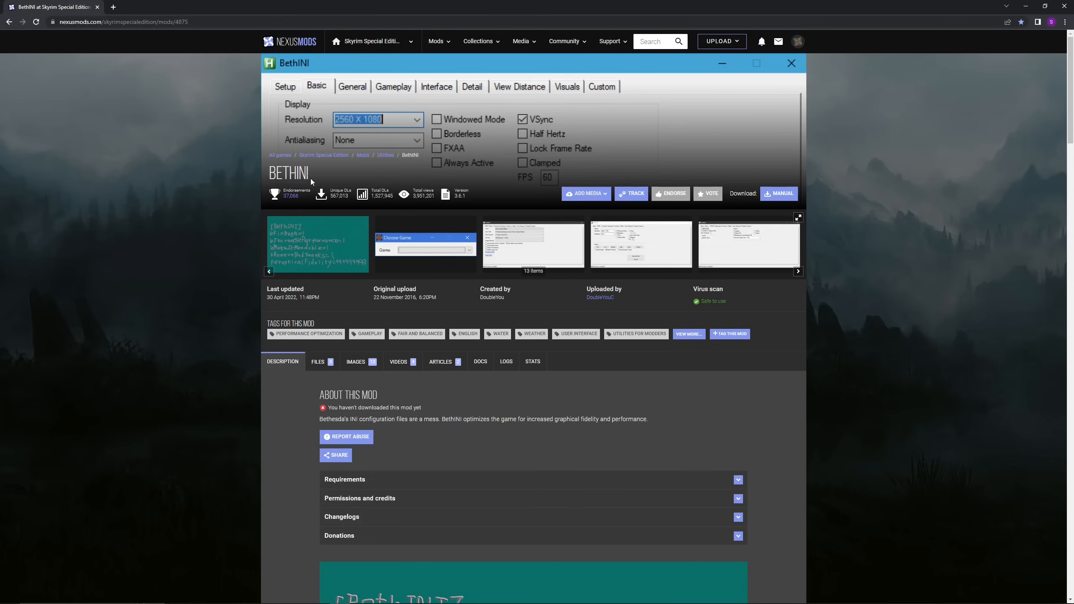
{"action": "mouse_move", "coordinate": [319, 183]}
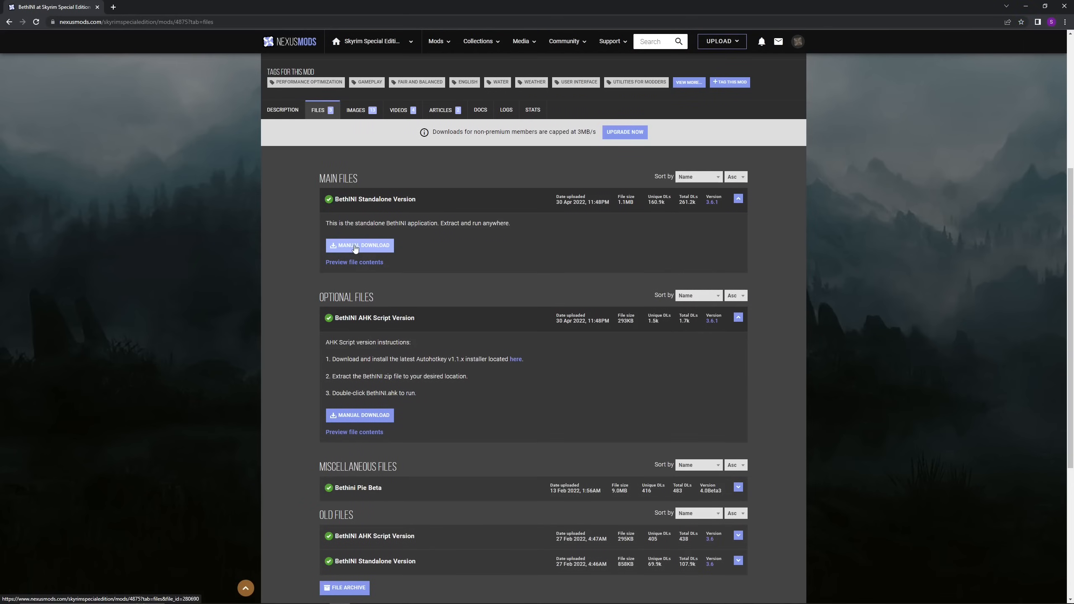
{"action": "left_click", "coordinate": [360, 245]}
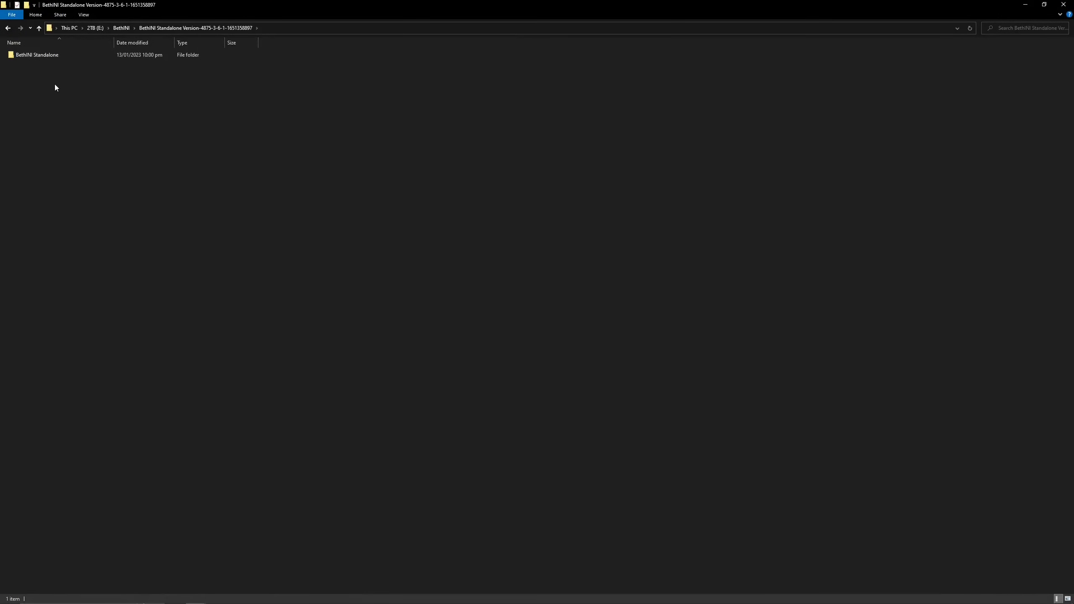
Launch BethINI.exe from the Standalone folder, choosing Run anyway on the SmartScreen warning.
{"action": "double_click", "coordinate": [36, 54]}
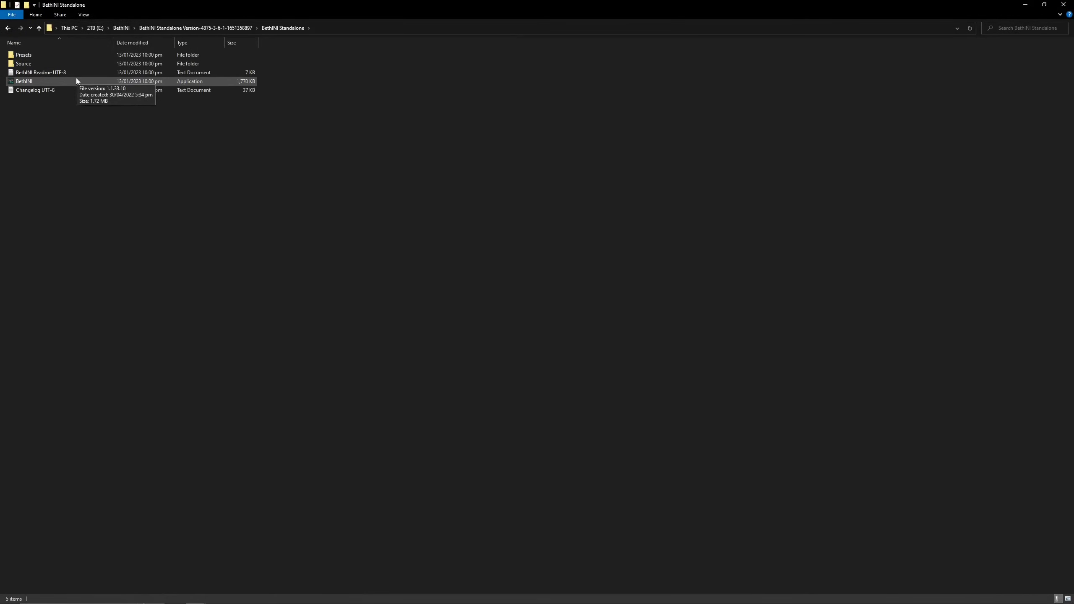
{"action": "left_click", "coordinate": [24, 81]}
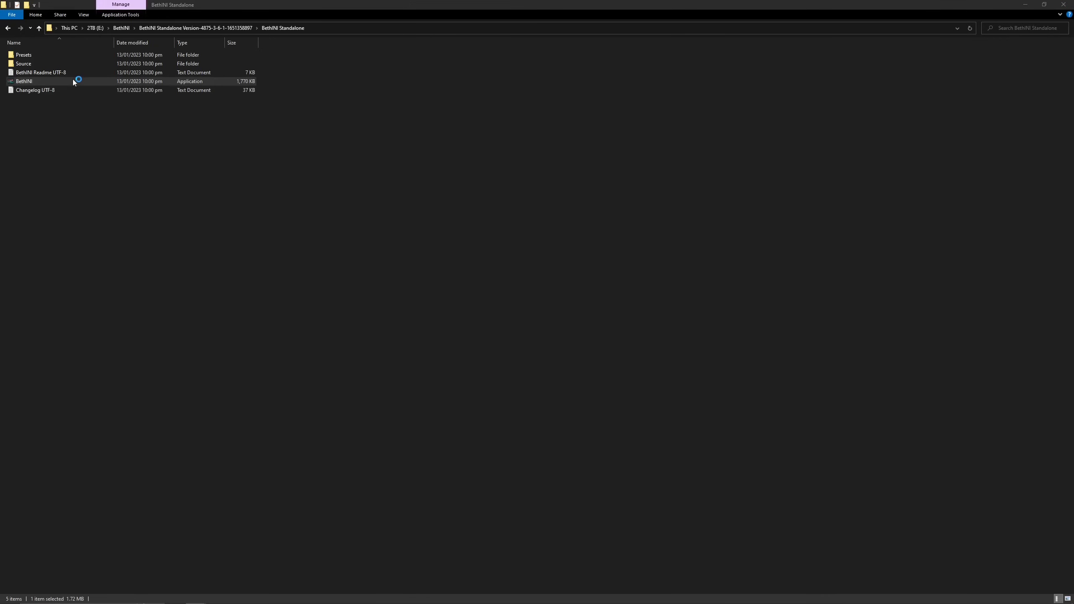
{"action": "double_click", "coordinate": [24, 81]}
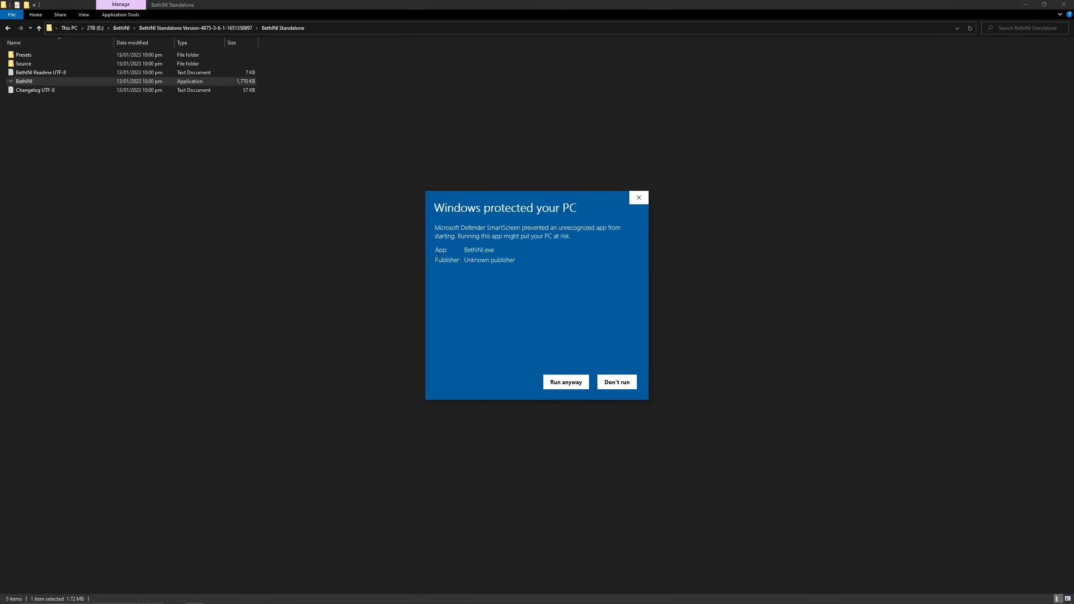
{"action": "left_click", "coordinate": [565, 381]}
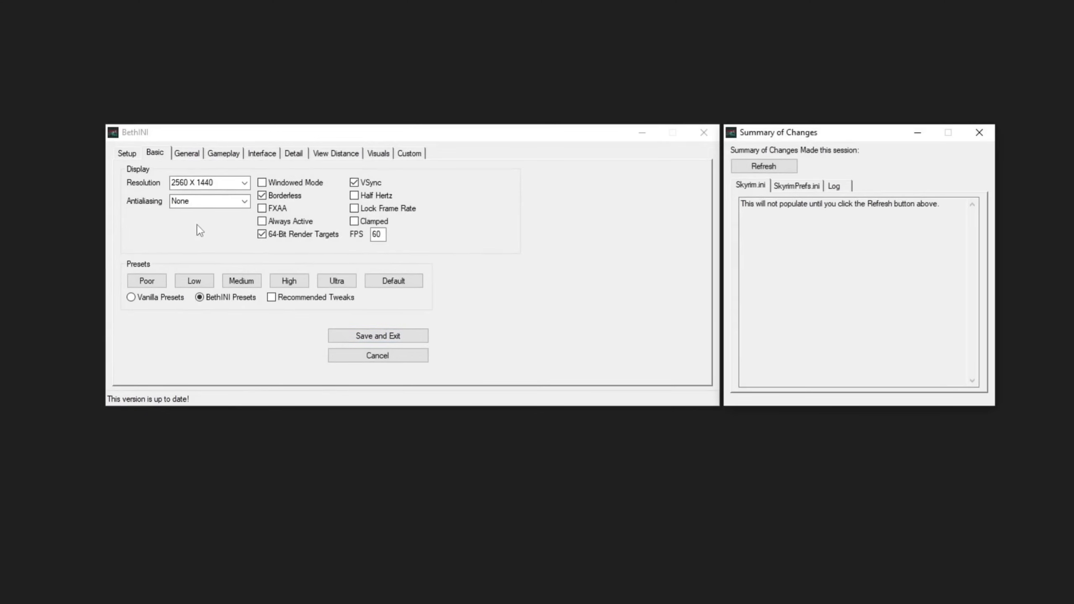
{"action": "mouse_move", "coordinate": [354, 208]}
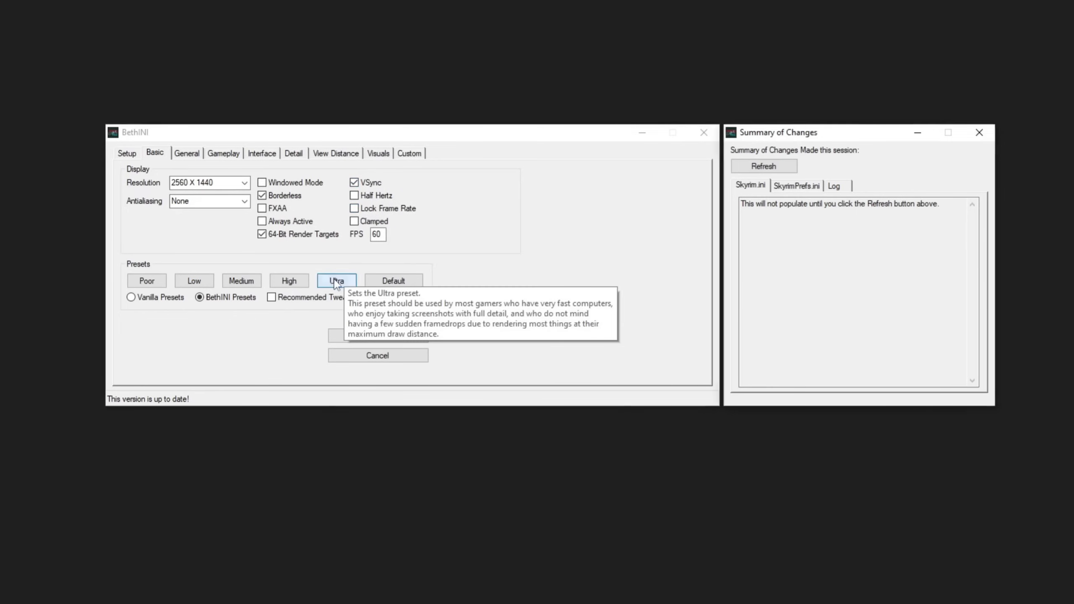
Apply the Ultra quality preset with Recommended Tweaks enabled in BethINI.
{"action": "left_click", "coordinate": [337, 281]}
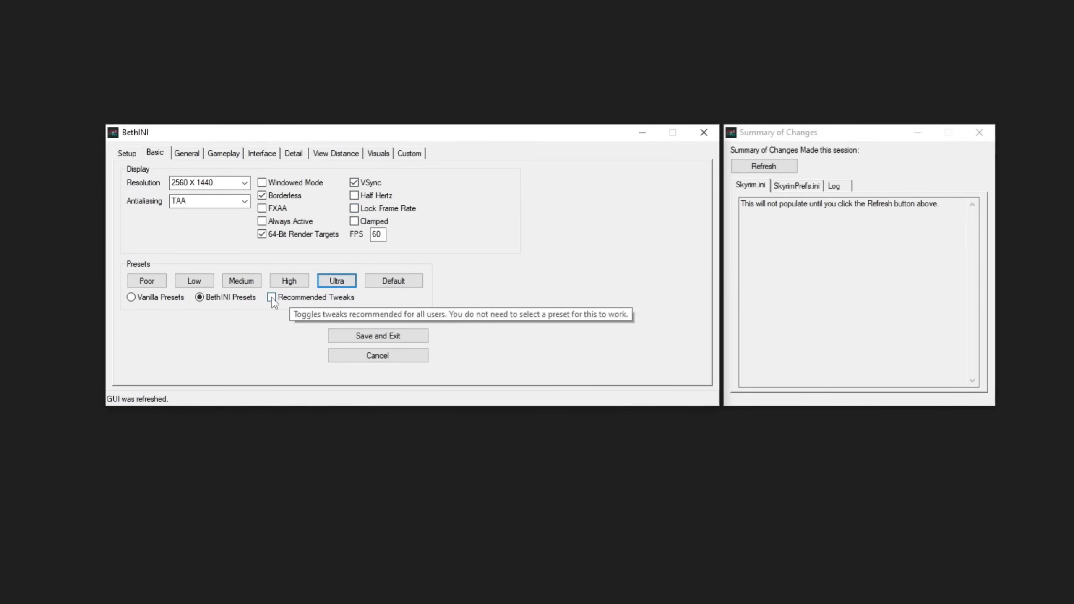
{"action": "left_click", "coordinate": [271, 297]}
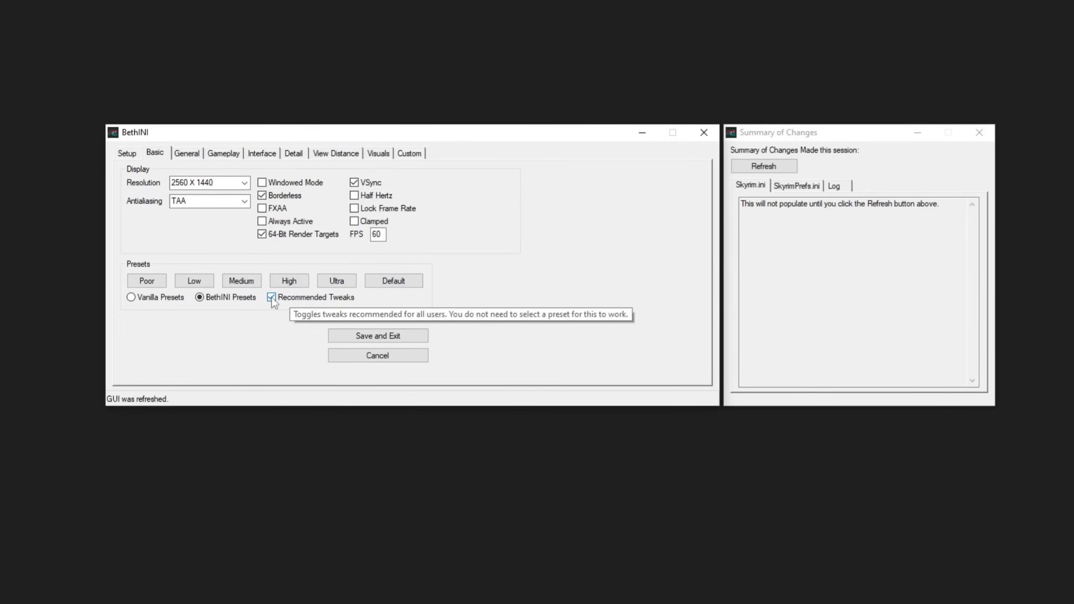
Review the General, Gameplay, Interface, View Distance and Visuals settings pages.
{"action": "left_click", "coordinate": [186, 152]}
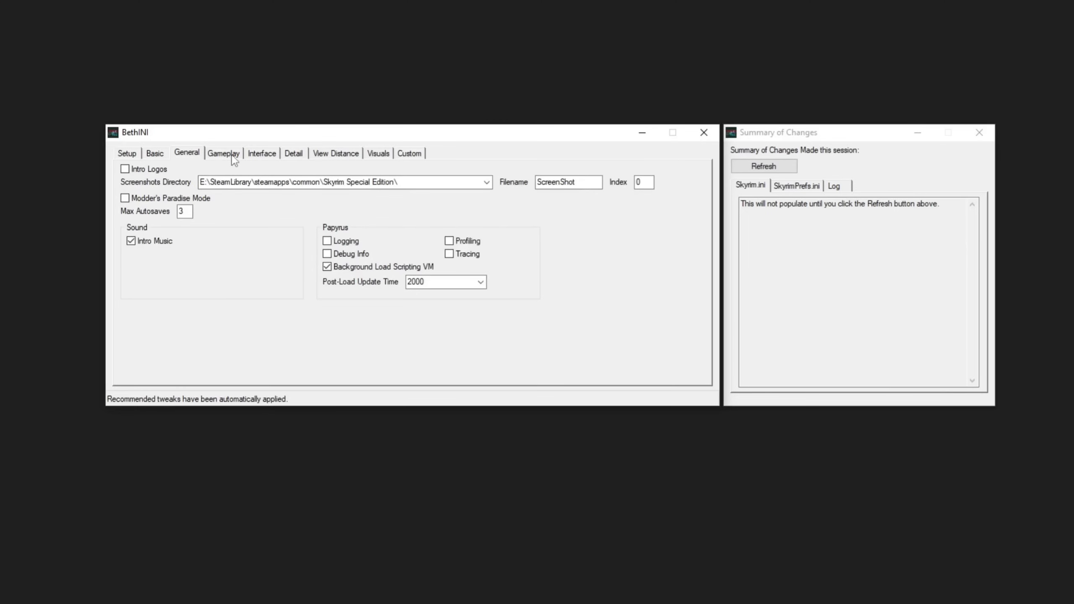
{"action": "left_click", "coordinate": [223, 152]}
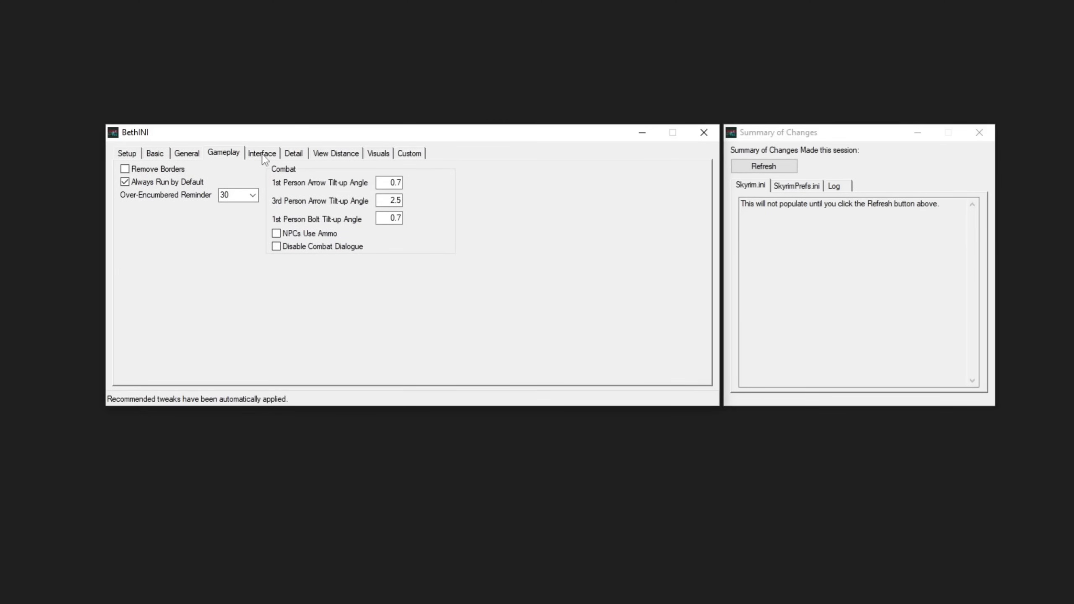
{"action": "left_click", "coordinate": [293, 153]}
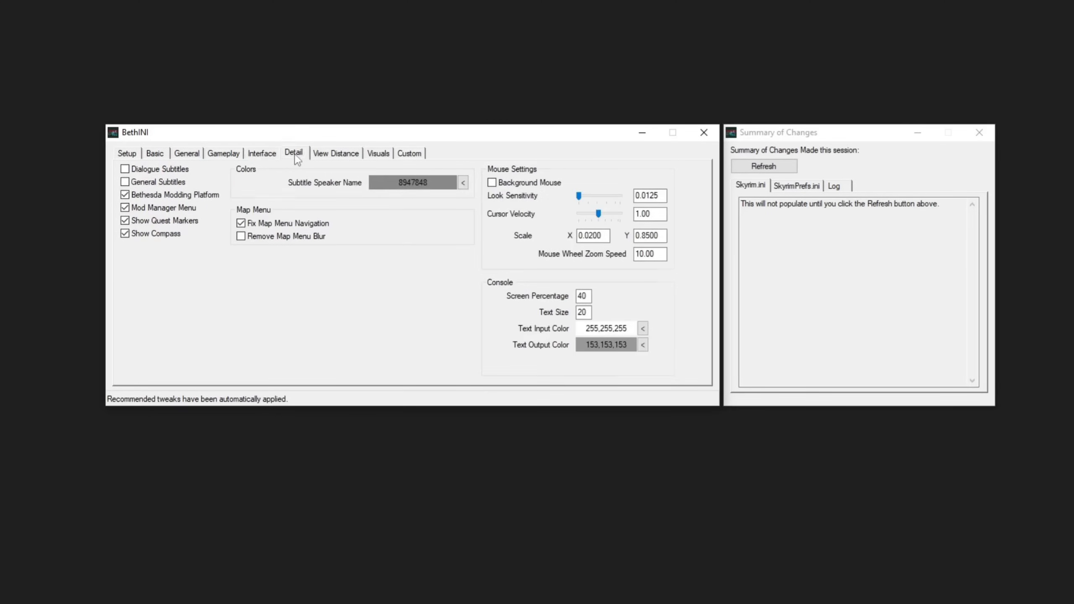
{"action": "left_click", "coordinate": [335, 153]}
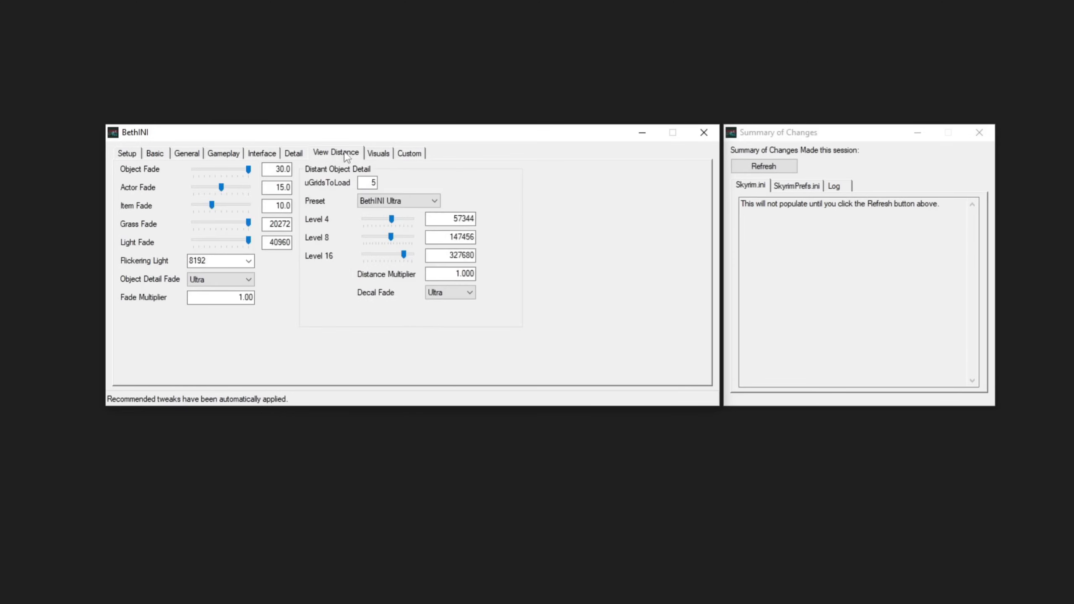
{"action": "left_click", "coordinate": [378, 152]}
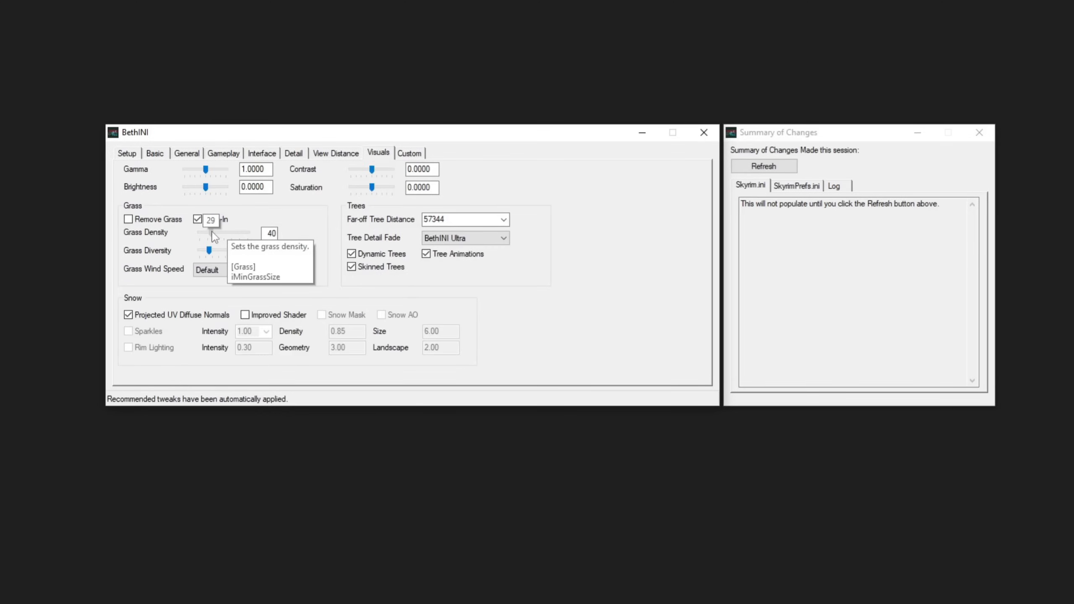
{"action": "left_click", "coordinate": [153, 152]}
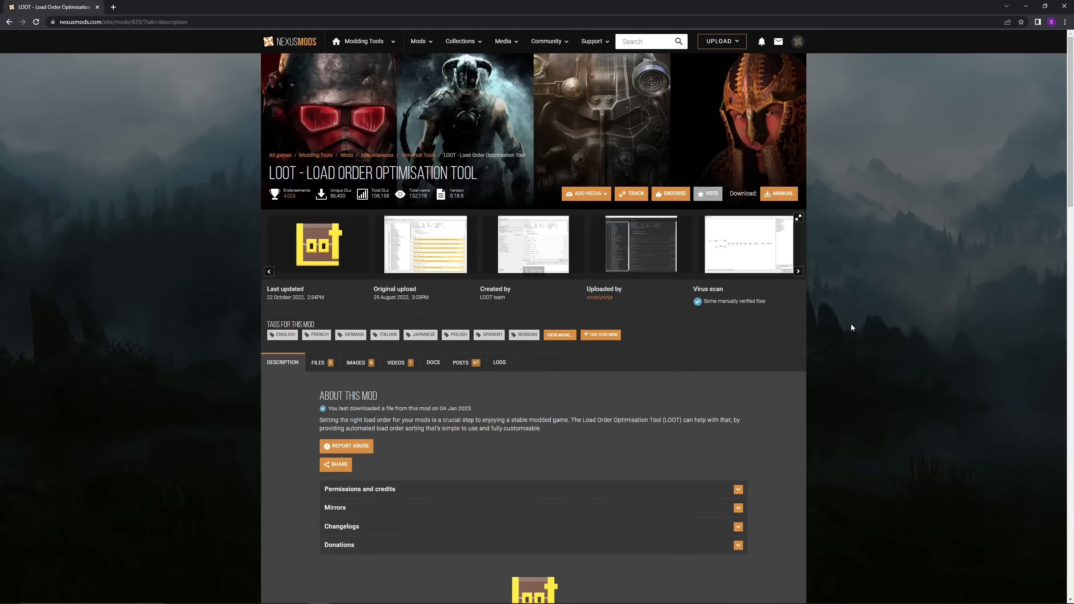
{"action": "mouse_move", "coordinate": [971, 233]}
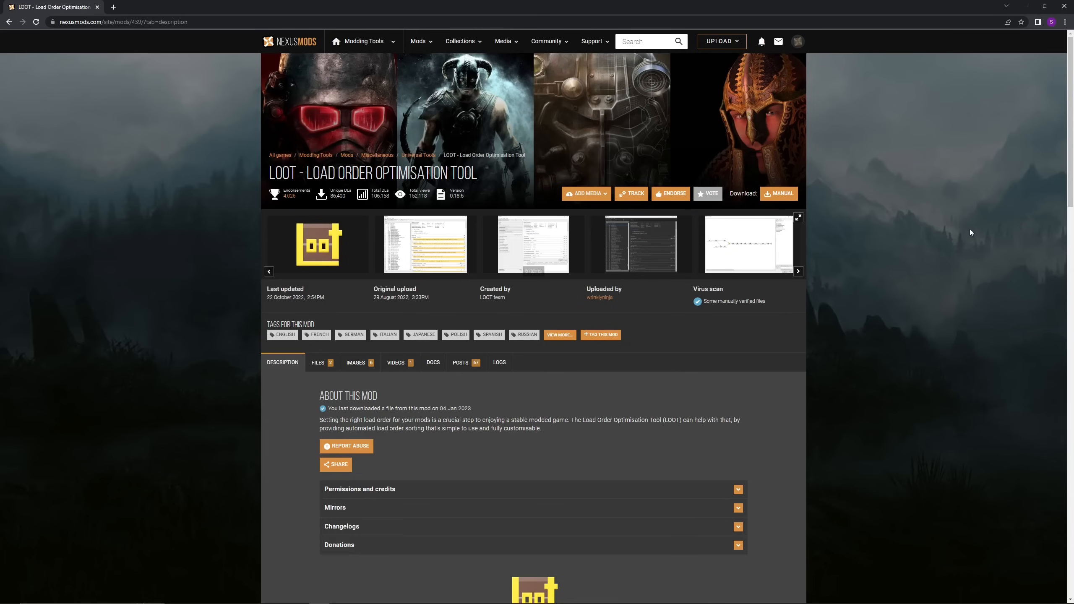
Manually download LOOT v0.18.6 - Installer (64-Bit) from the LOOT Files list.
{"action": "left_click", "coordinate": [319, 363]}
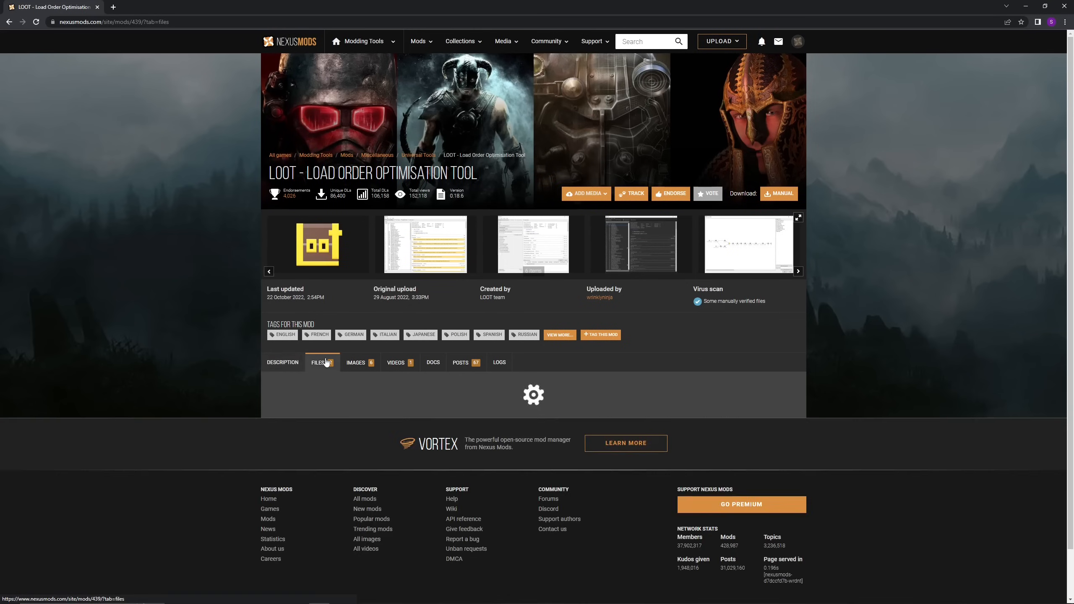
{"action": "left_click", "coordinate": [318, 362]}
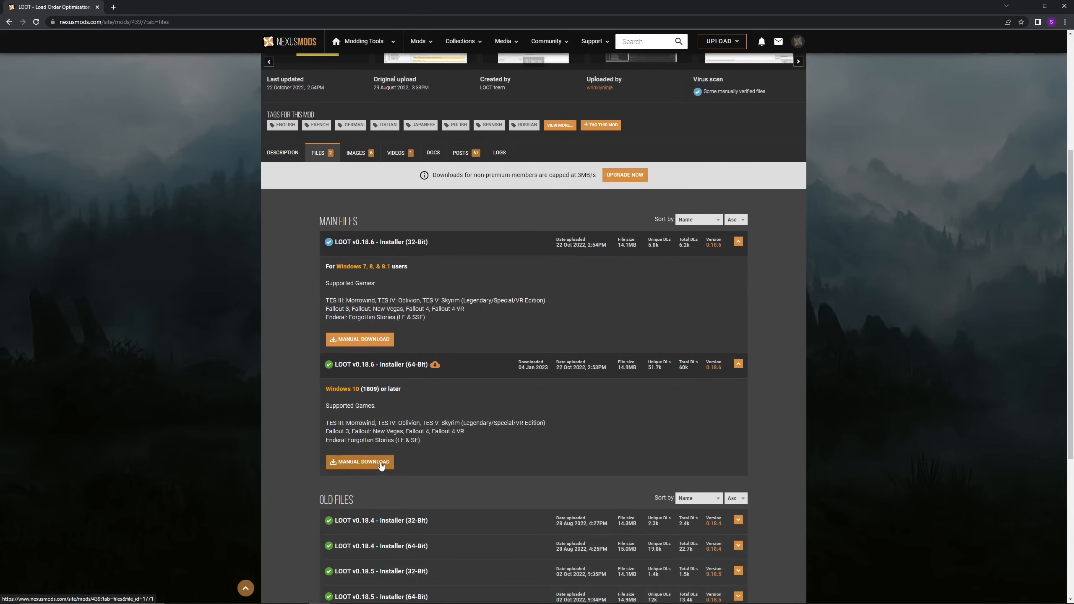
{"action": "left_click", "coordinate": [359, 461]}
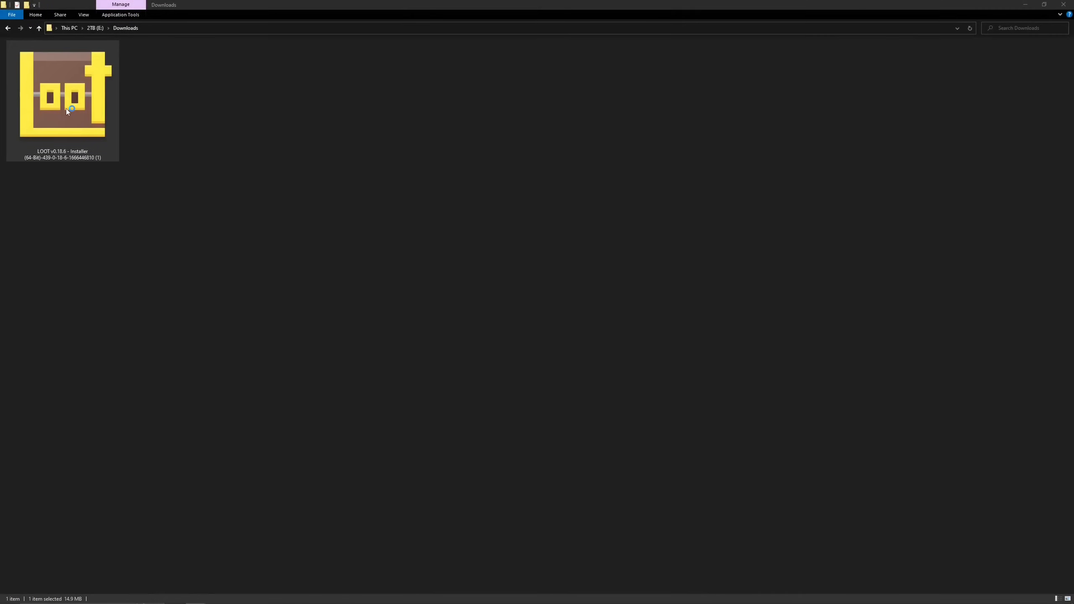
Run the LOOT installer past the warning, in English with the default location, through to Finish.
{"action": "double_click", "coordinate": [62, 95]}
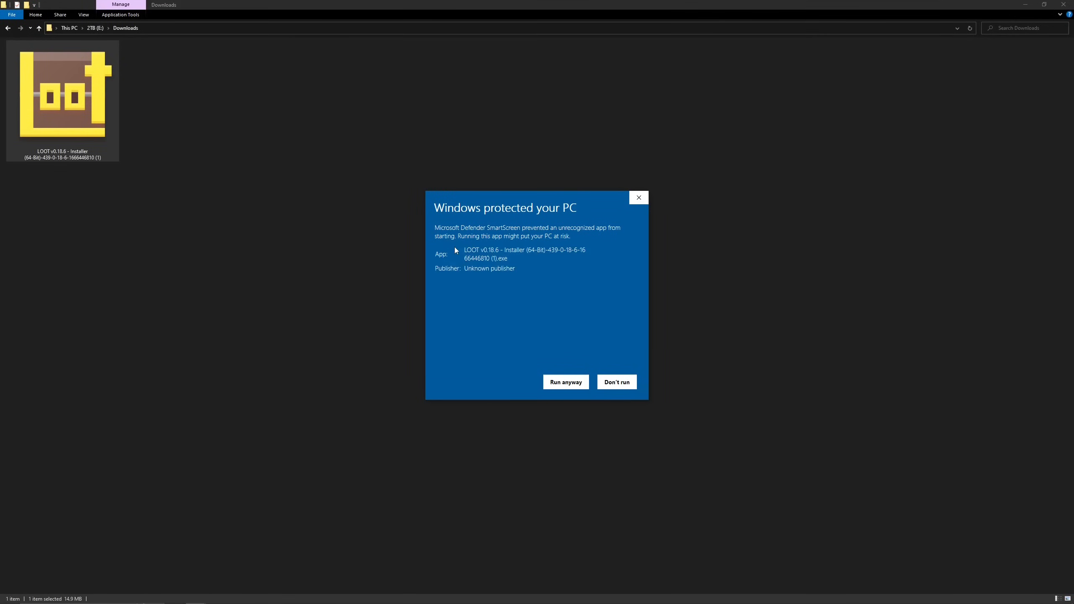
{"action": "left_click", "coordinate": [565, 382]}
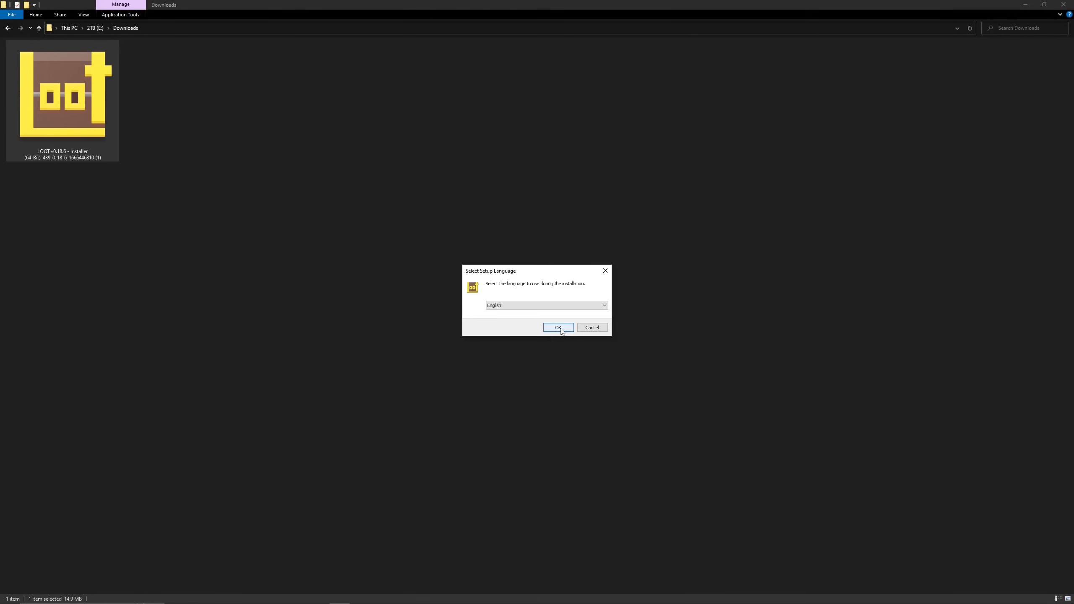
{"action": "left_click", "coordinate": [557, 327]}
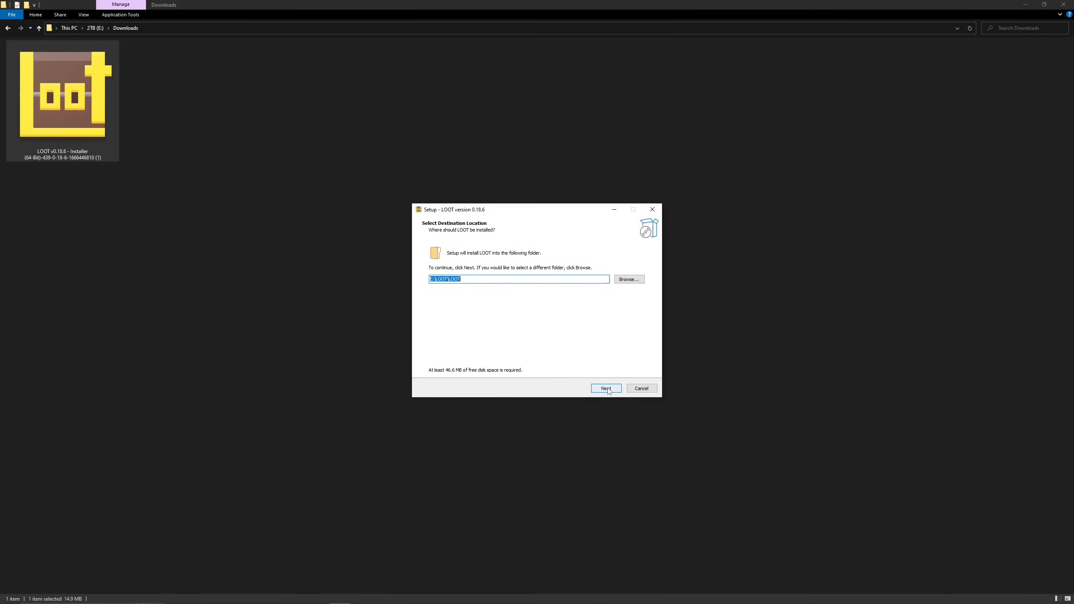
{"action": "left_click", "coordinate": [605, 389]}
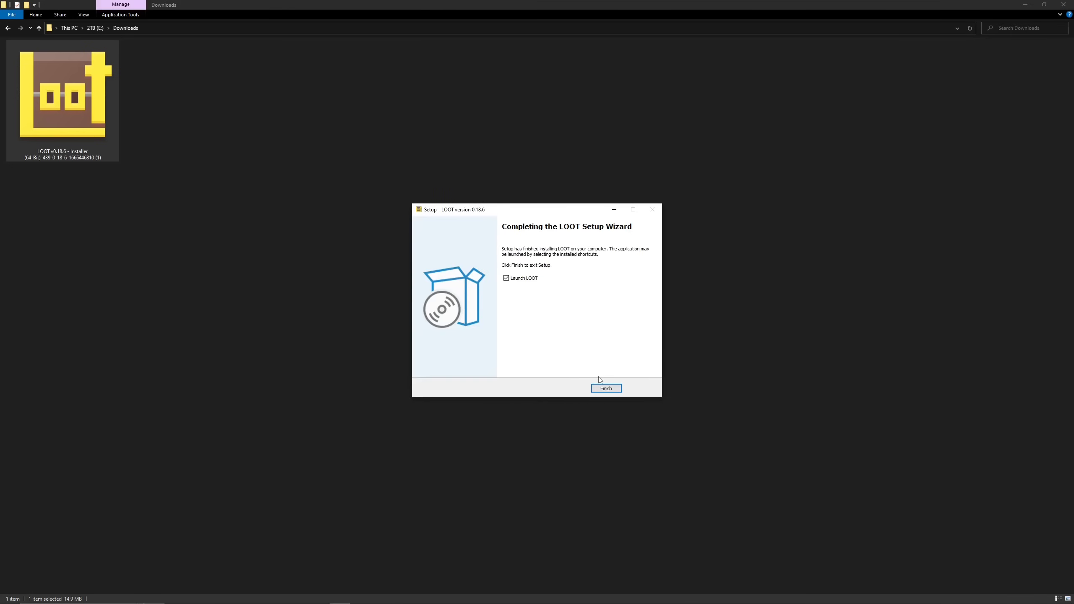
{"action": "left_click", "coordinate": [606, 389]}
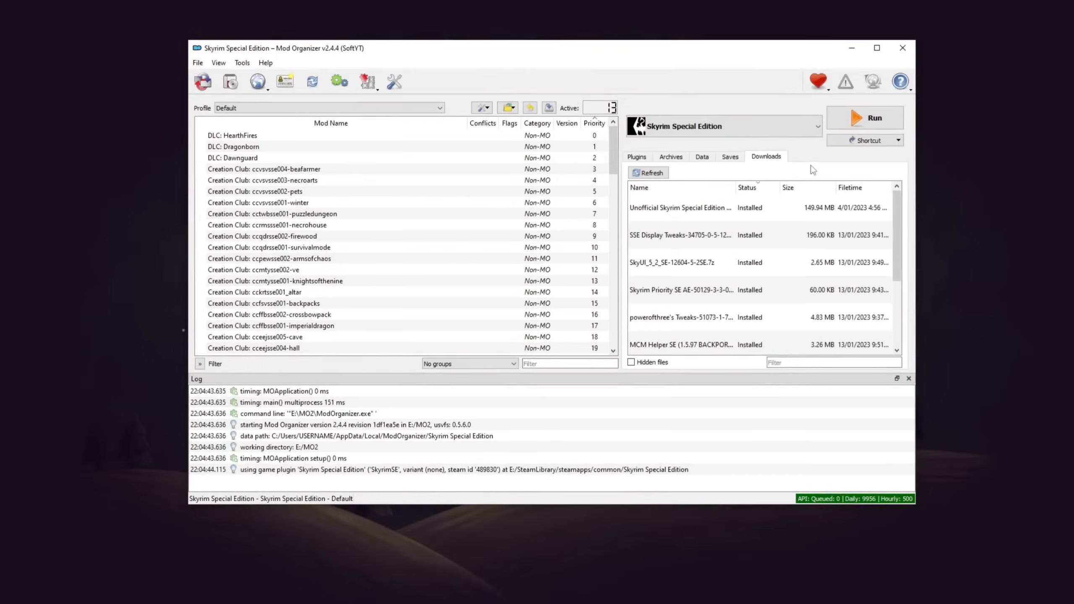
Add LOOT\LOOT.exe as a new executable via Add from file so LOOT appears in the program list.
{"action": "left_click", "coordinate": [815, 126]}
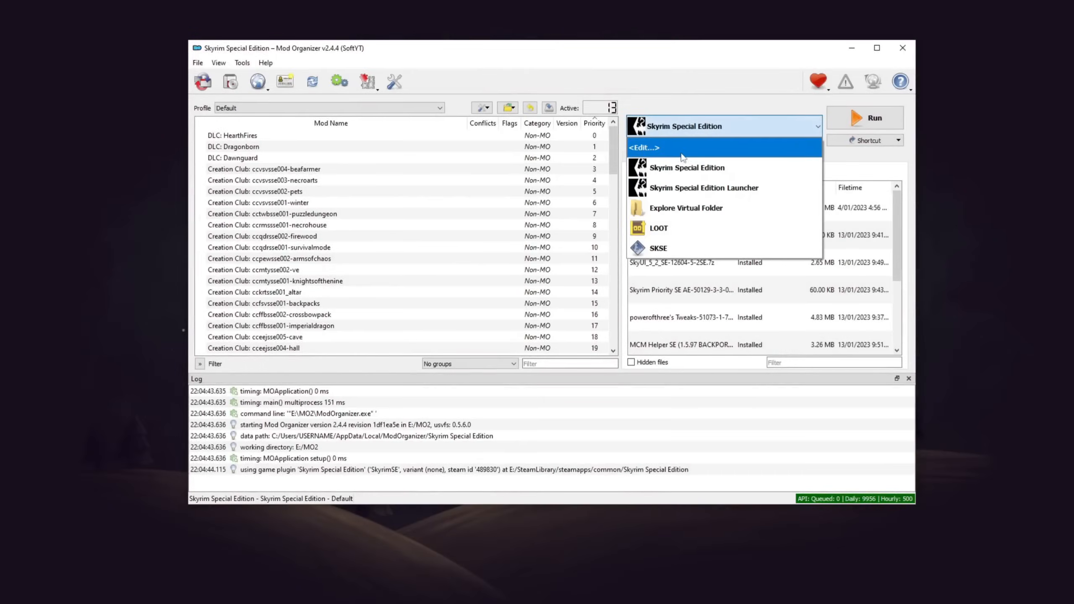
{"action": "left_click", "coordinate": [644, 148]}
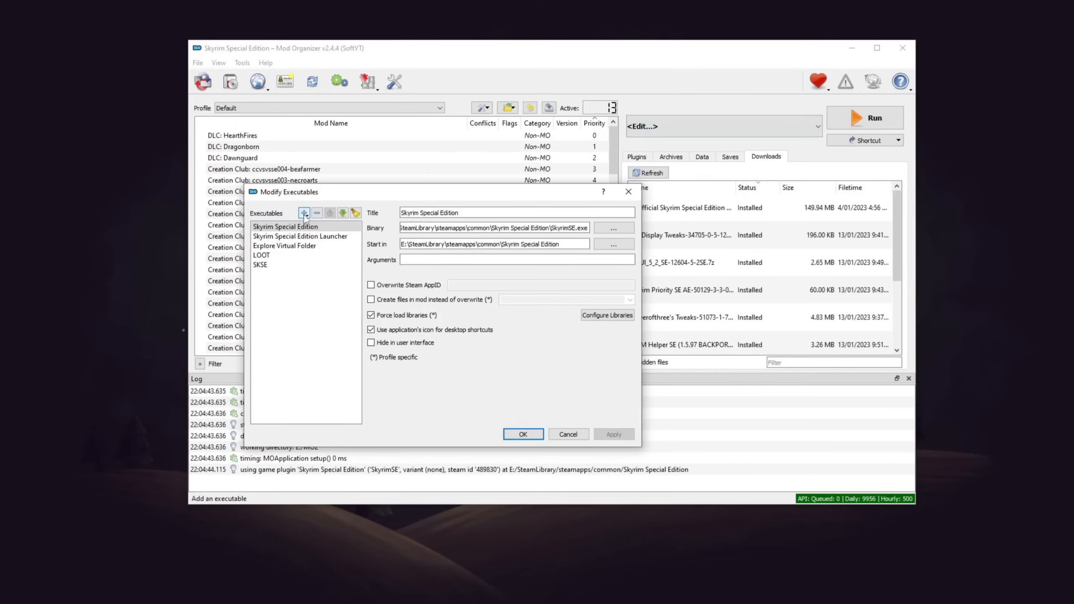
{"action": "left_click", "coordinate": [614, 227]}
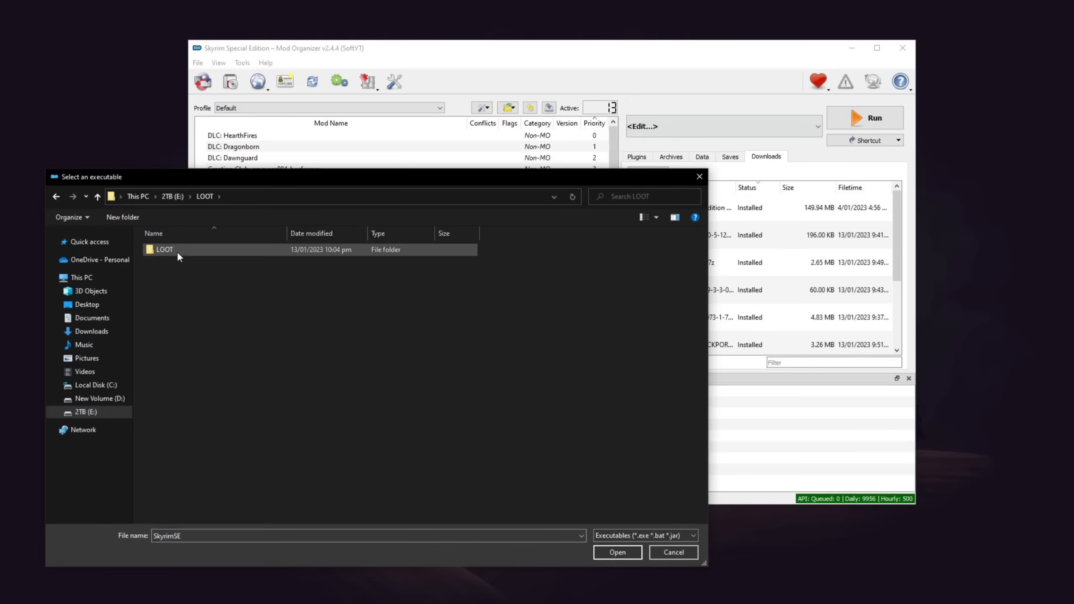
{"action": "double_click", "coordinate": [164, 249]}
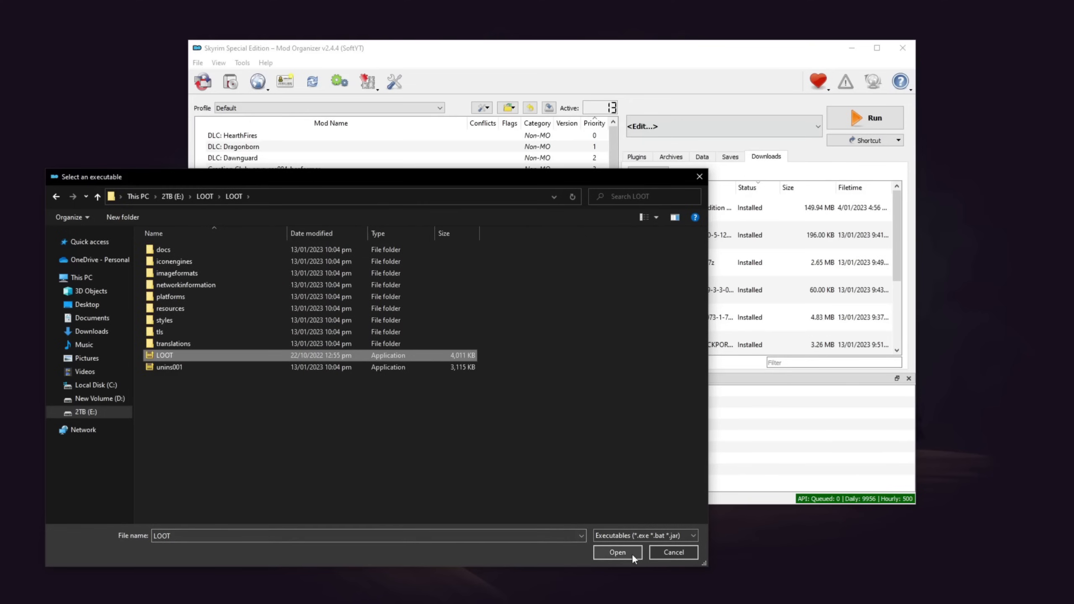
{"action": "left_click", "coordinate": [616, 553]}
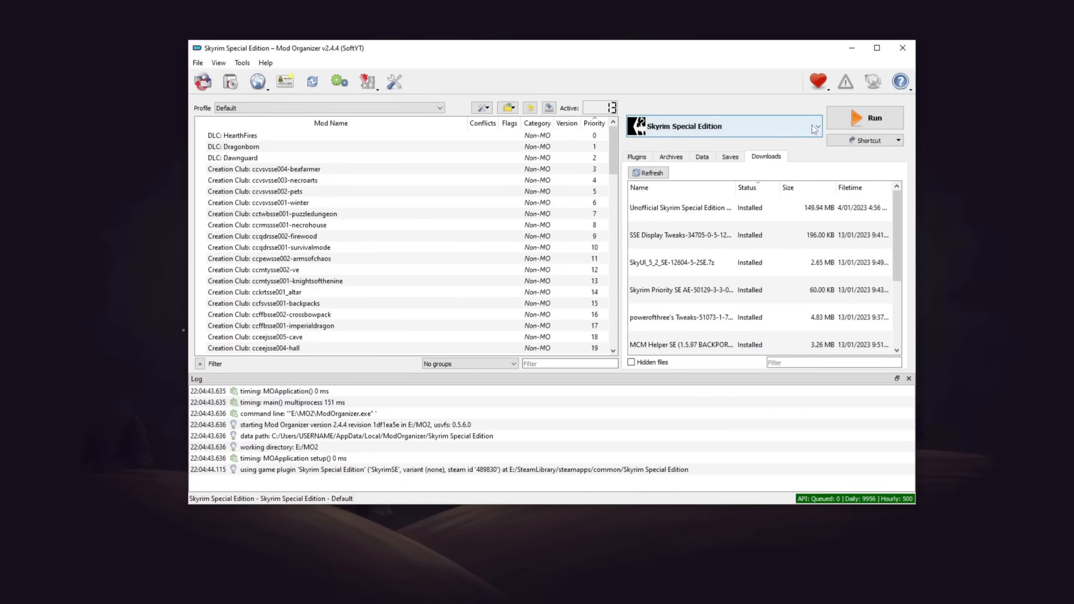
{"action": "left_click", "coordinate": [814, 126]}
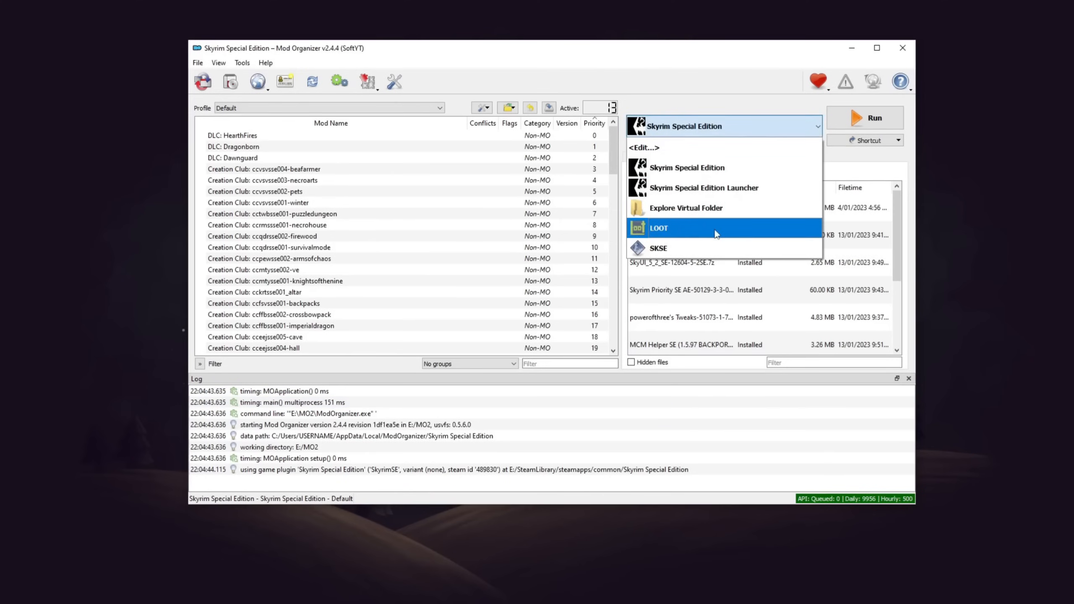
Run LOOT, update the masterlist, sort the plugins and apply the sorted load order.
{"action": "left_click", "coordinate": [658, 228]}
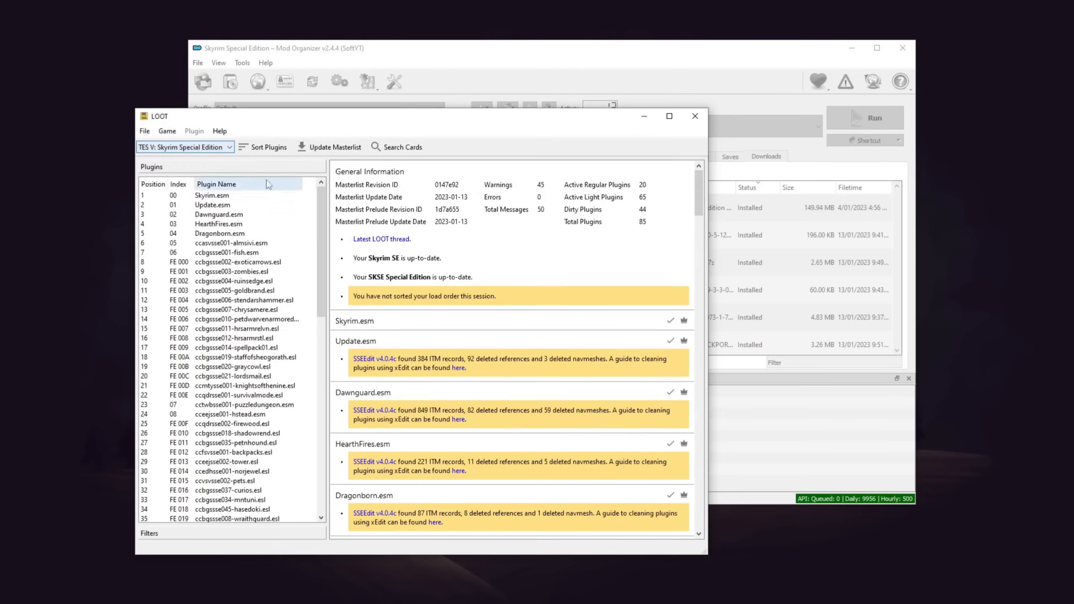
{"action": "left_click", "coordinate": [334, 147]}
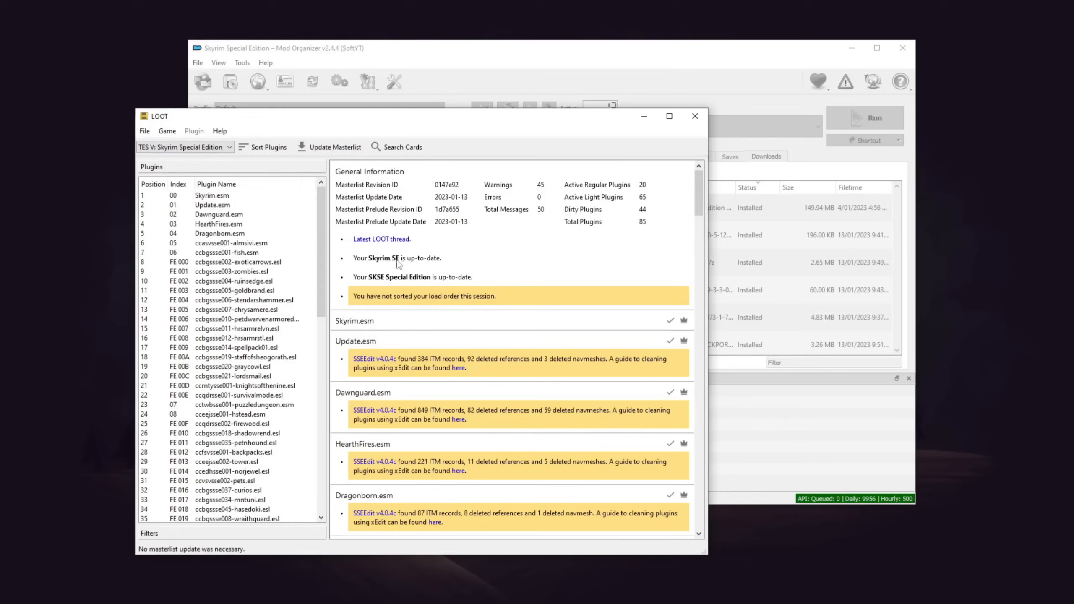
{"action": "left_click", "coordinate": [263, 147]}
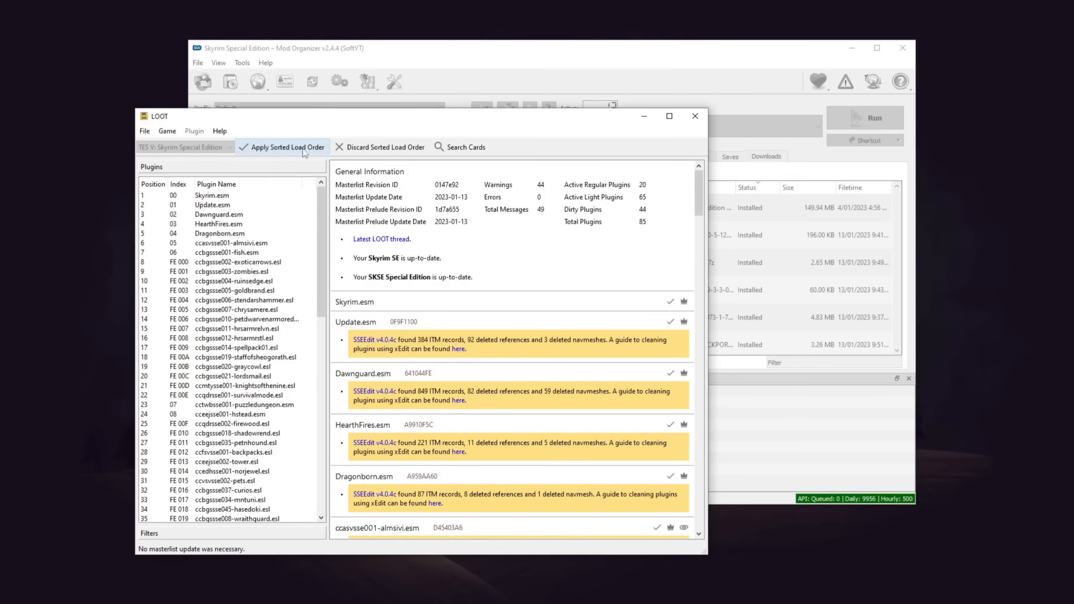
{"action": "left_click", "coordinate": [282, 147]}
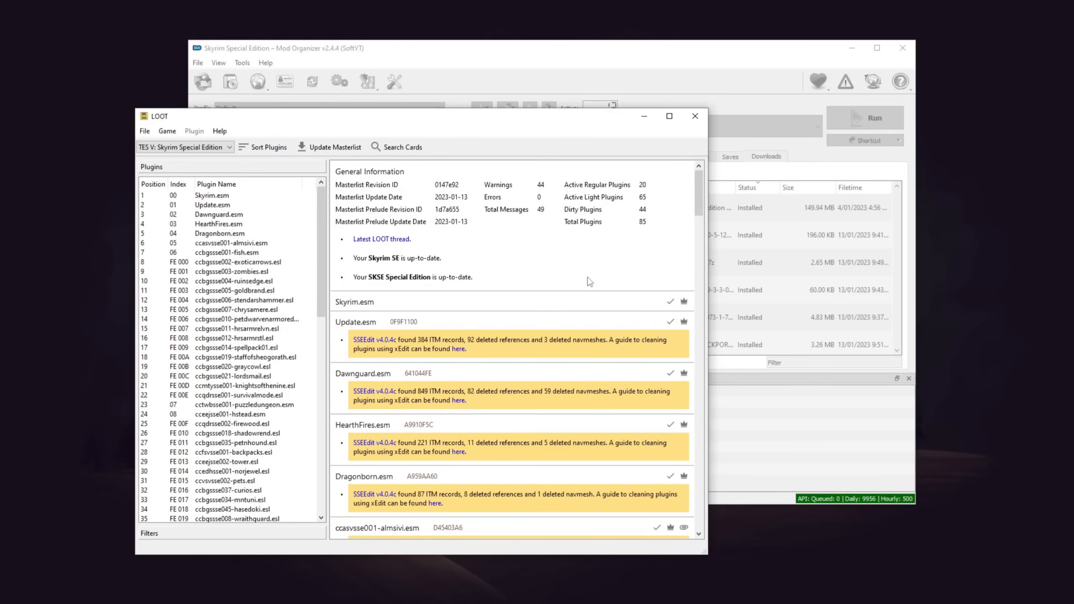
Review LOOT's plugin messages, then close LOOT to return to Mod Organizer 2.
{"action": "scroll", "scroll_direction": "down", "scroll_amount": 3}
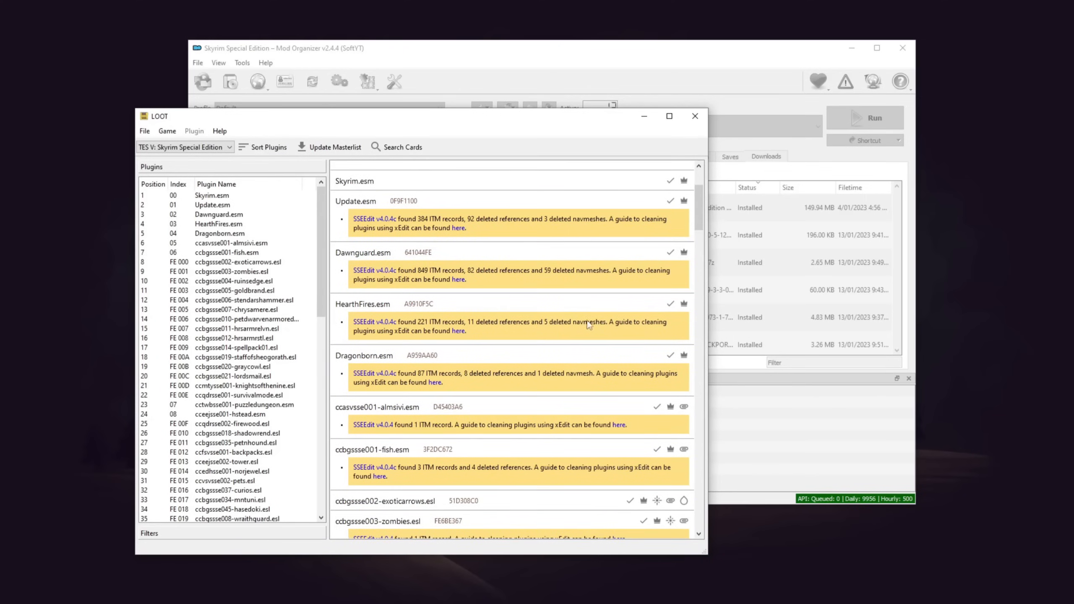
{"action": "mouse_move", "coordinate": [472, 337]}
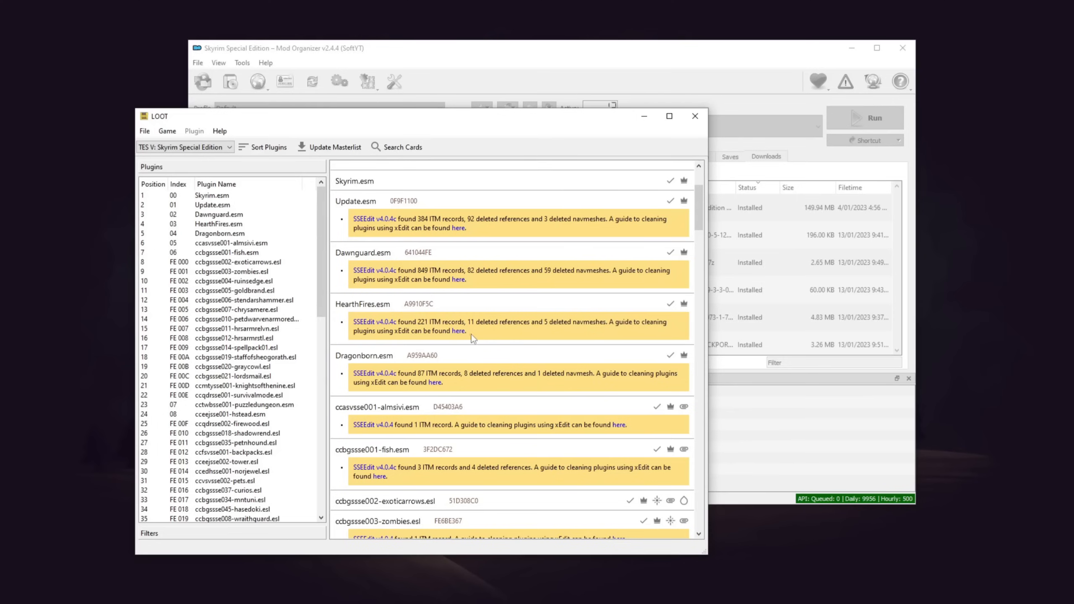
{"action": "scroll", "scroll_direction": "up", "scroll_amount": 3}
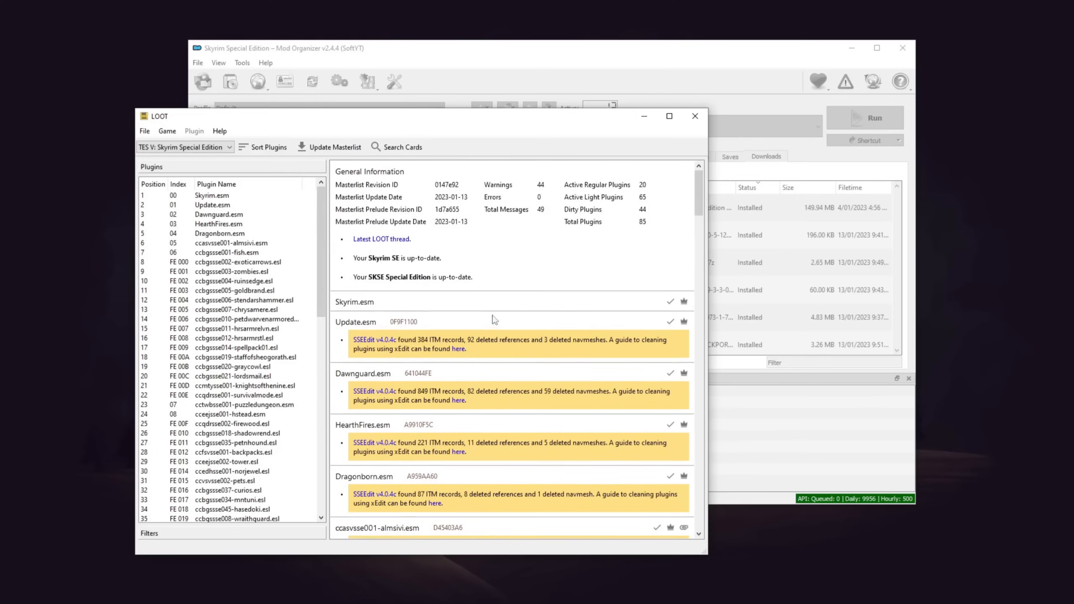
{"action": "mouse_move", "coordinate": [695, 116]}
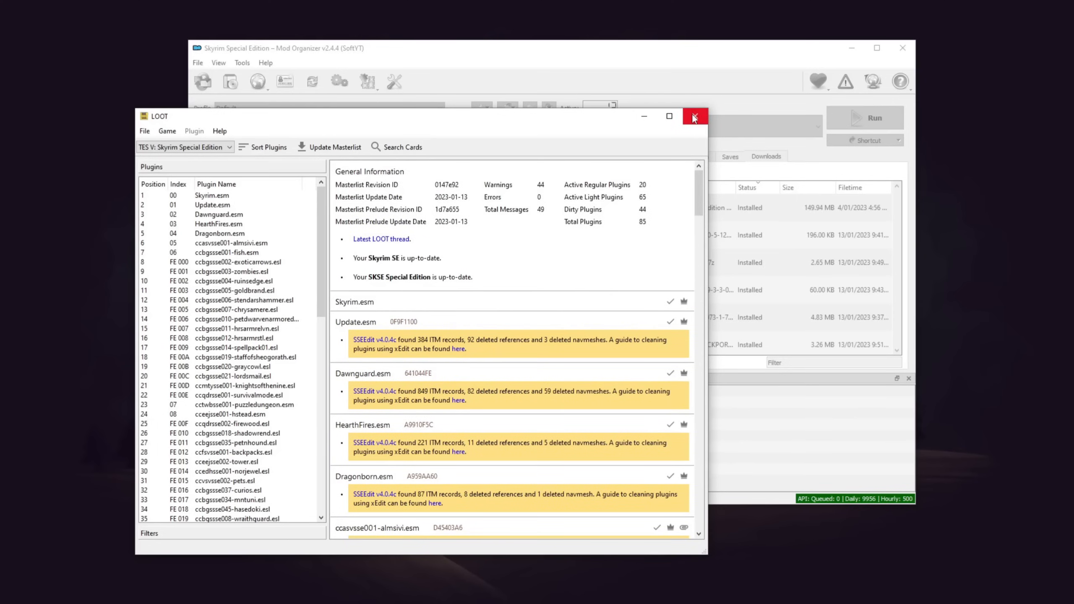
{"action": "left_click", "coordinate": [693, 116]}
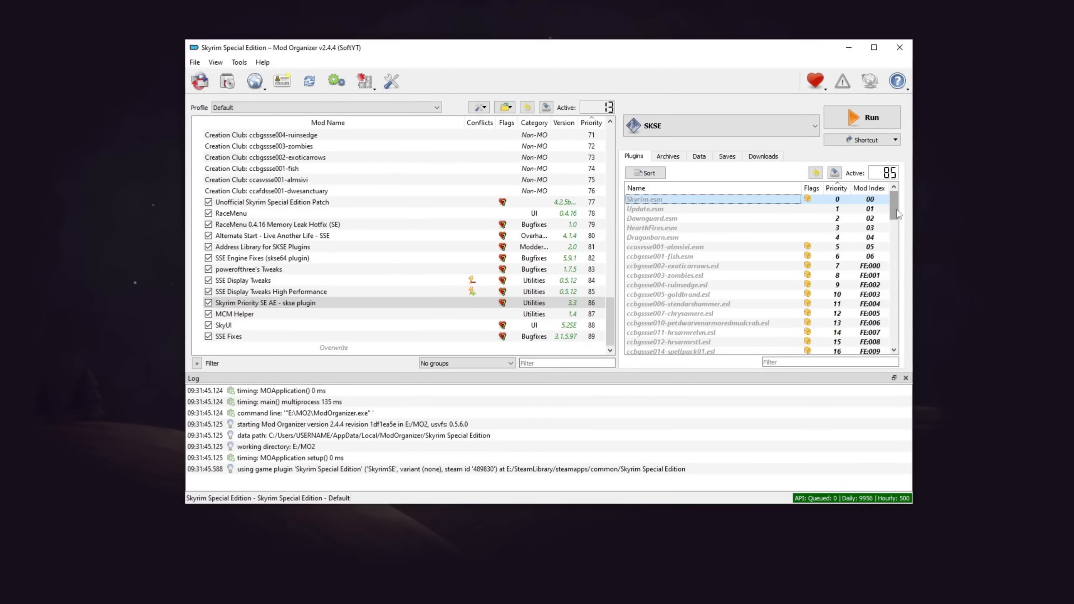
Quick-install the SSE Fixes download as 'SSE Fixes' and tick it enabled in the mod list.
{"action": "scroll", "scroll_direction": "down", "scroll_amount": 3}
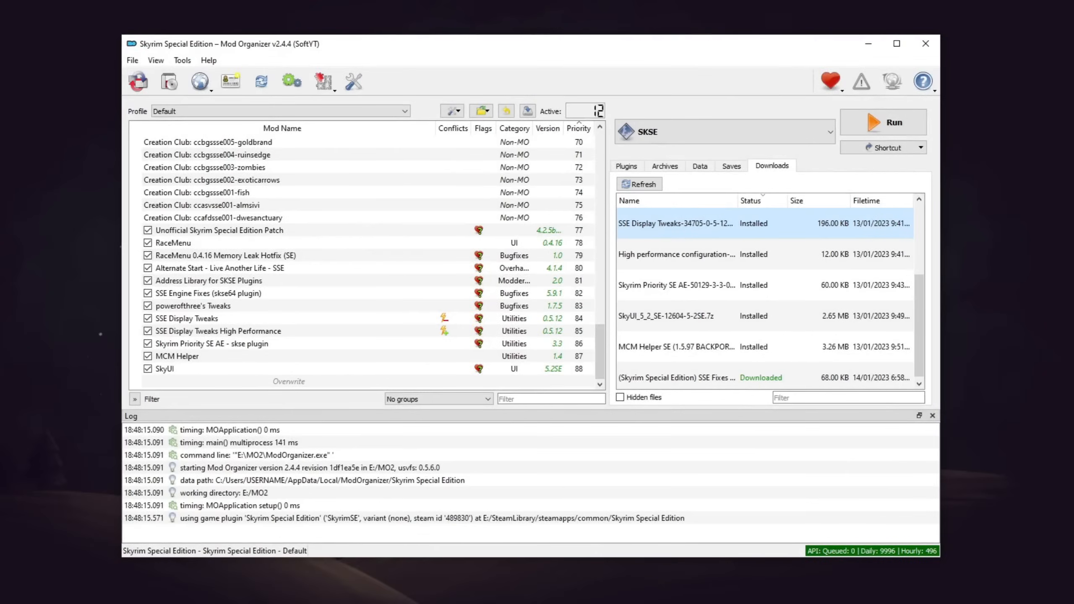
{"action": "mouse_move", "coordinate": [1023, 438]}
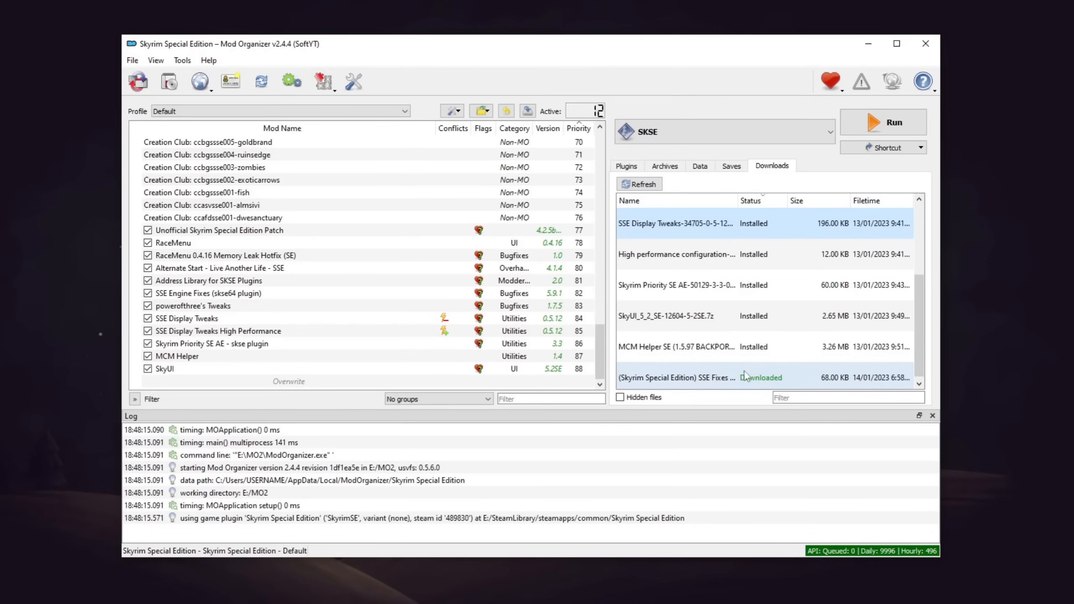
{"action": "right_click", "coordinate": [684, 378]}
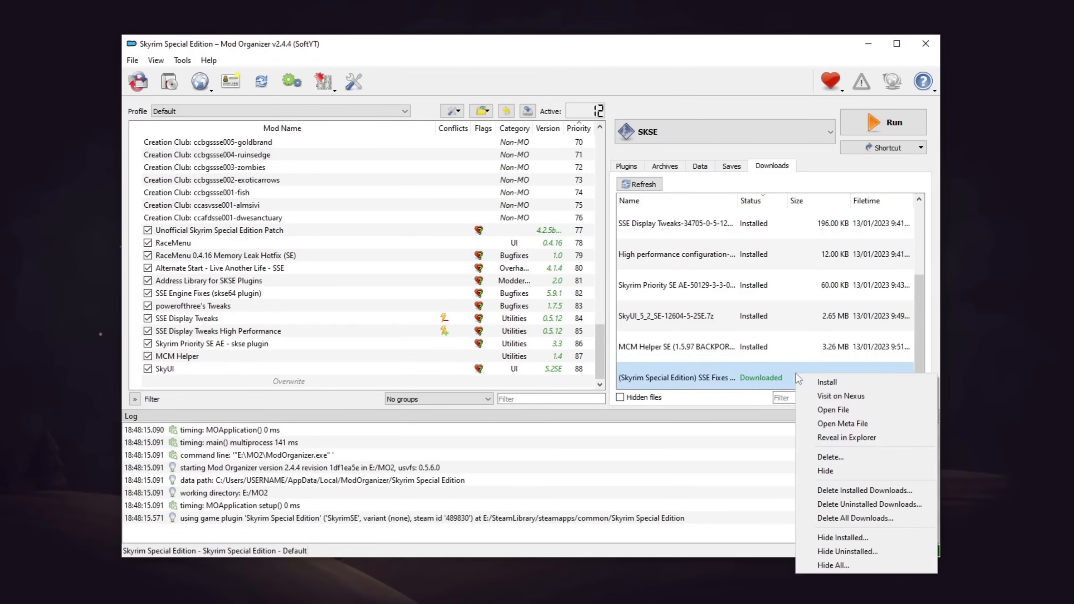
{"action": "left_click", "coordinate": [826, 382]}
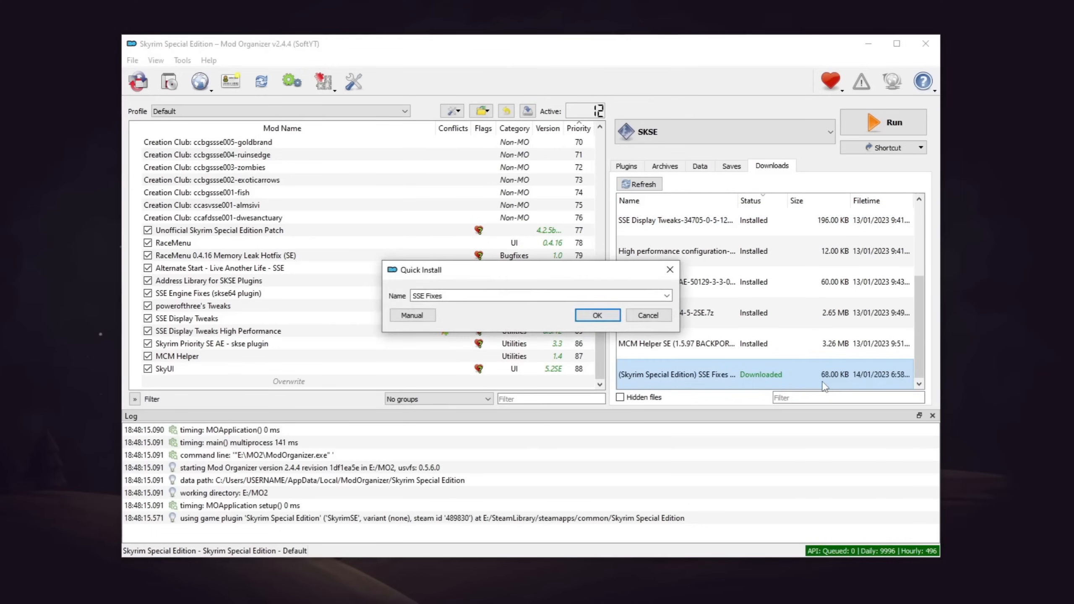
{"action": "left_click", "coordinate": [595, 316]}
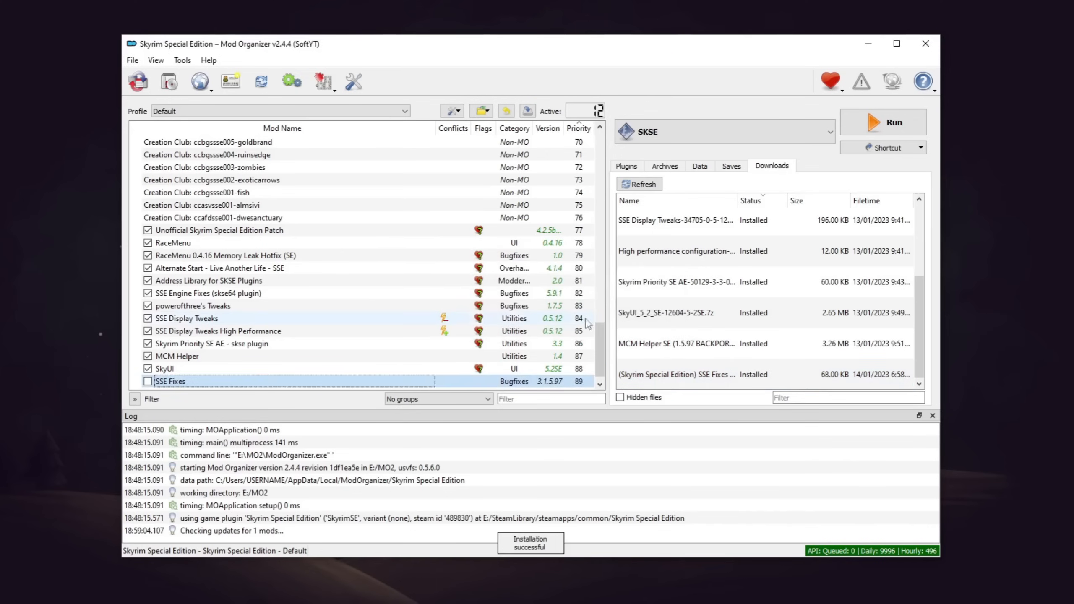
{"action": "left_click", "coordinate": [148, 382]}
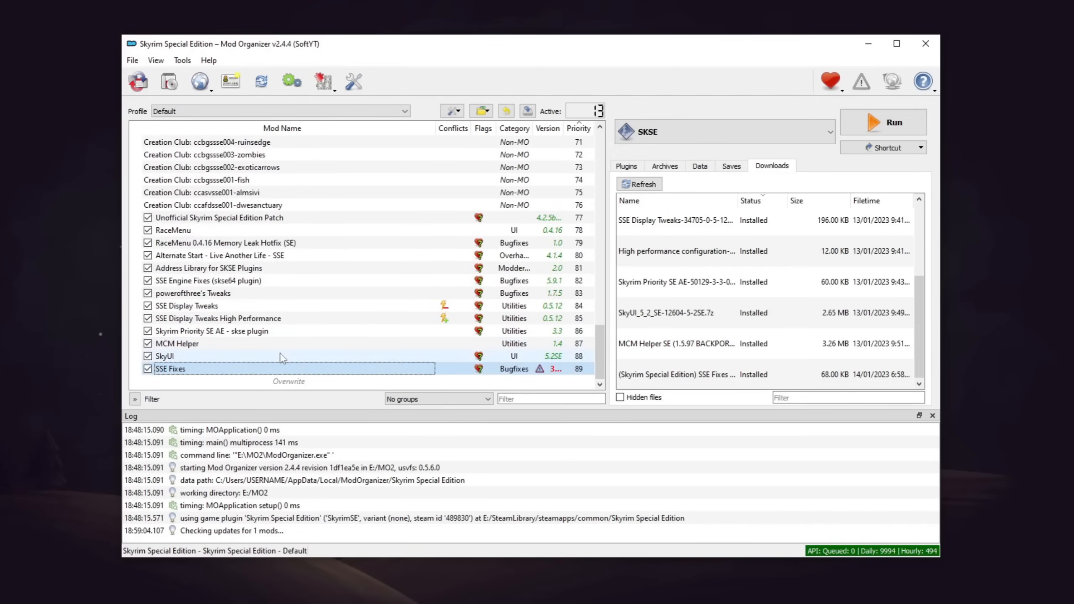
Launch LOOT, sort the plugins again and apply the sorted load order.
{"action": "left_click", "coordinate": [828, 132]}
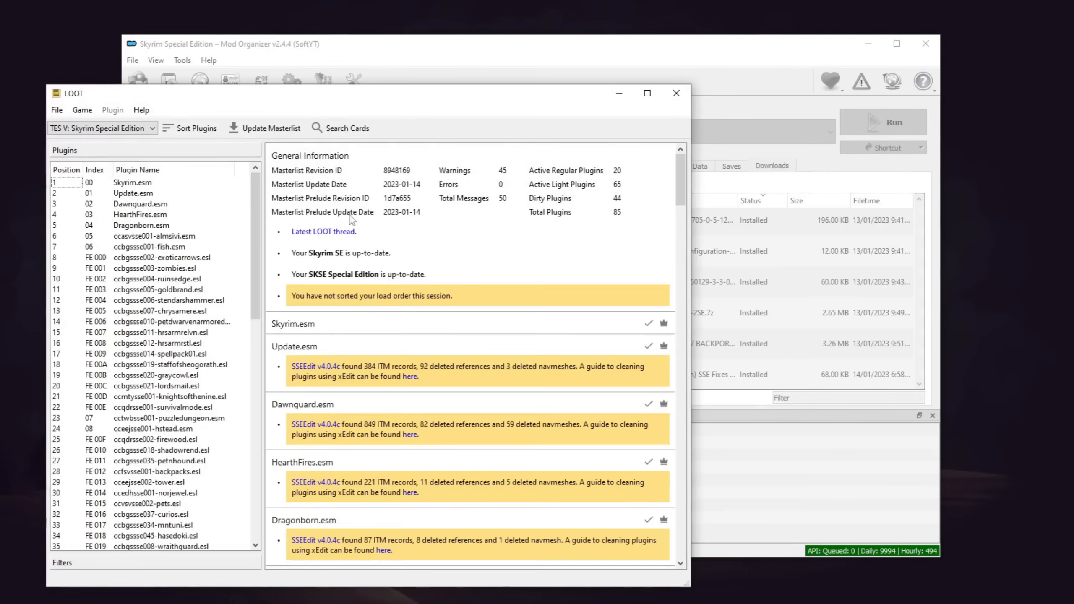
{"action": "left_click", "coordinate": [195, 128]}
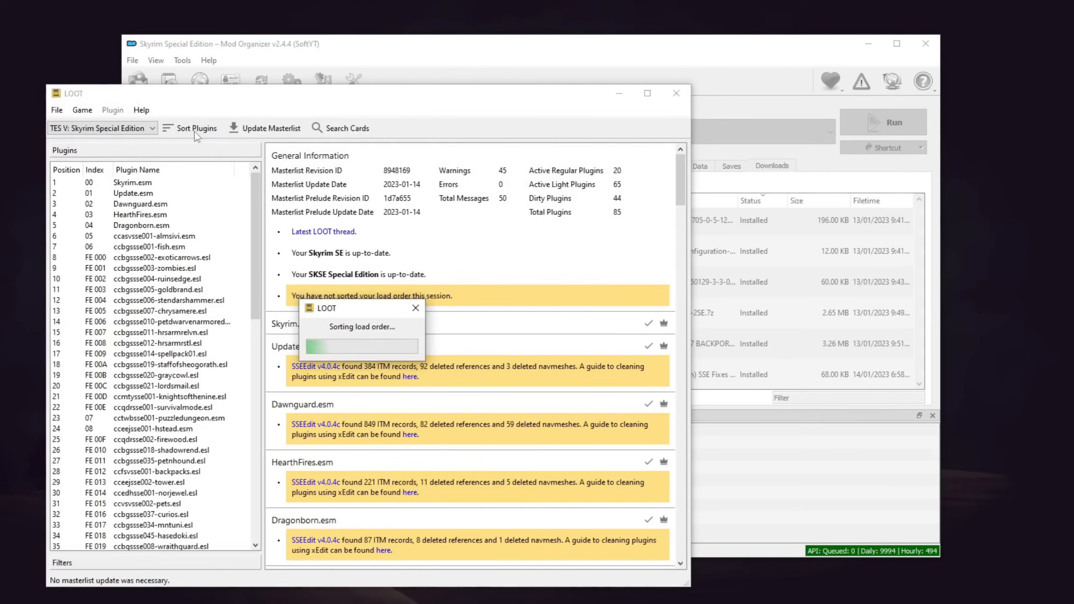
{"action": "left_click", "coordinate": [196, 127]}
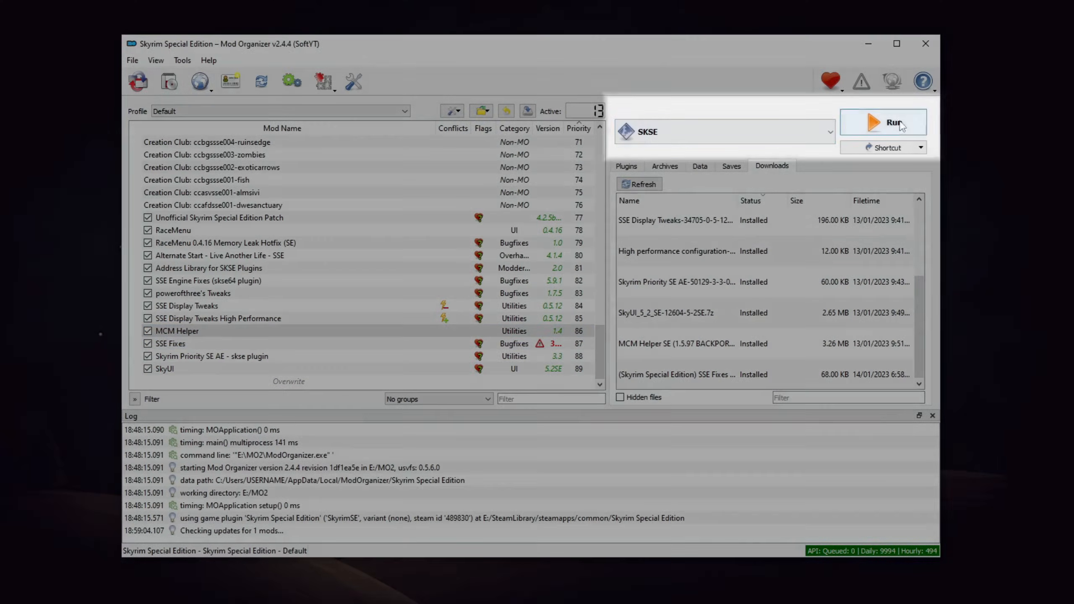
{"action": "mouse_move", "coordinate": [884, 122]}
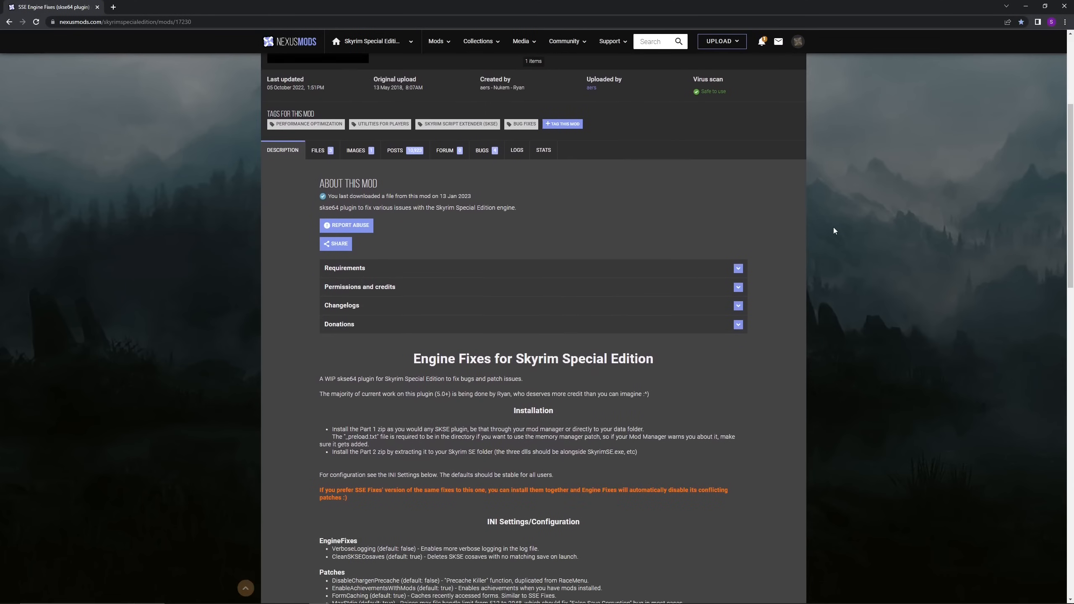
Scroll the SSE Engine Fixes Nexus page down to its installation notes and requirements.
{"action": "scroll", "scroll_direction": "down", "scroll_amount": 3}
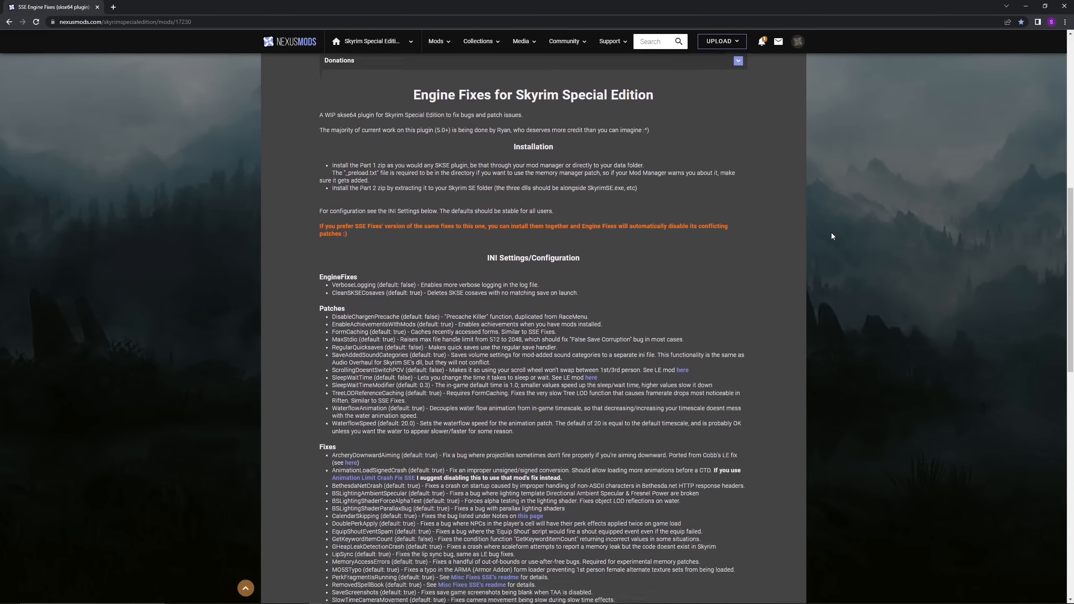
{"action": "scroll", "scroll_direction": "down", "scroll_amount": 3}
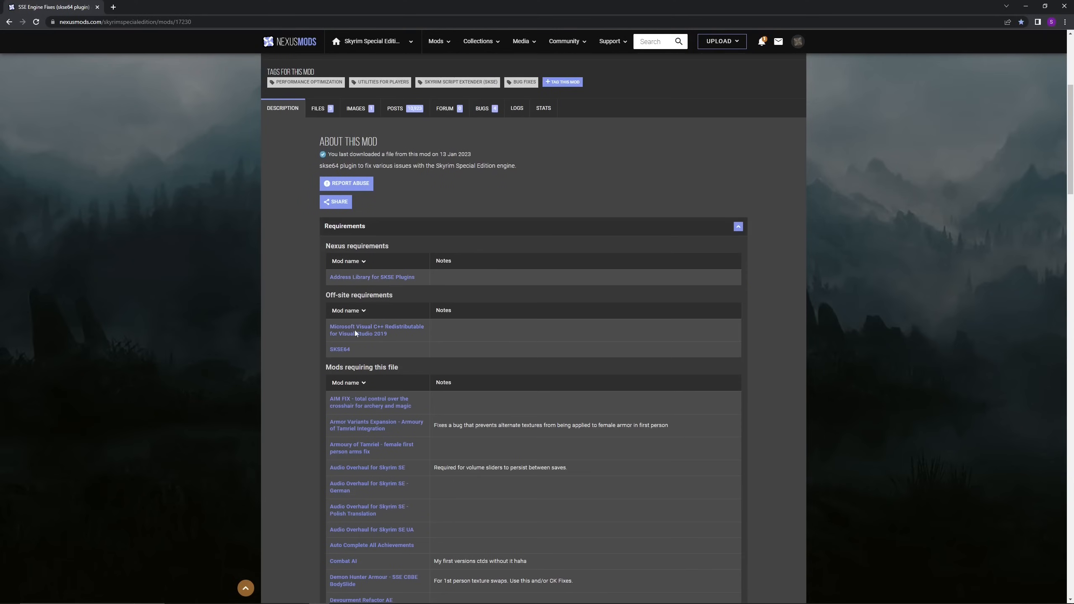
{"action": "mouse_move", "coordinate": [402, 352]}
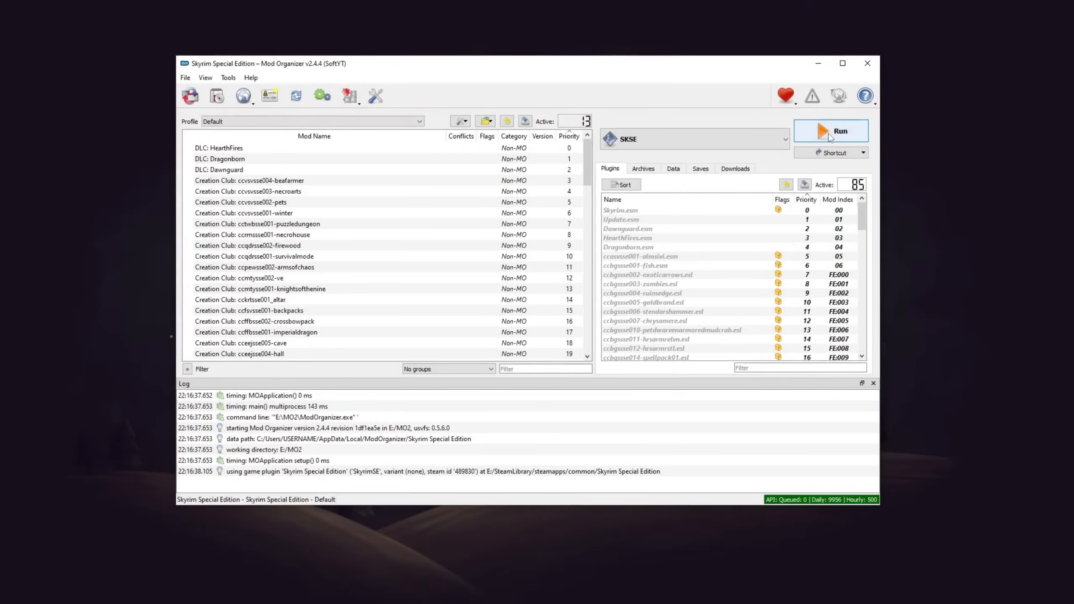
Run Skyrim SE through SKSE and walk forward once loaded into the world.
{"action": "left_click", "coordinate": [831, 131]}
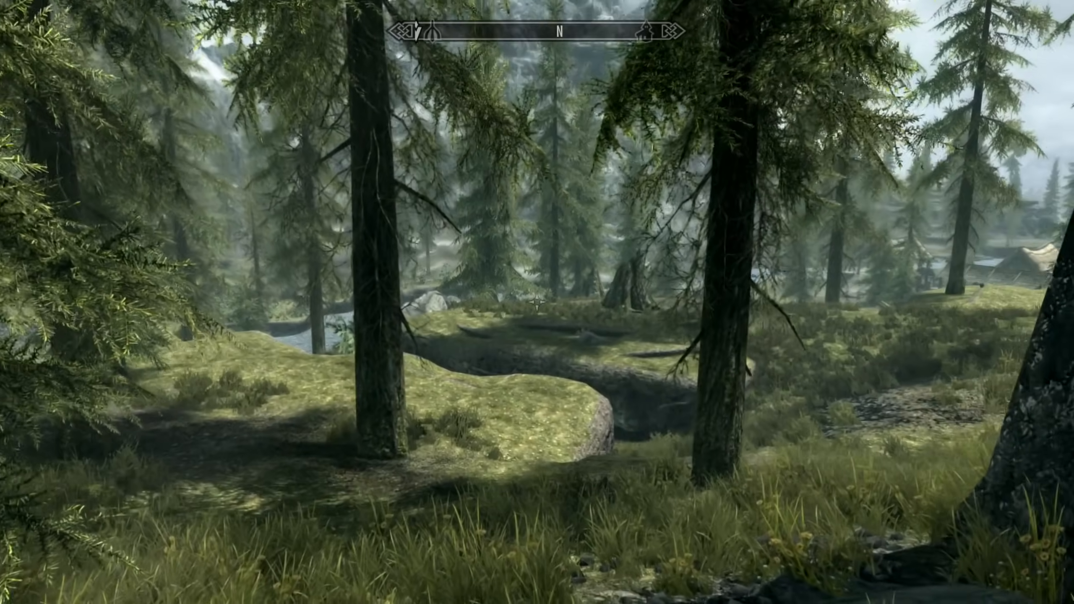
{"action": "key", "text": "w"}
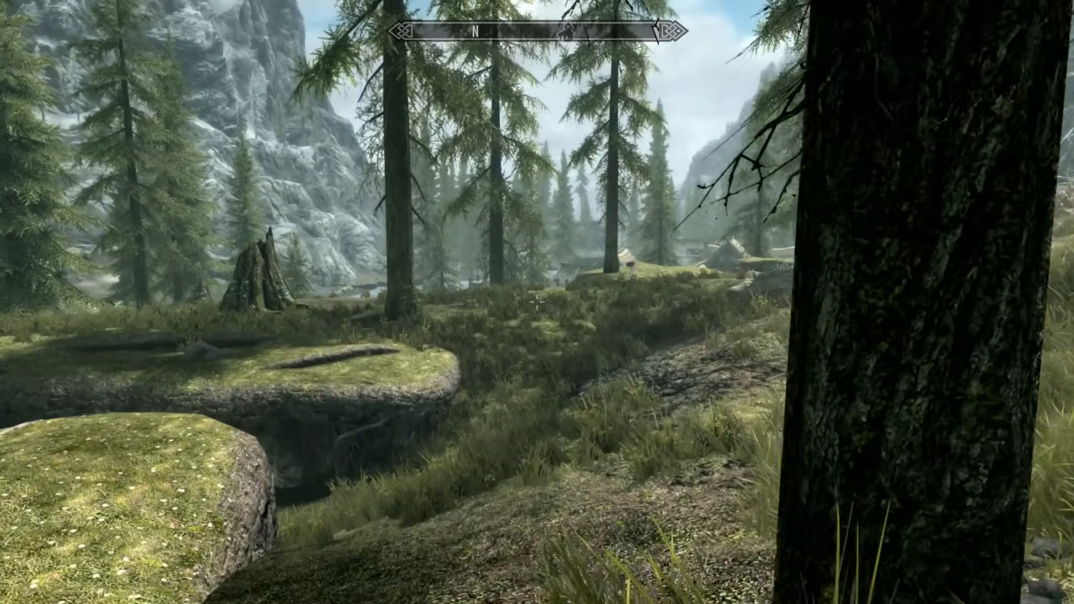